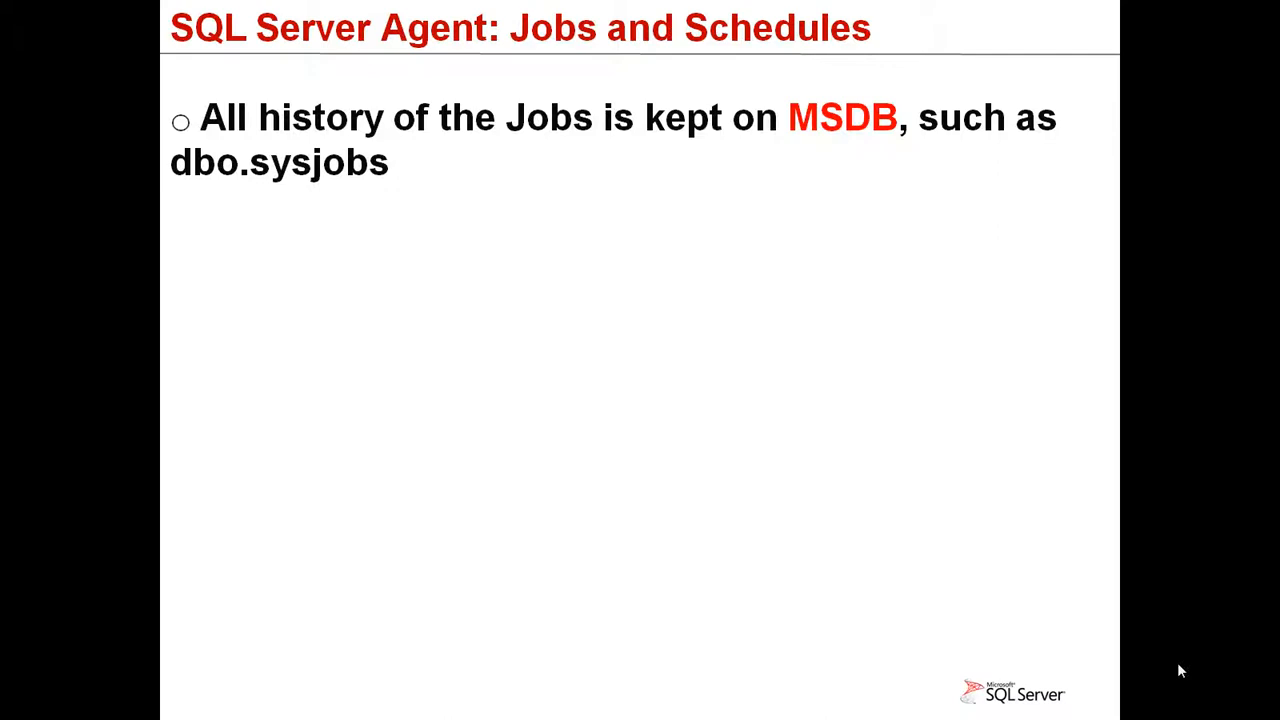
- Select the five sp_add_job statements in the query script
key("right")
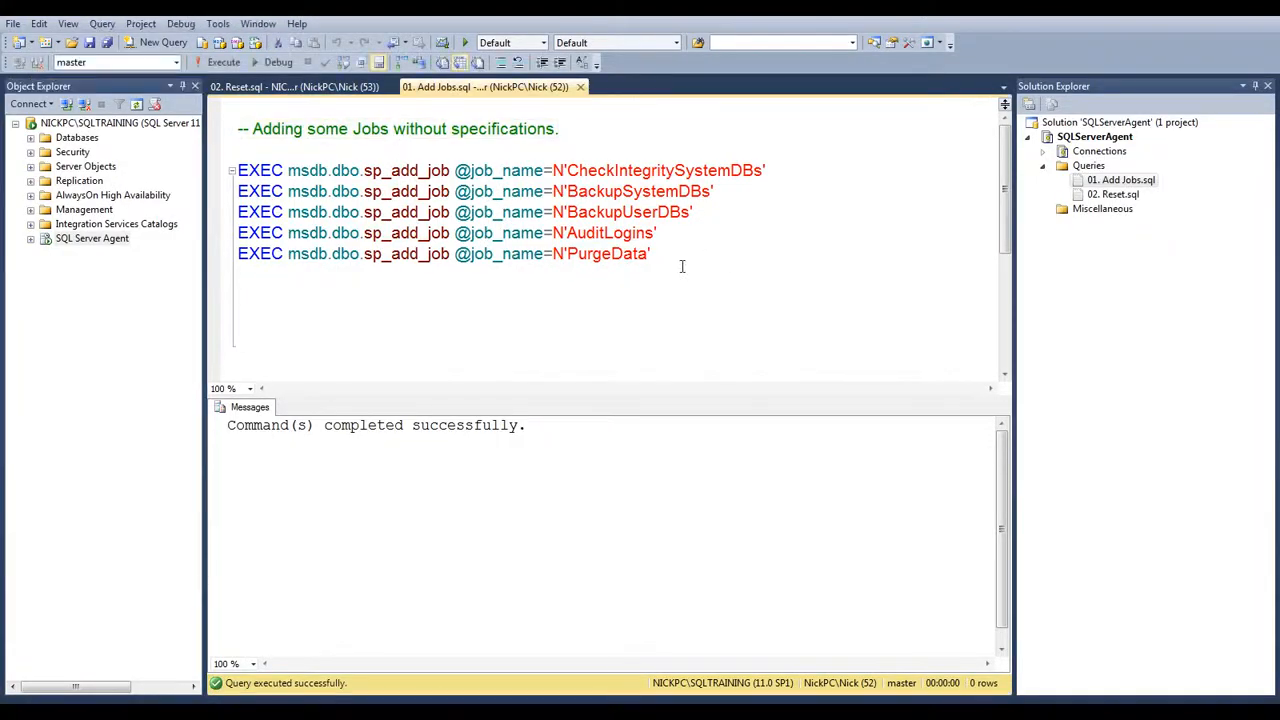
left_click_drag(238, 191, 649, 253)
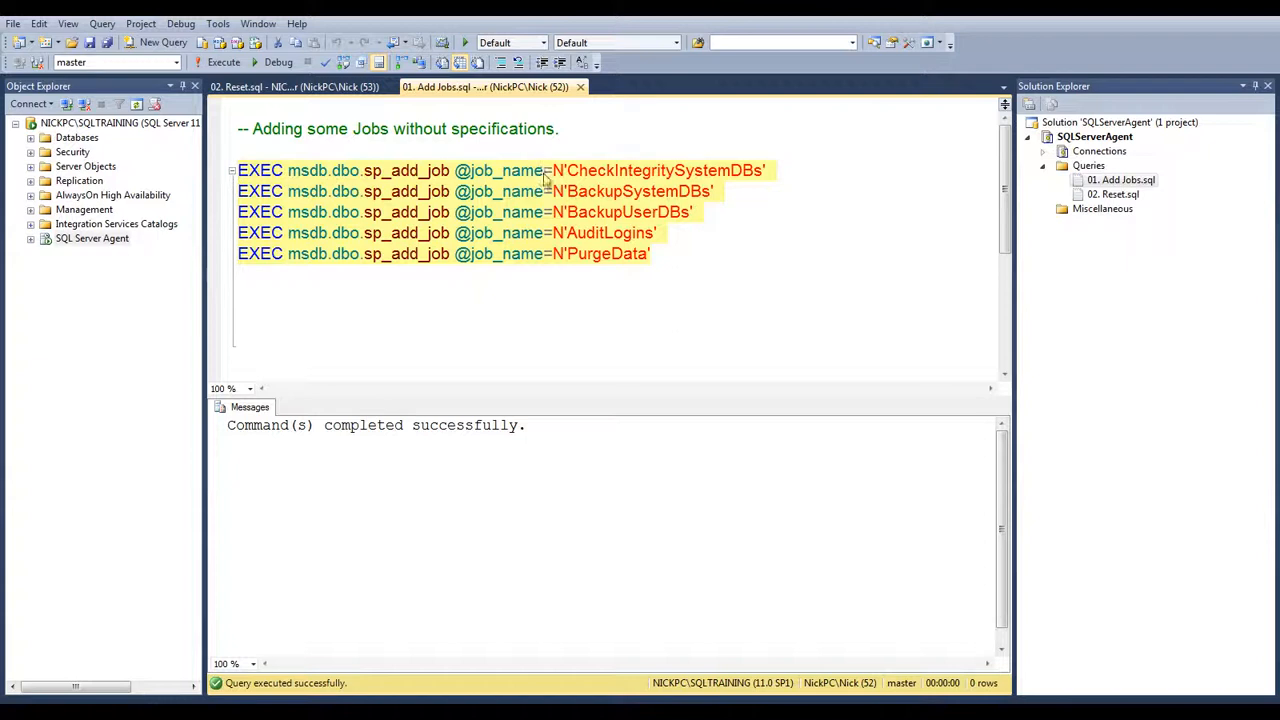
mouse_move(420, 190)
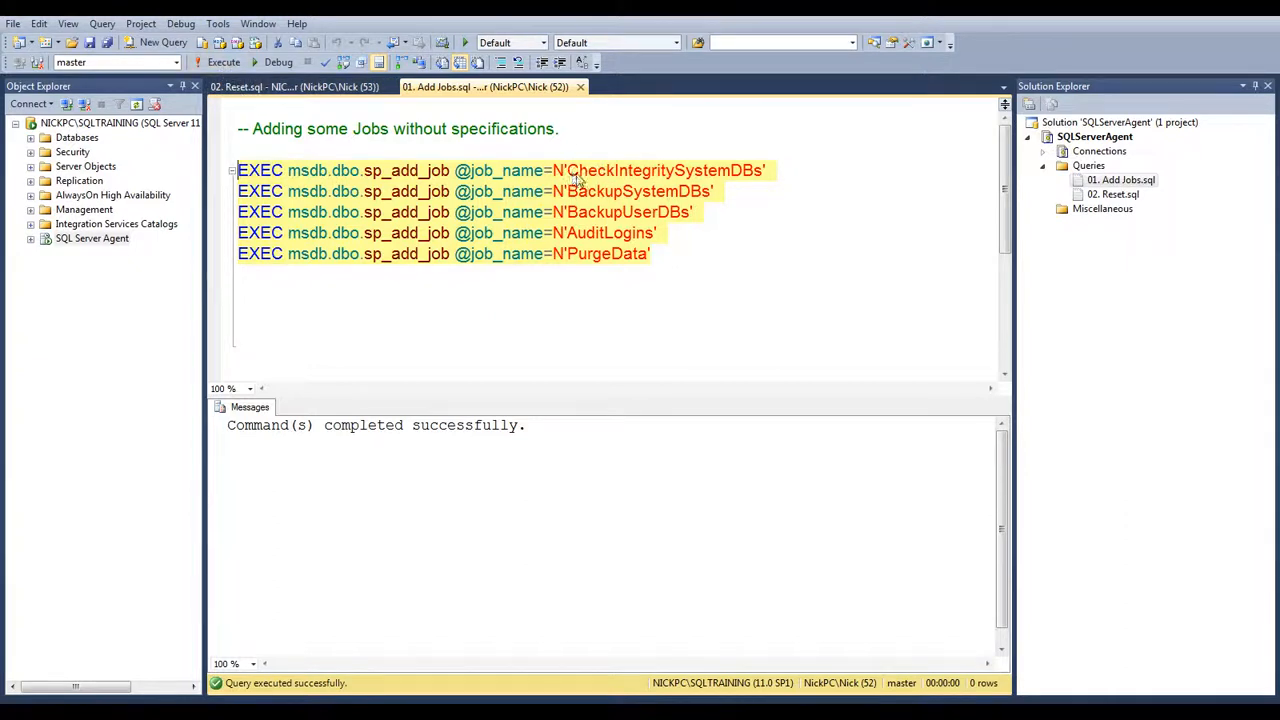
mouse_move(668, 223)
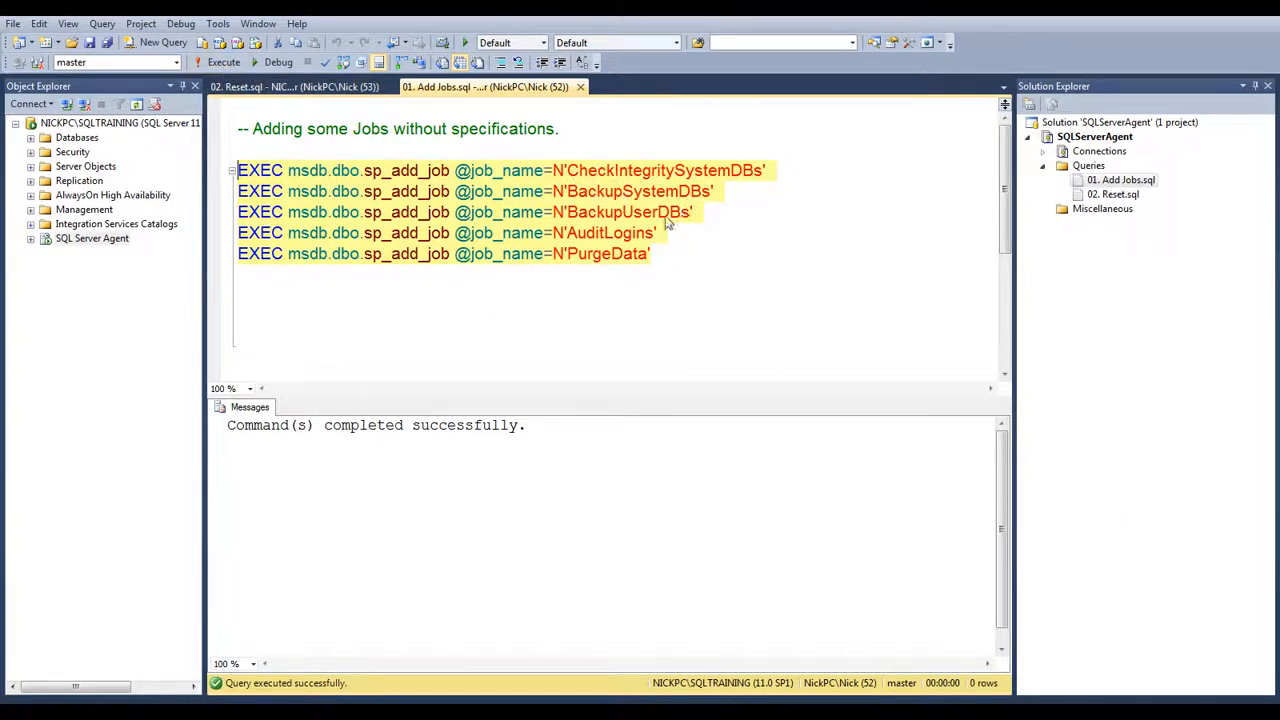
mouse_move(587, 253)
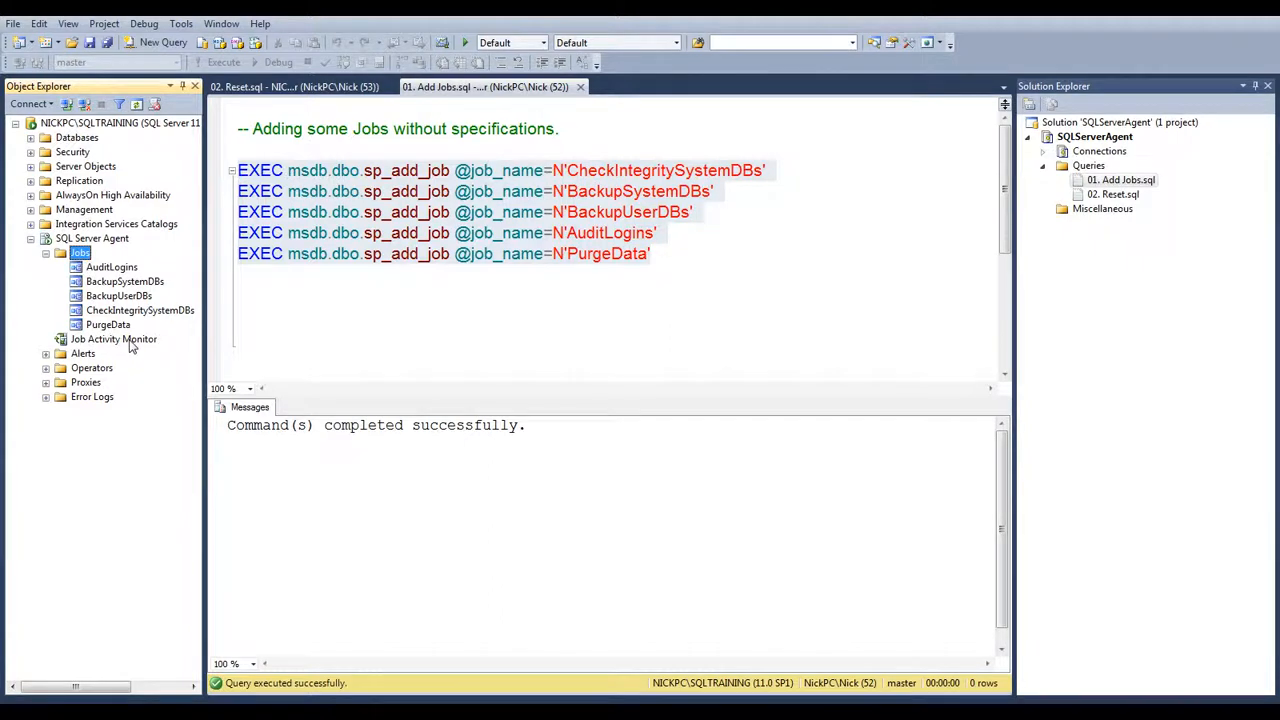
- Open Job Activity Monitor and click through AuditLogins, PurgeData, CheckIntegritySystemDBs and BackupUserDBs
left_click(113, 339)
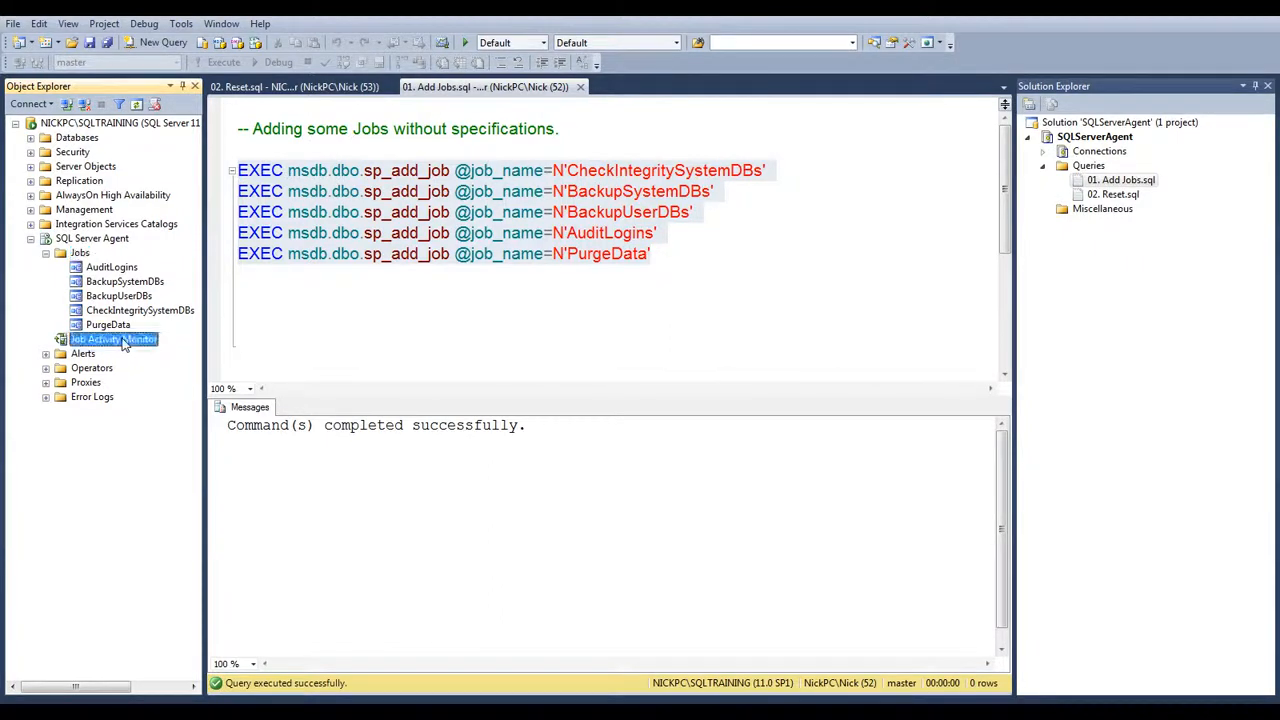
double_click(113, 339)
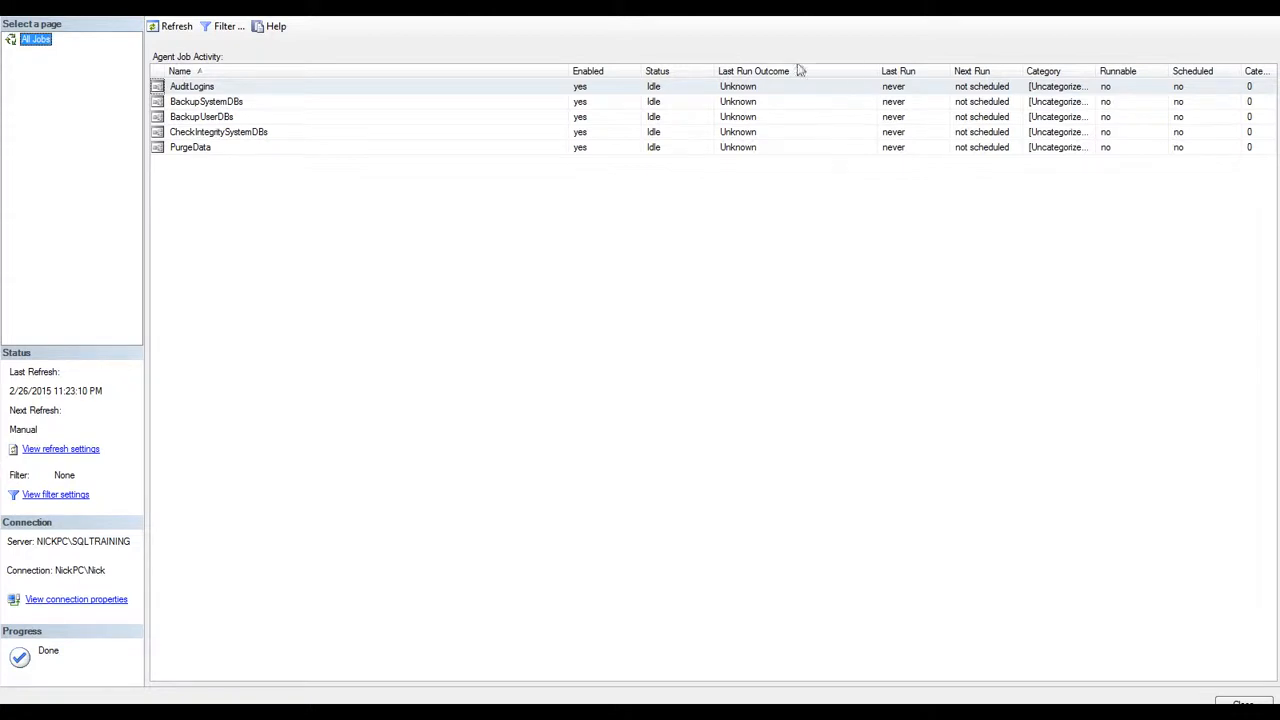
left_click(191, 86)
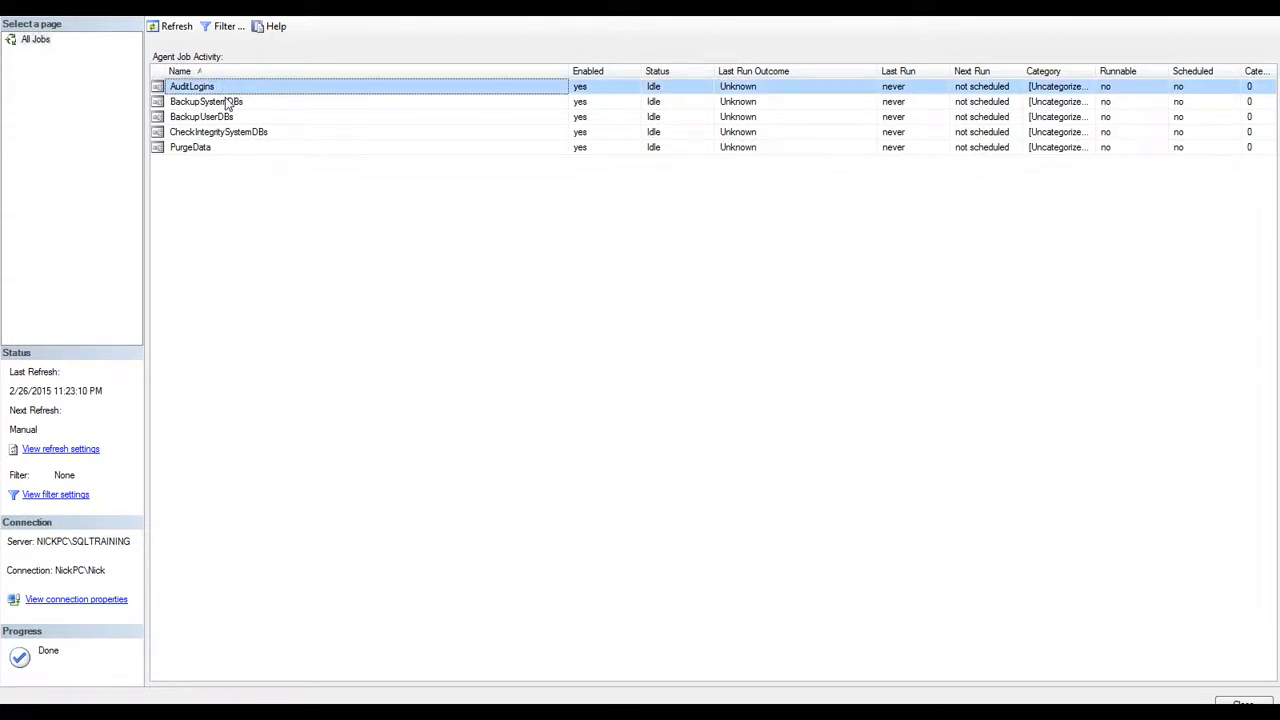
left_click(190, 147)
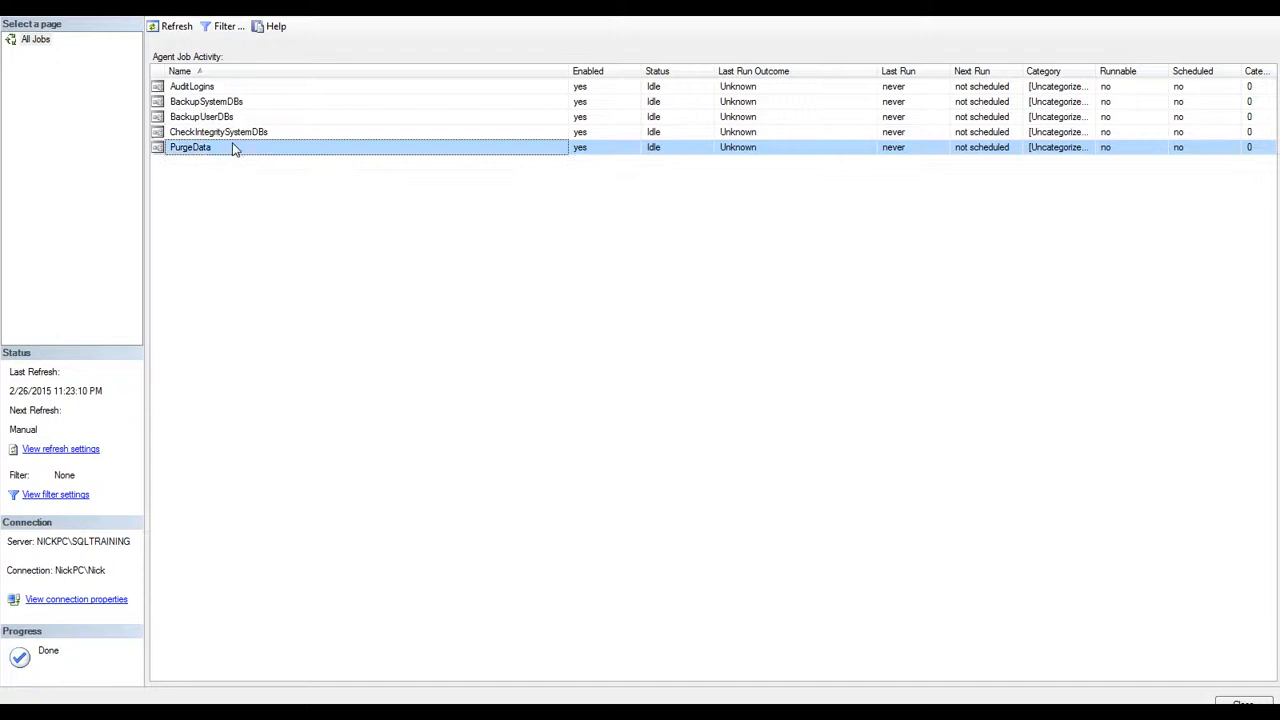
right_click(190, 86)
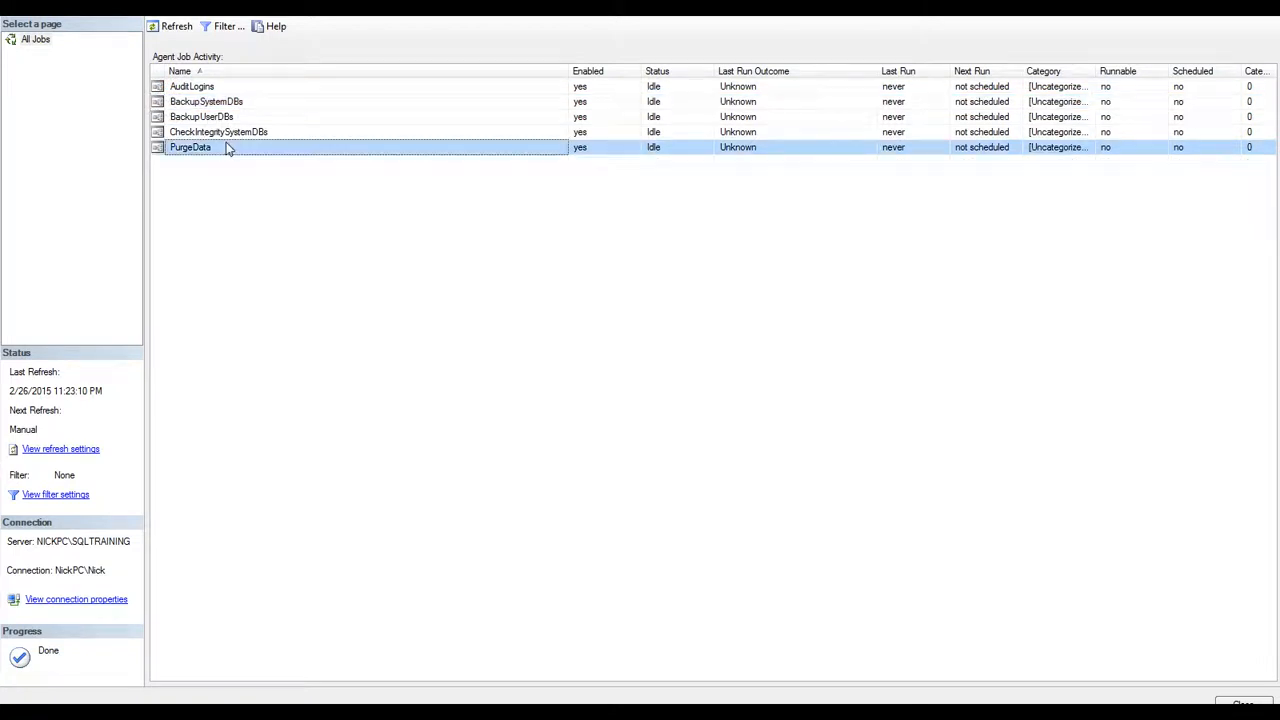
left_click(218, 131)
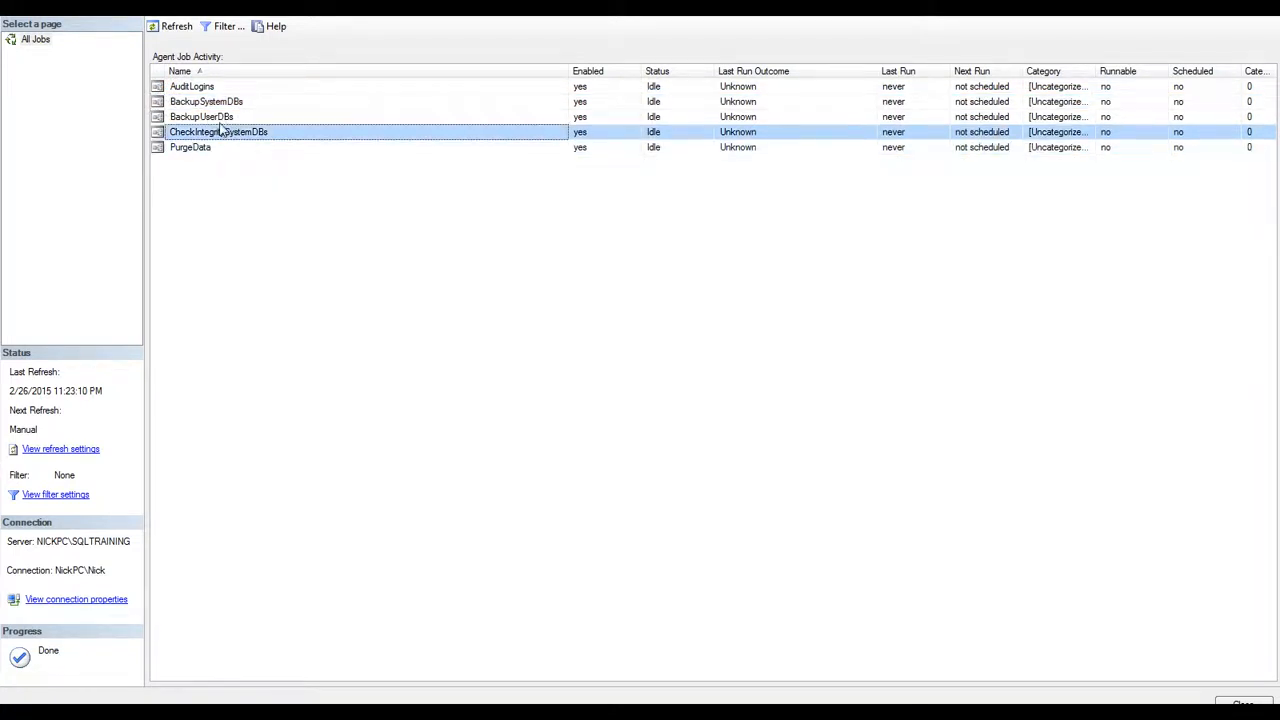
left_click(192, 86)
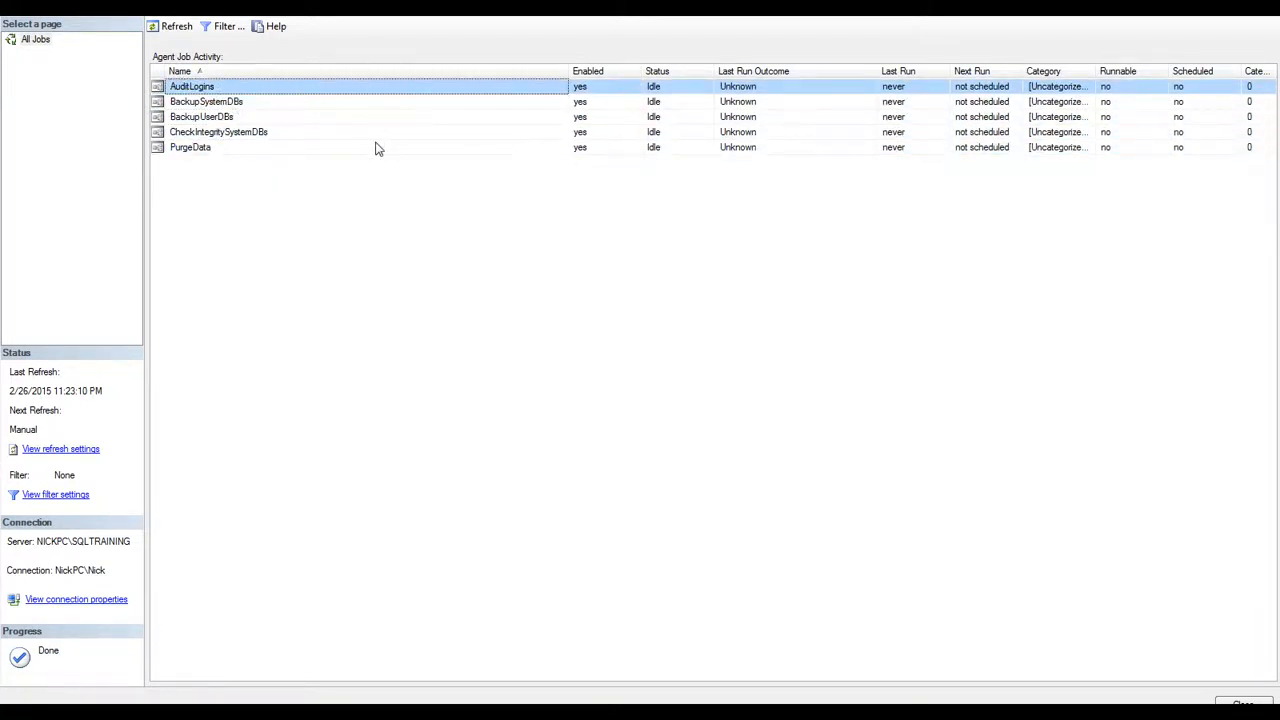
left_click(200, 117)
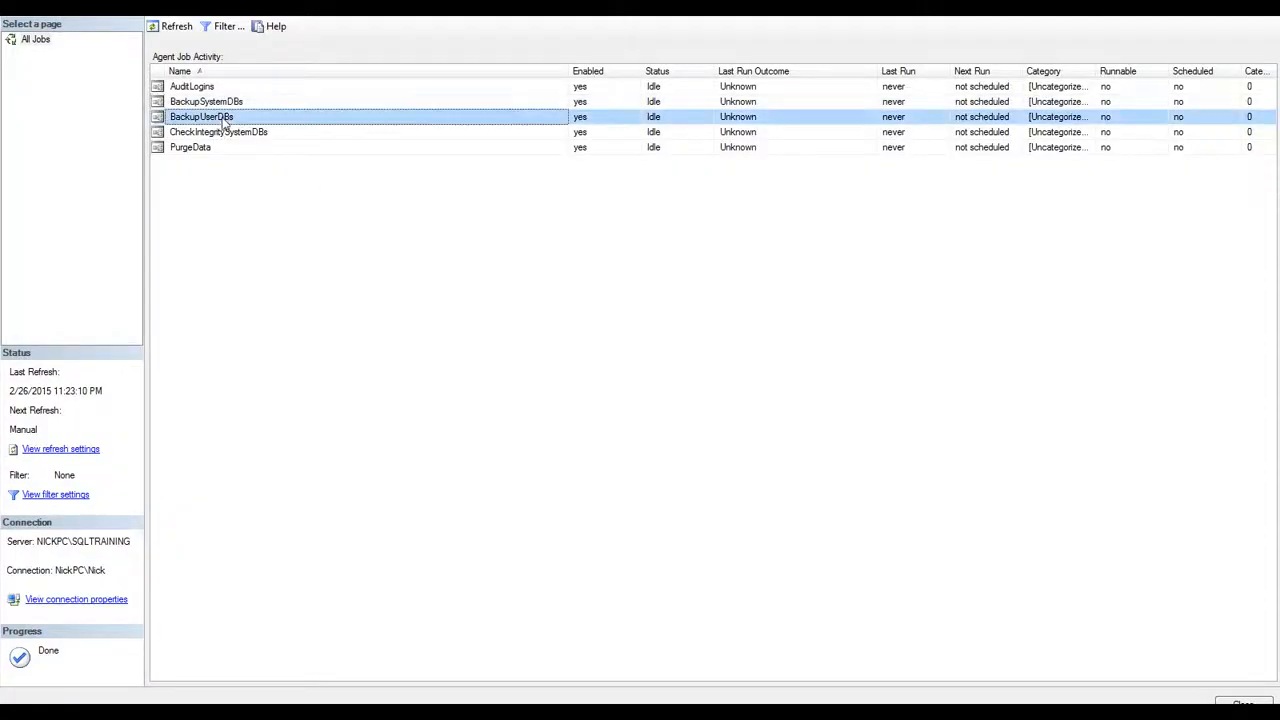
right_click(206, 101)
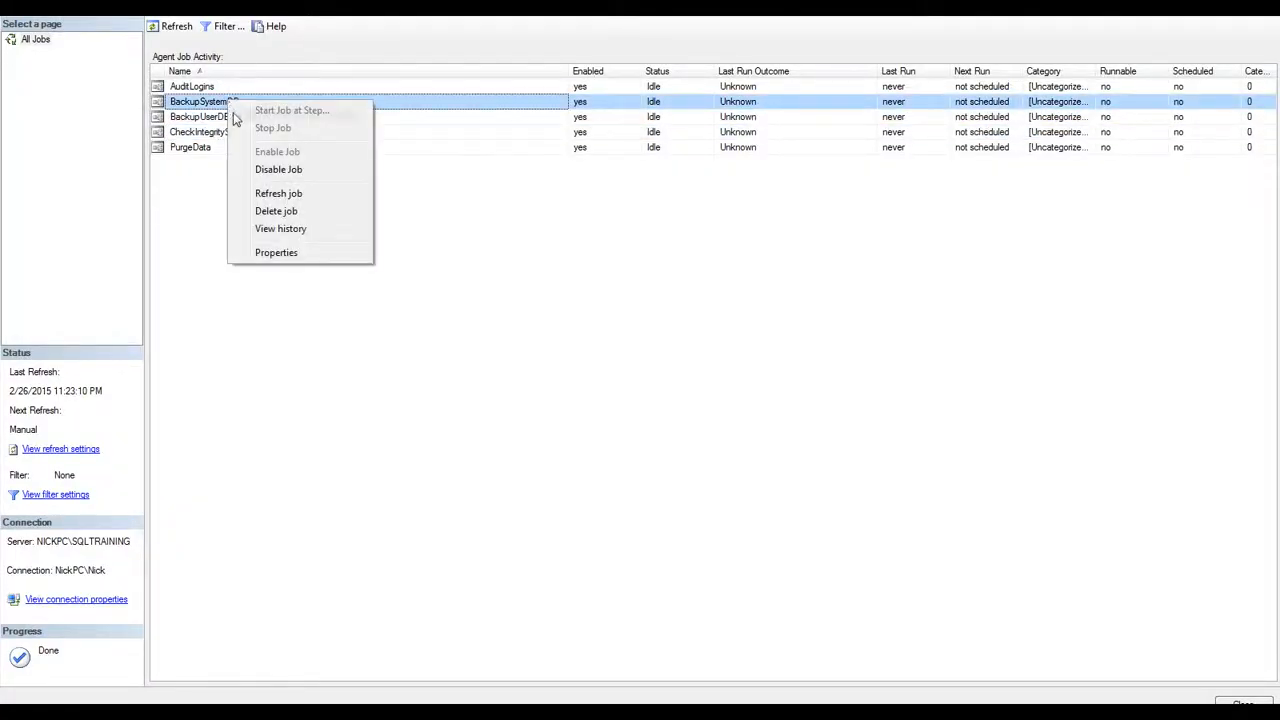
- Add a BackupSystemDBs job step named BackupMasterDB, Transact-SQL type, running against master
left_click(276, 252)
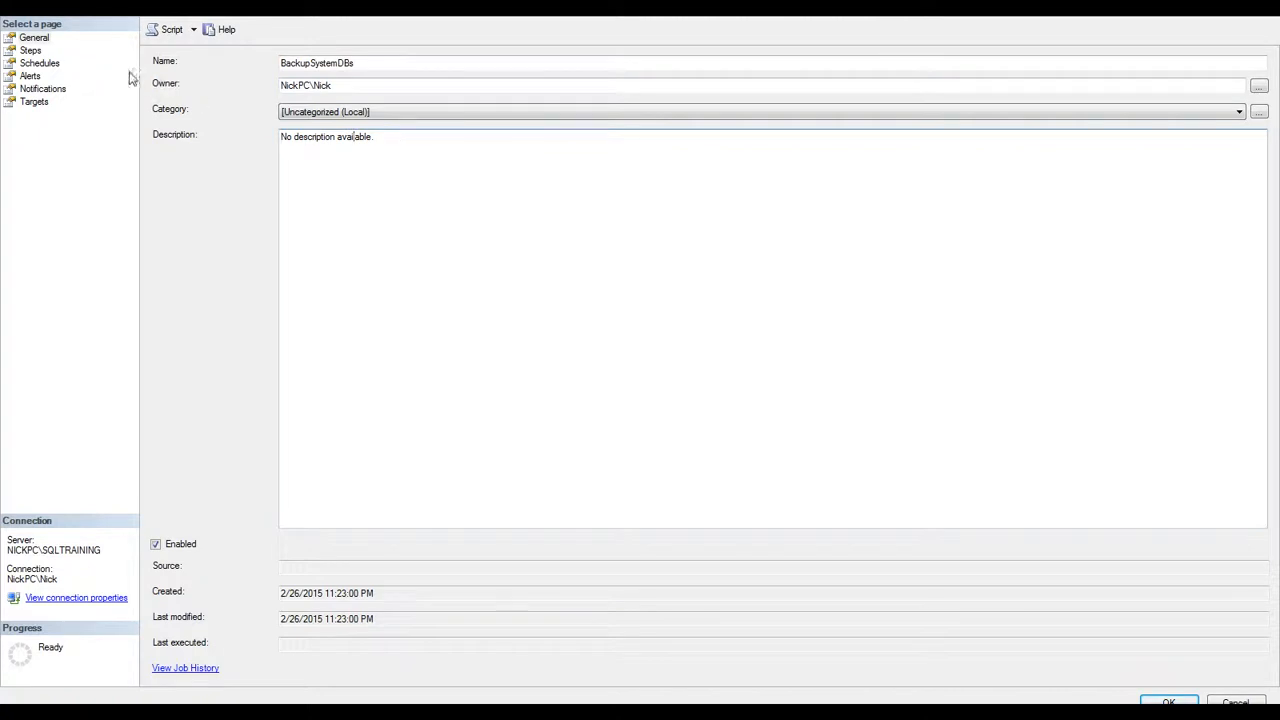
left_click(30, 50)
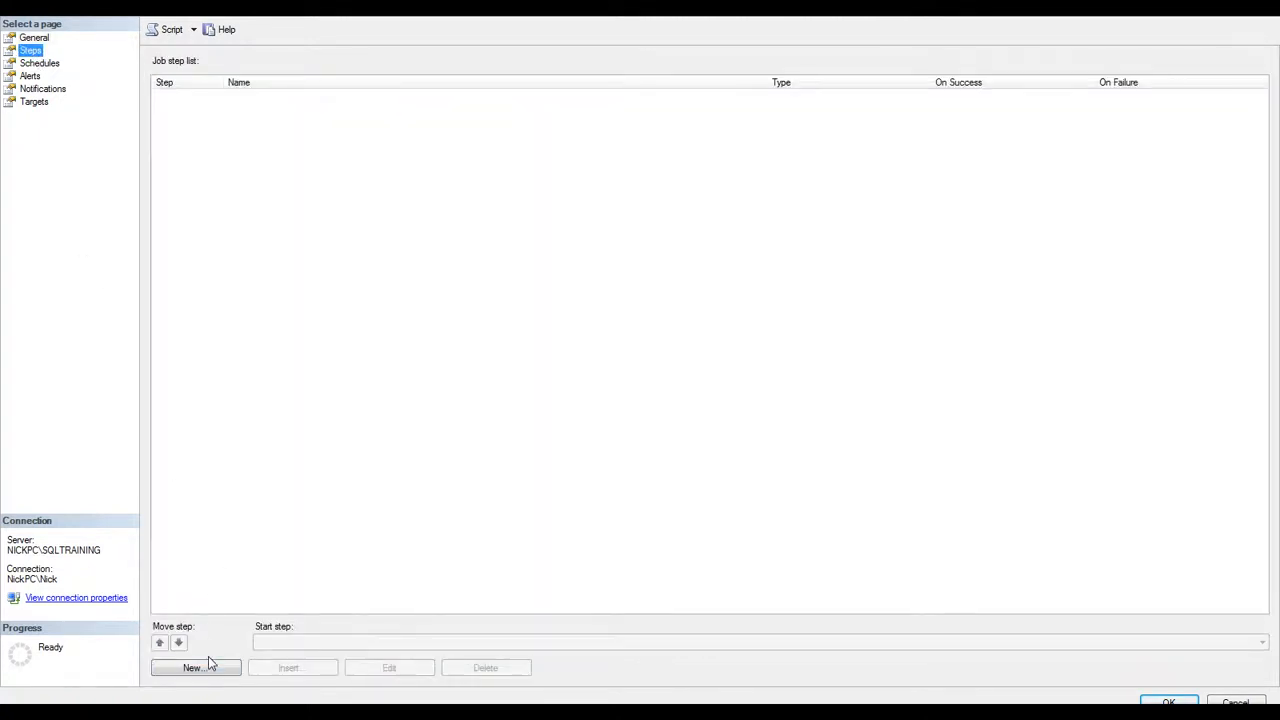
left_click(195, 667)
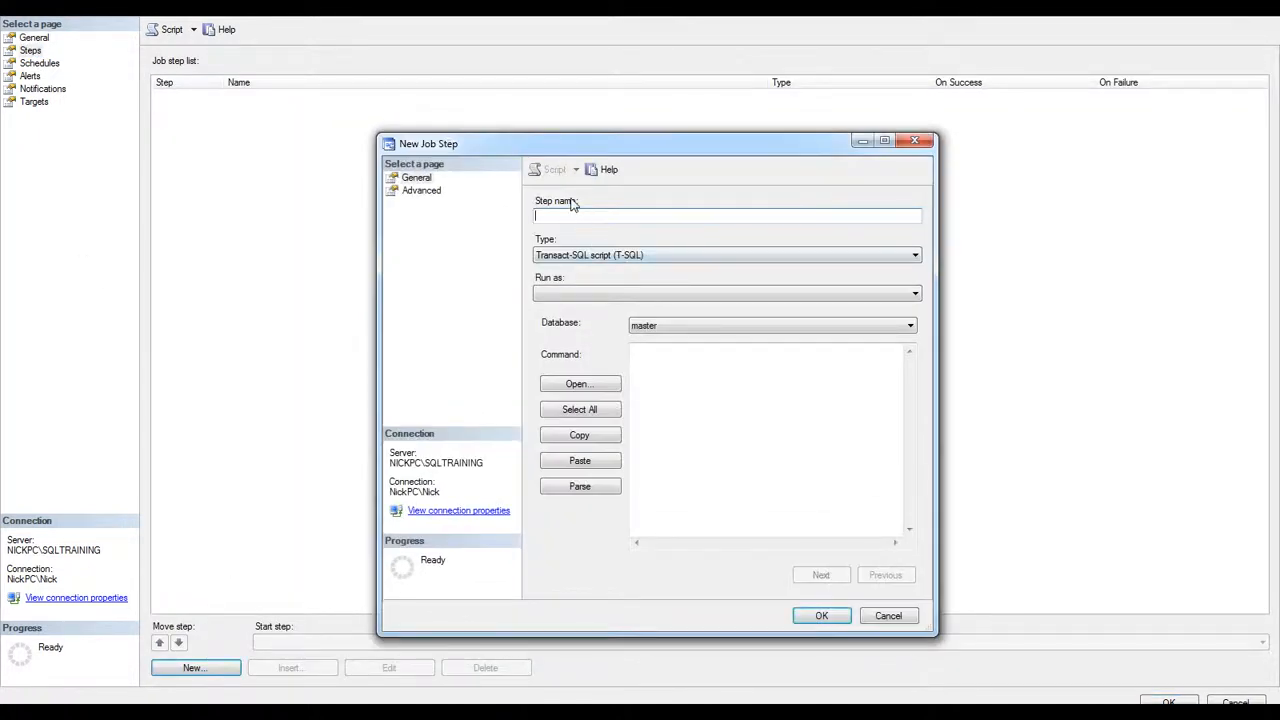
type("BackupMasterDB")
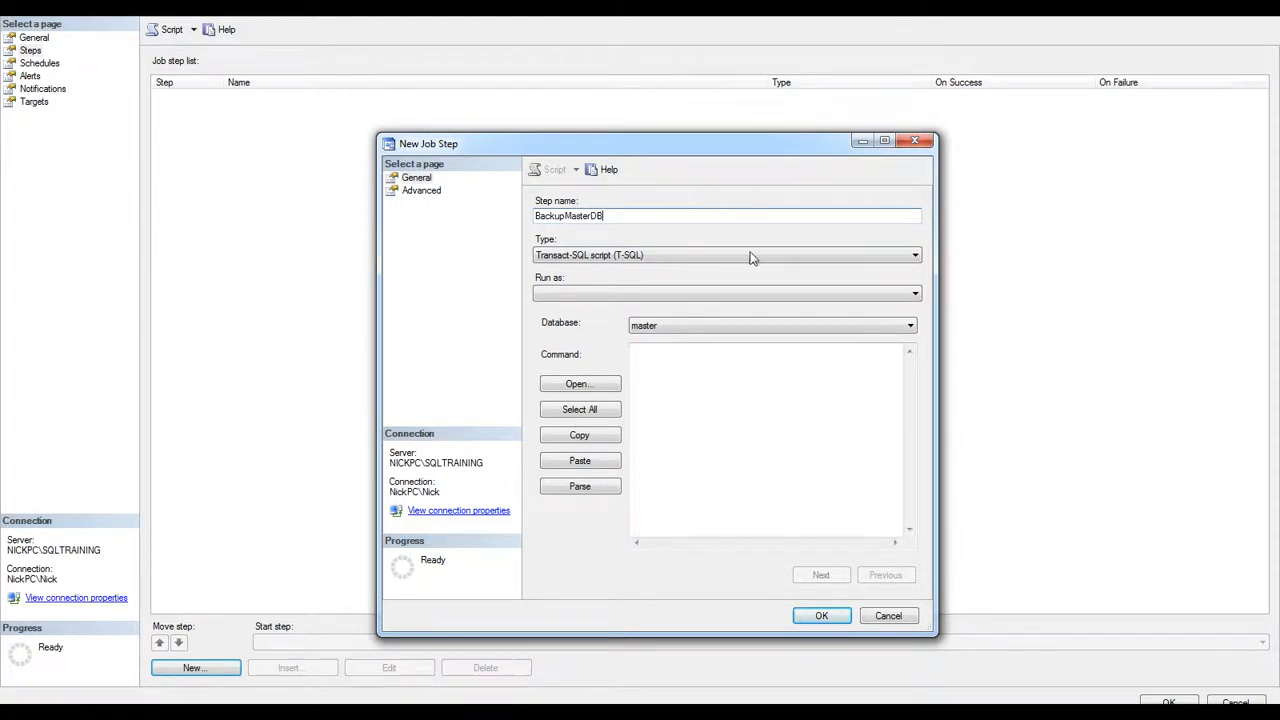
left_click(912, 255)
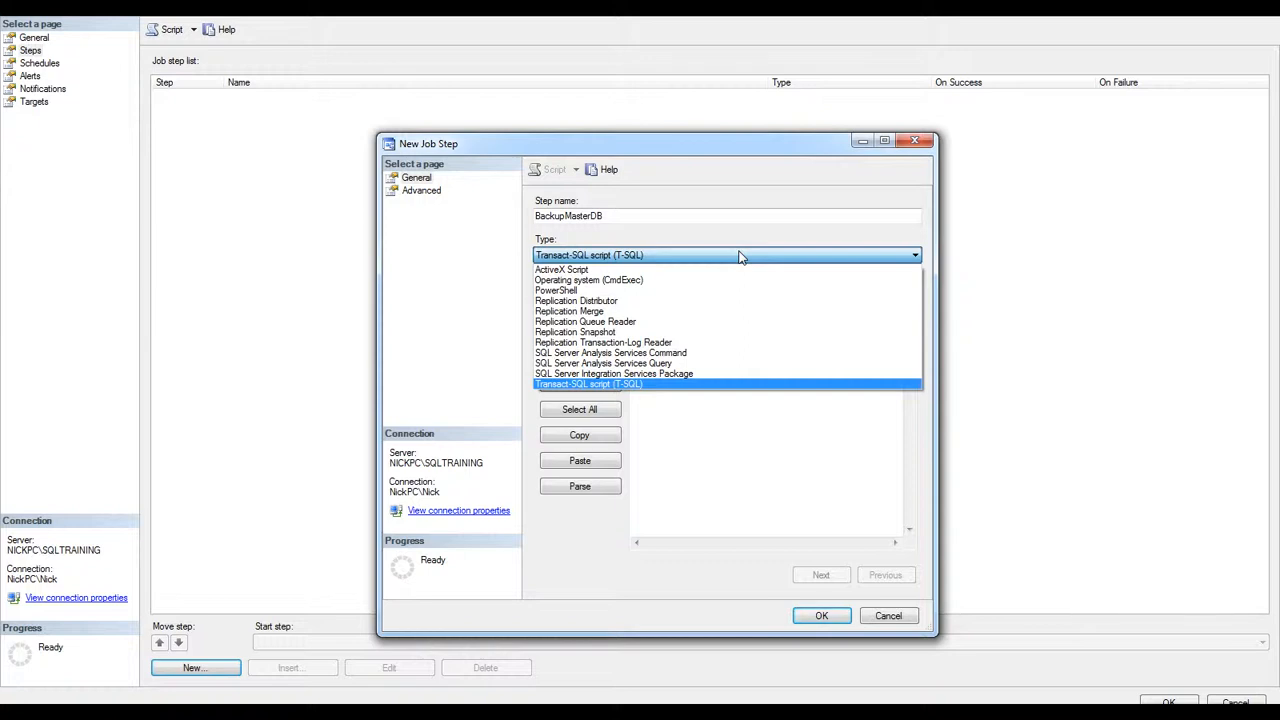
mouse_move(588, 390)
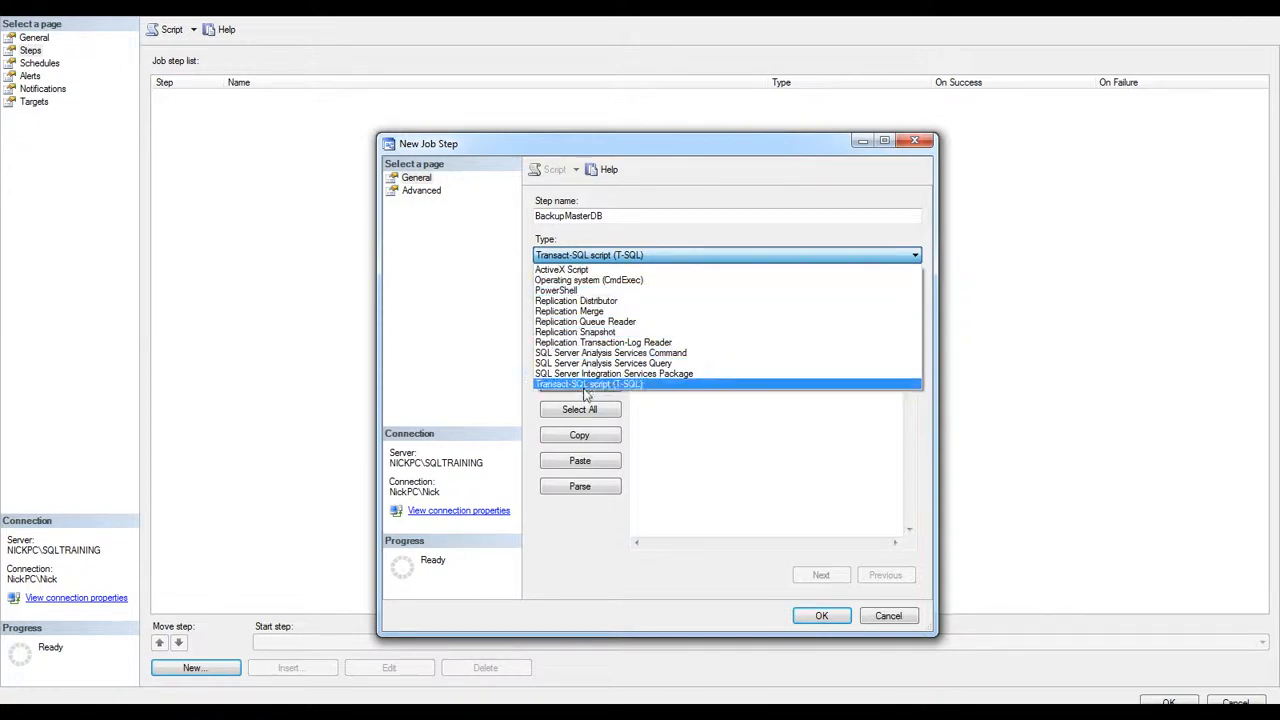
left_click(588, 383)
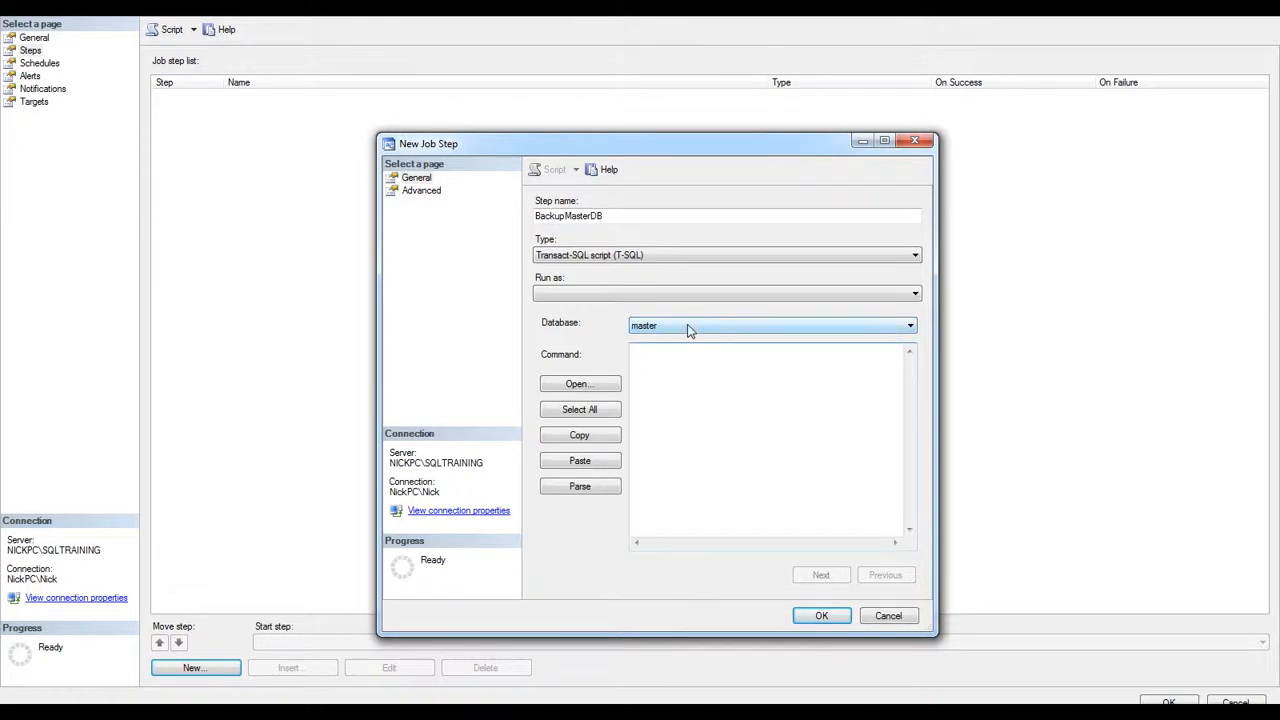
left_click(908, 325)
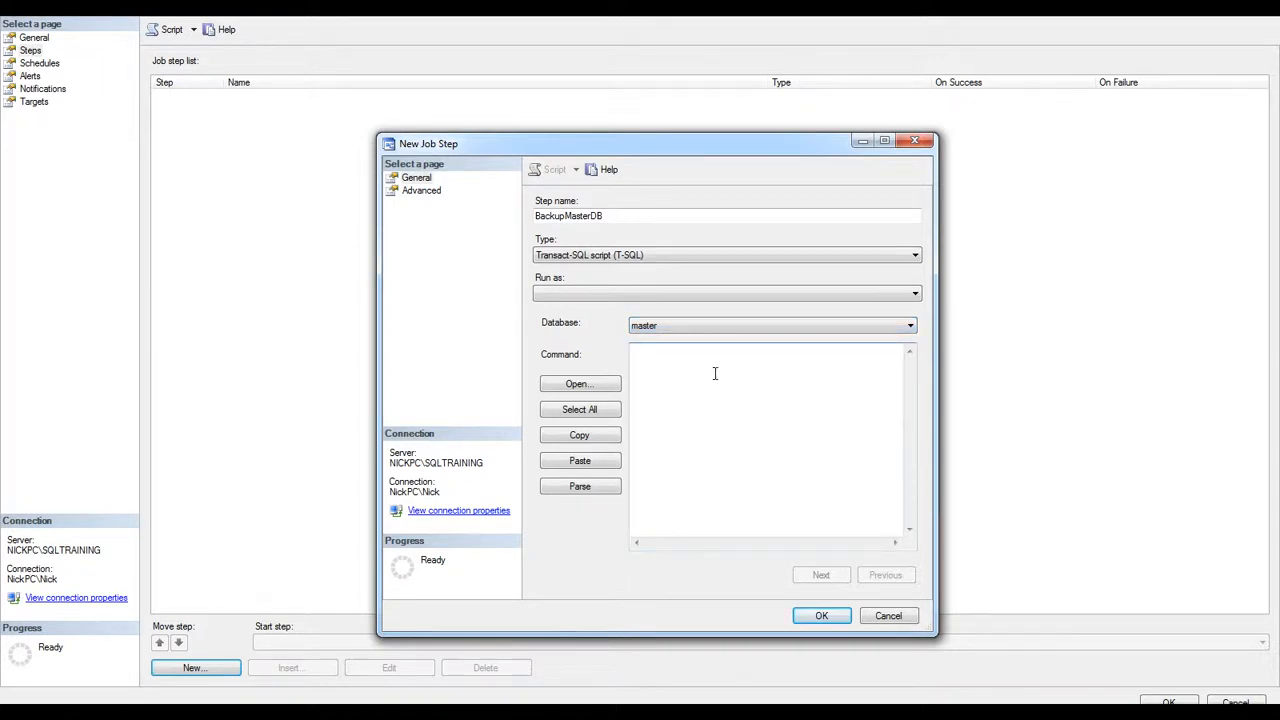
- Enter the step command BACKUP DATABASE [master] TO DISK = N'C:\SQL\master_full.bak'
type("BACKUP DATABASE")
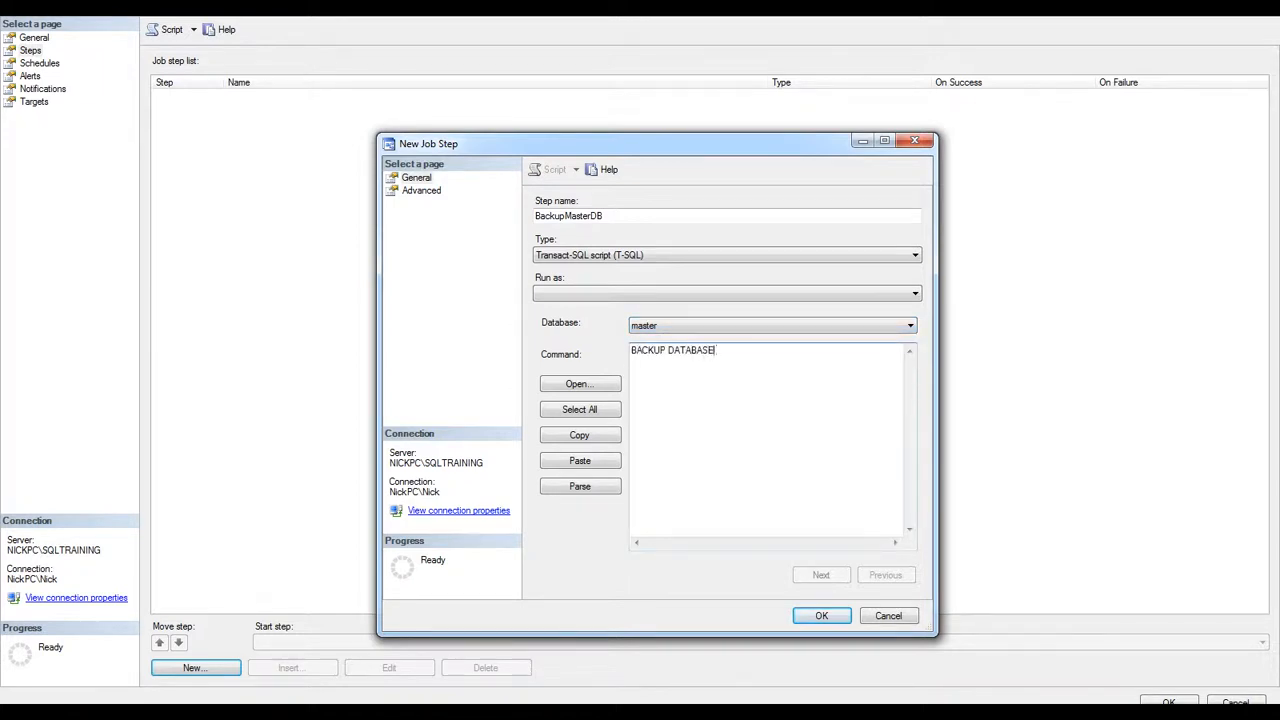
type("[master]")
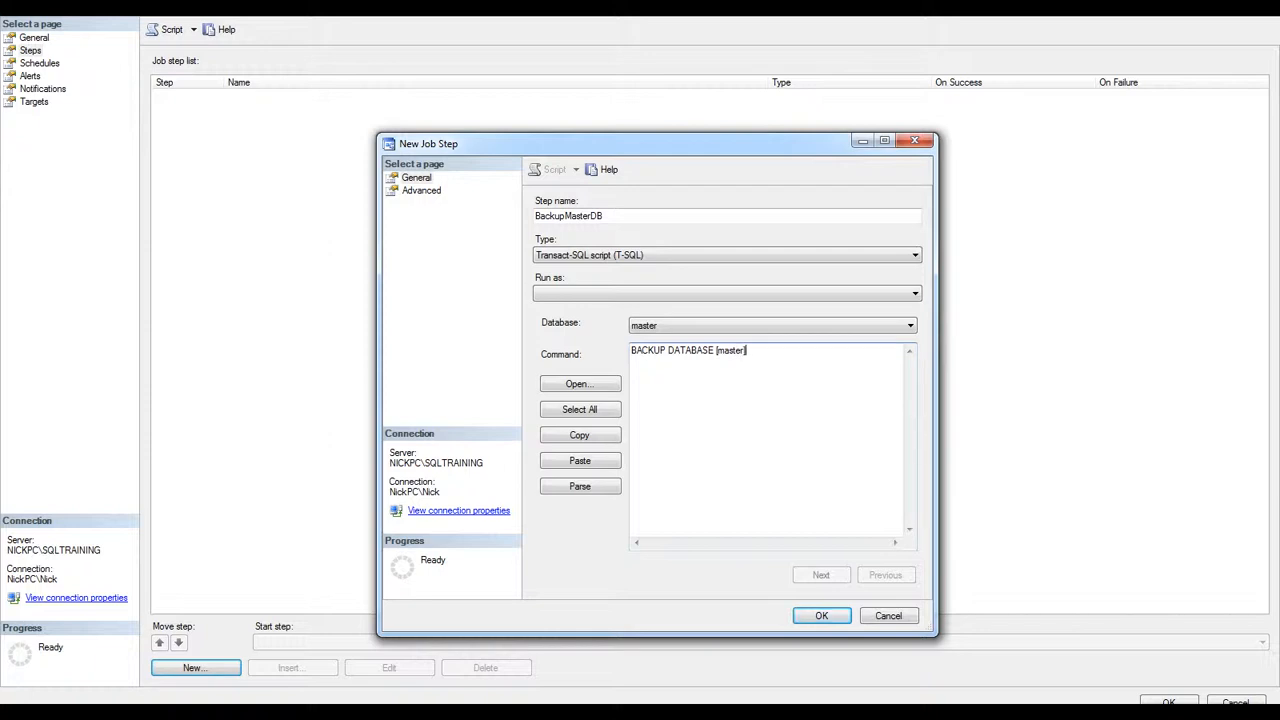
type("TO DISK =")
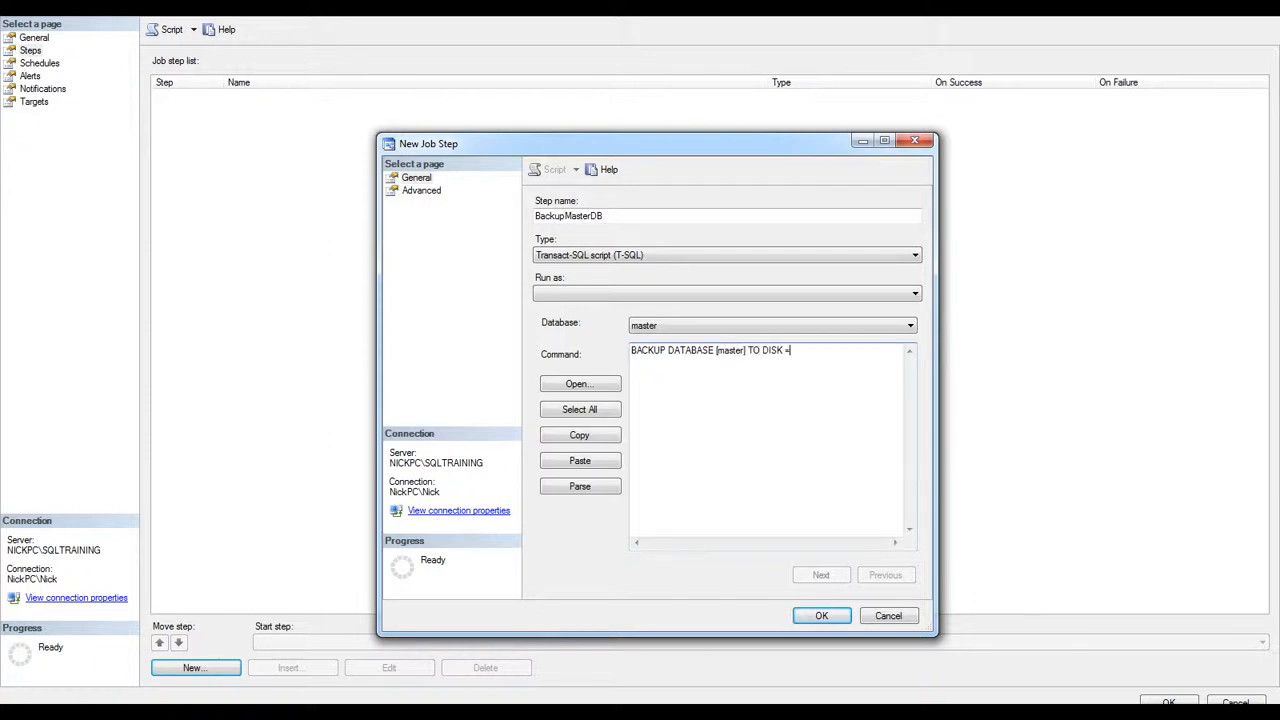
type("N'C:\\SQL")
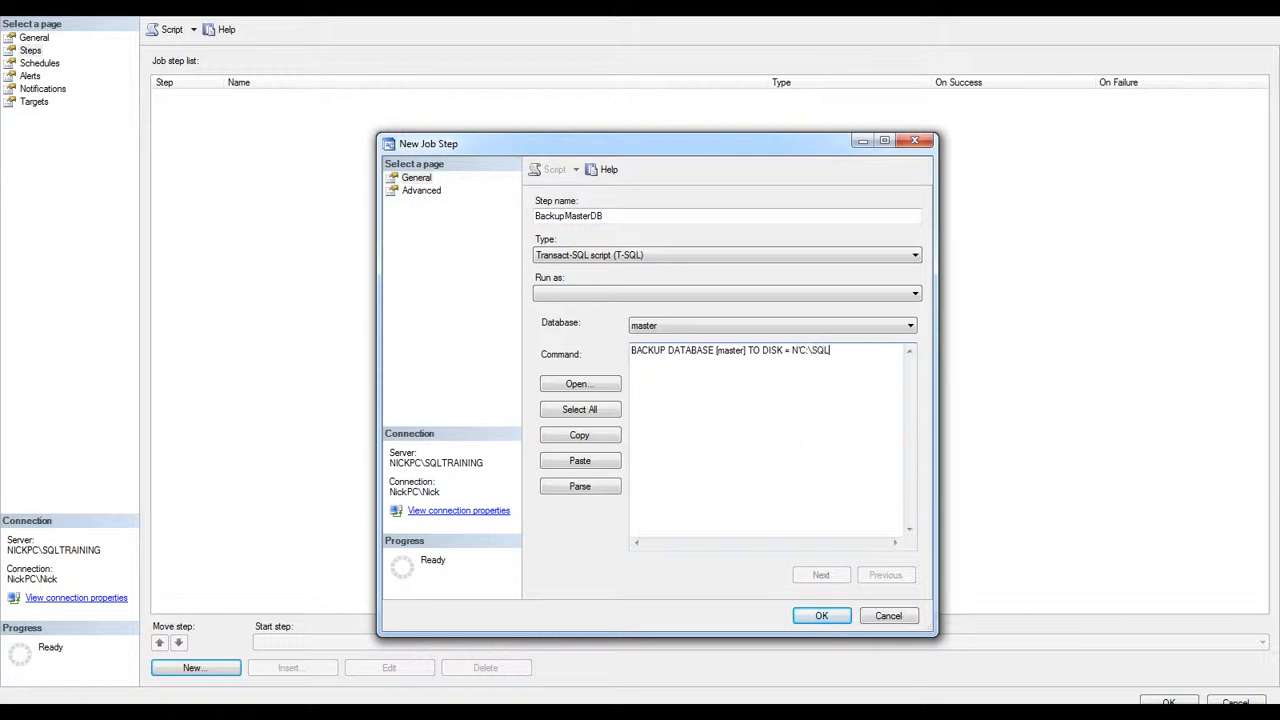
type("\\")
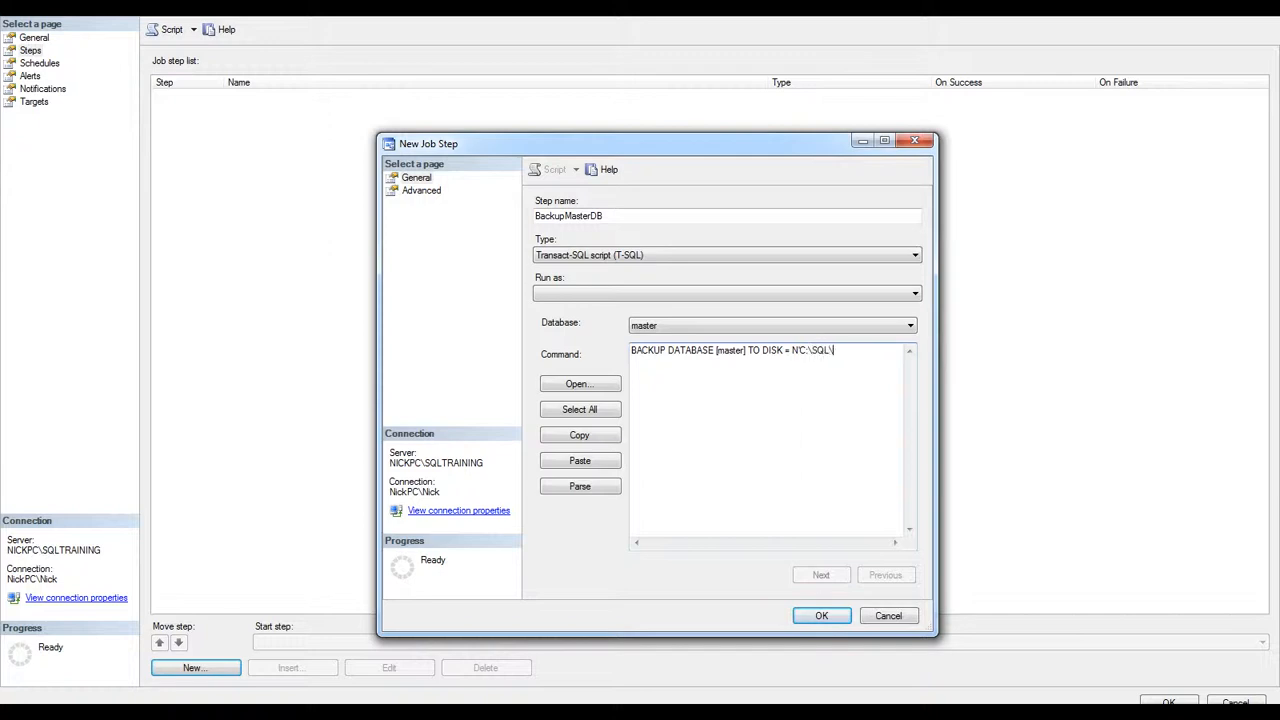
type("master_full.bak'")
type("GO")
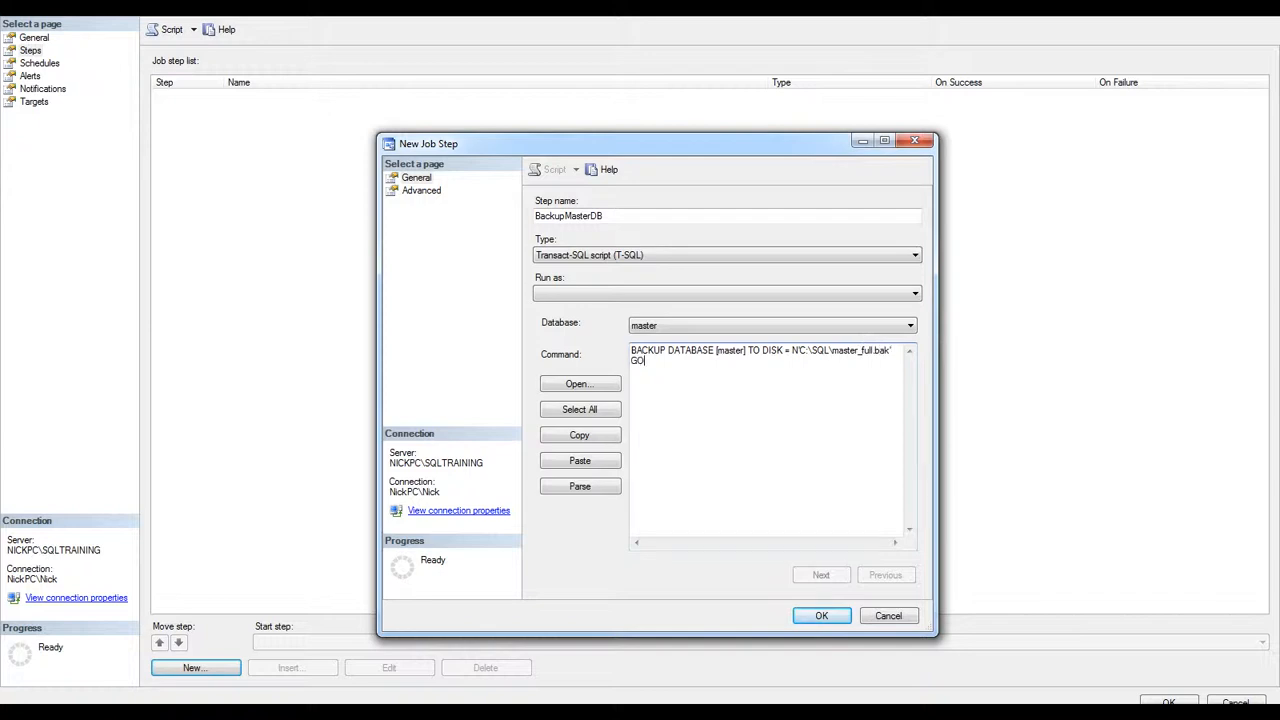
mouse_move(779, 562)
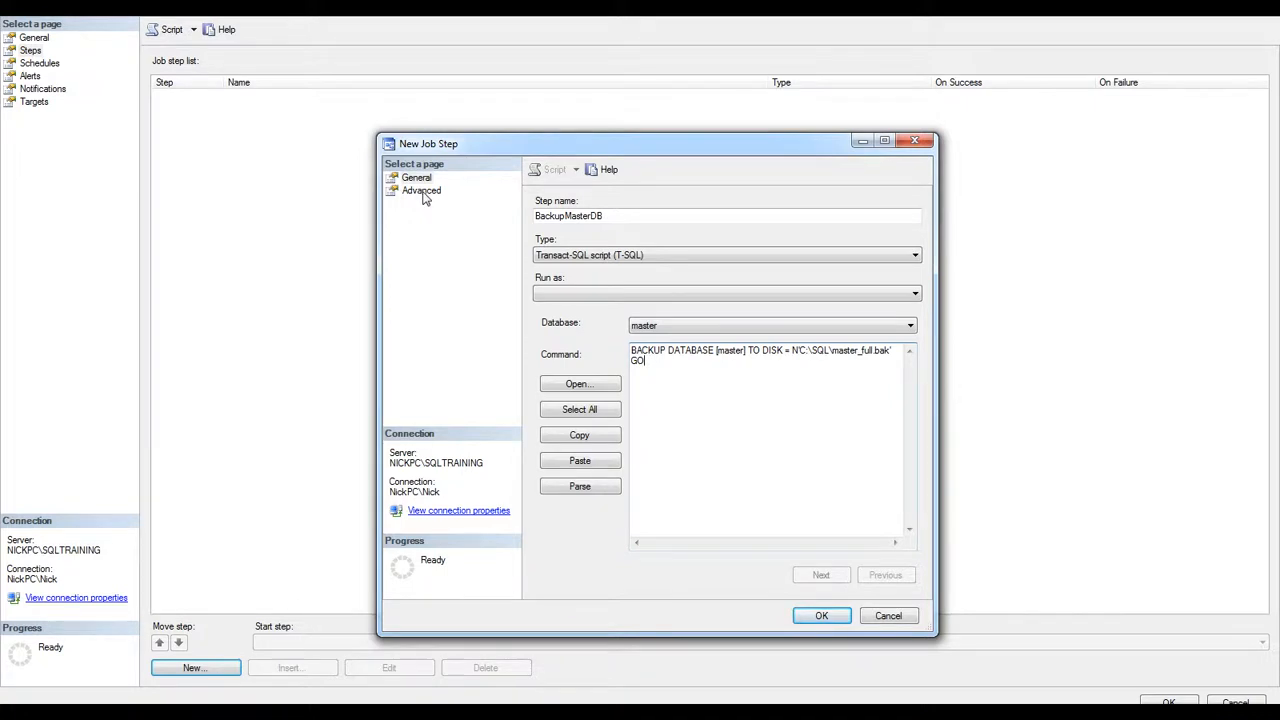
- Set BackupMasterDB's on-success action to 'Quit the job reporting success' and save the step
left_click(421, 190)
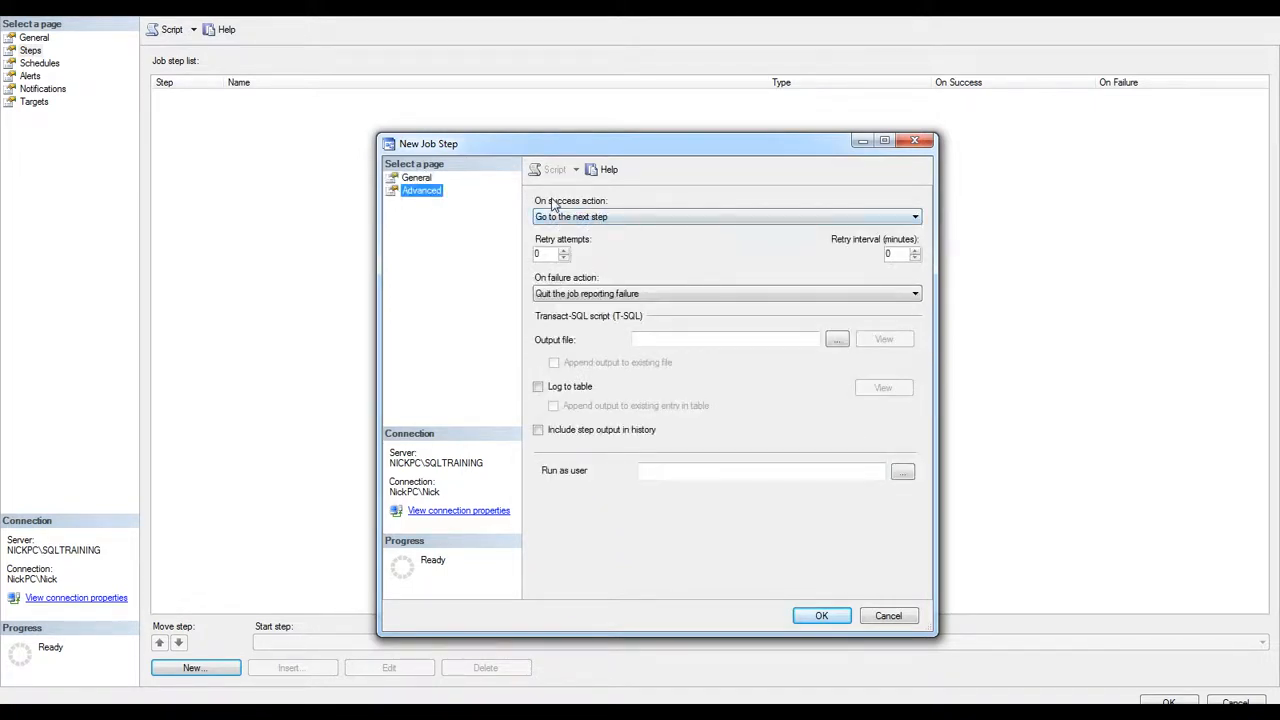
left_click(911, 217)
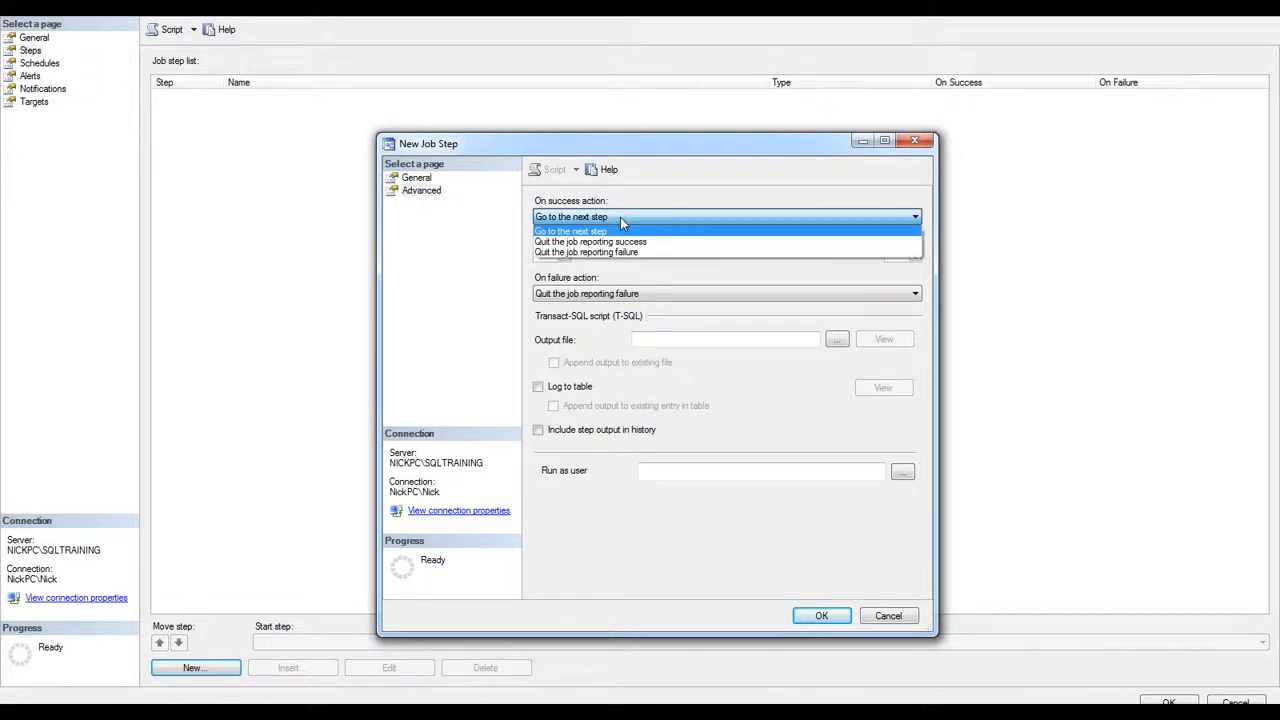
mouse_move(590, 241)
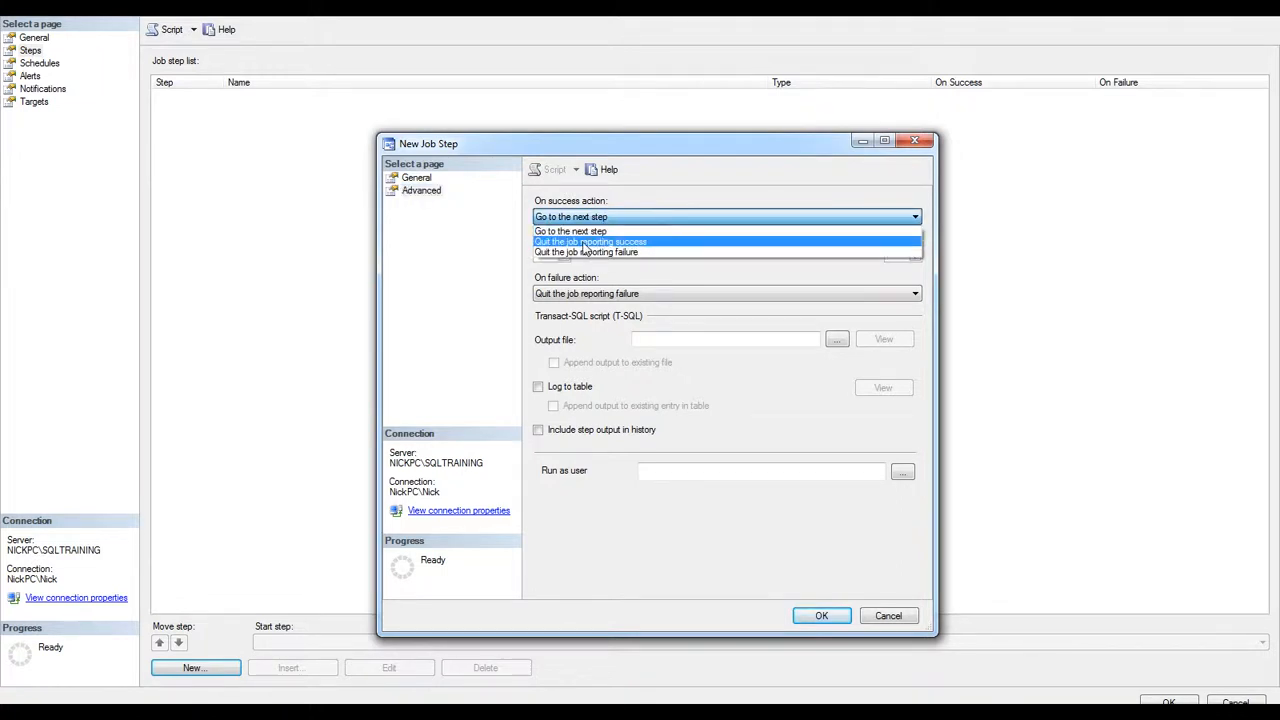
left_click(590, 241)
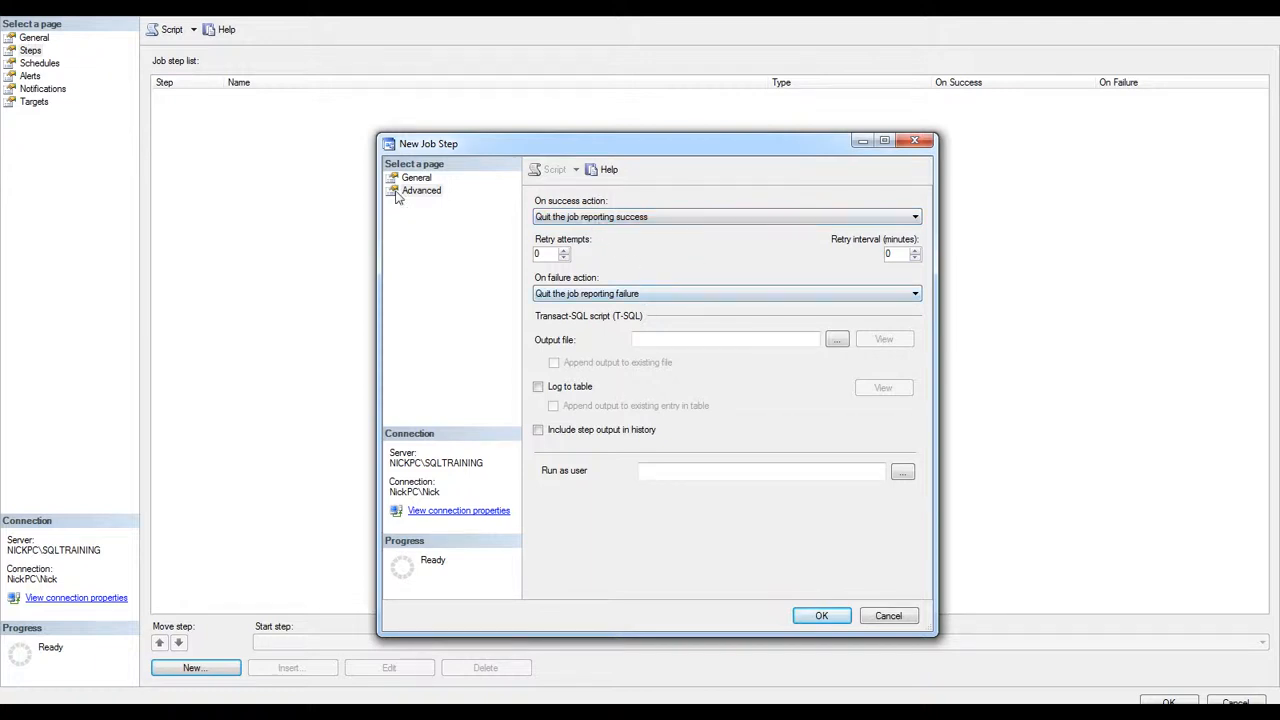
mouse_move(589, 244)
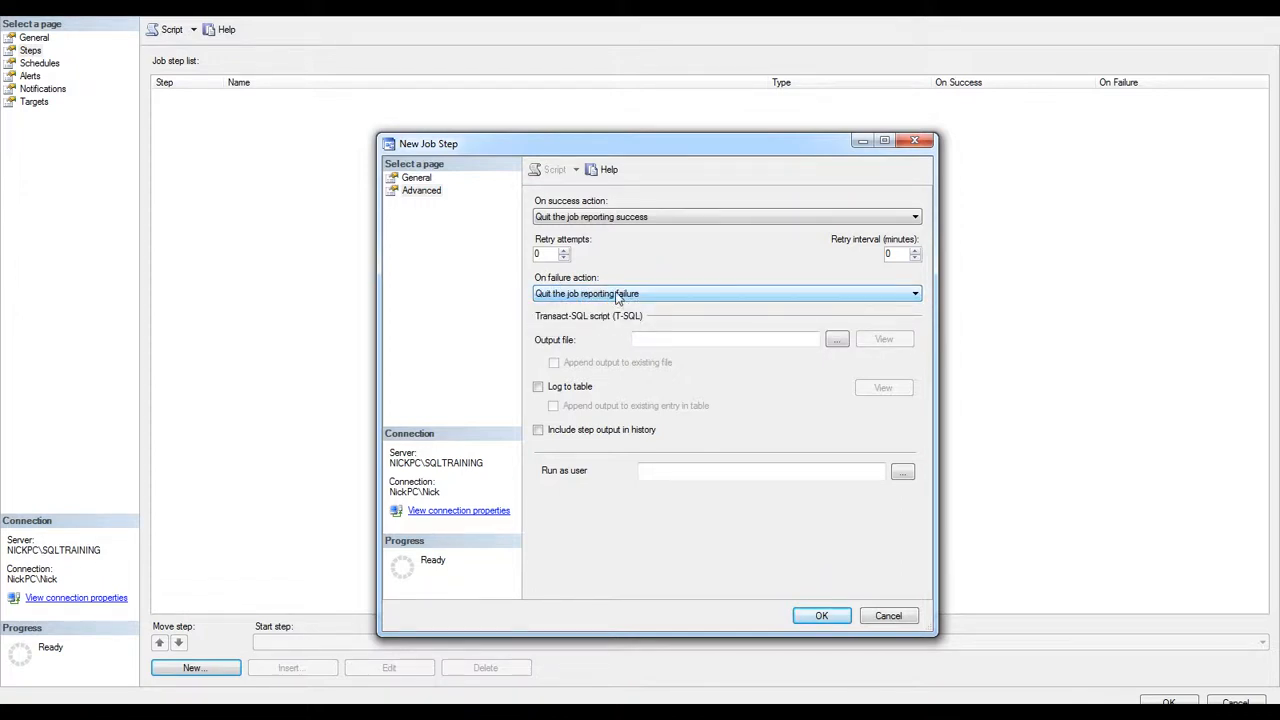
left_click(416, 177)
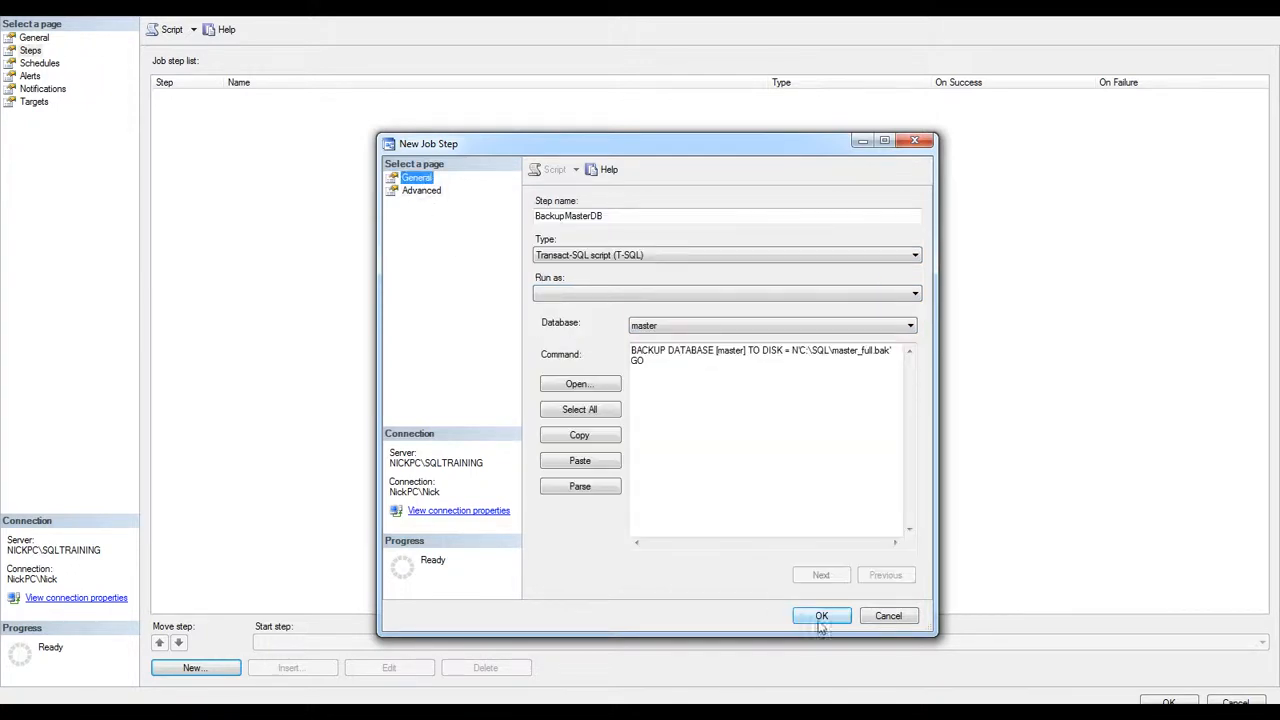
left_click(821, 615)
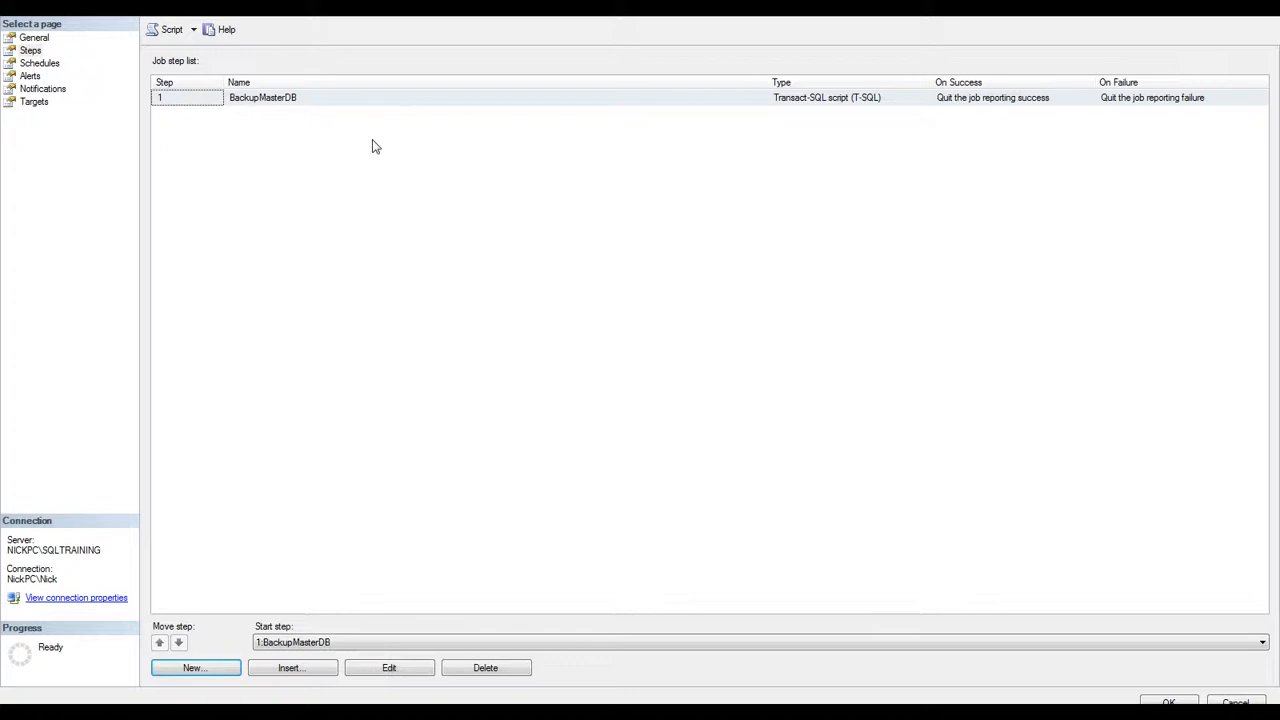
- Start a new job schedule named Daily_master_backup
left_click(40, 63)
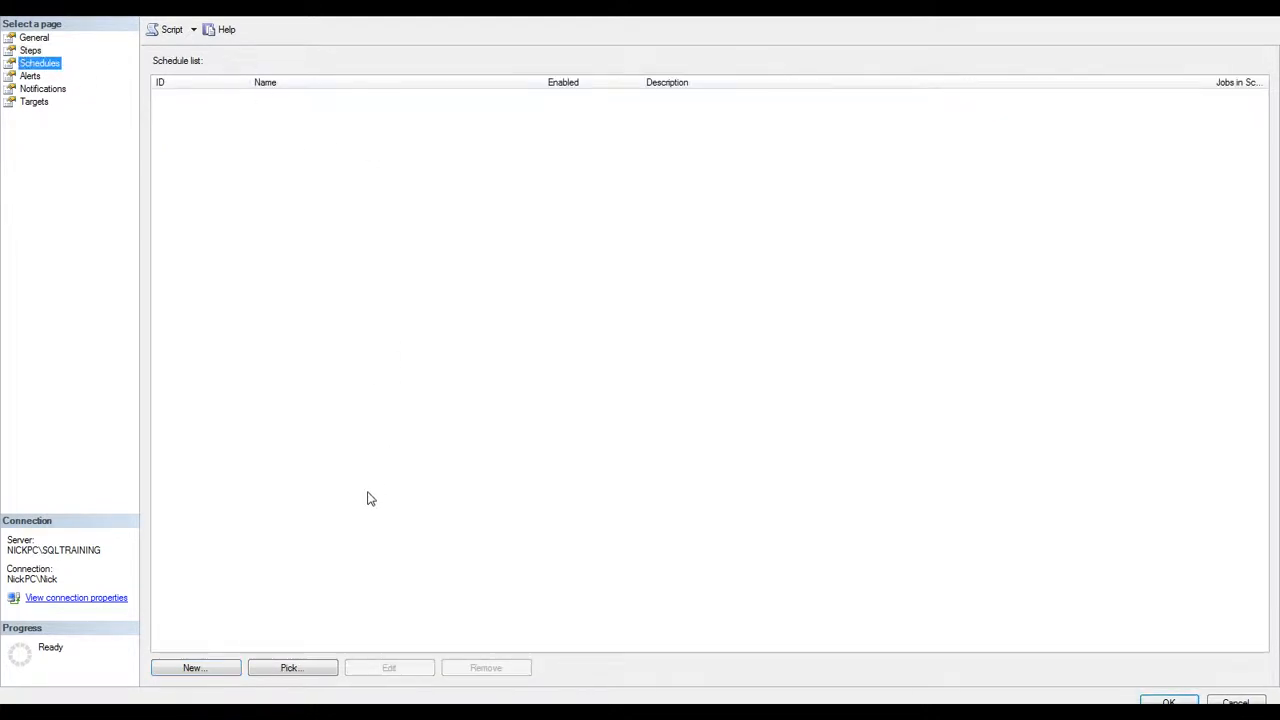
left_click(194, 667)
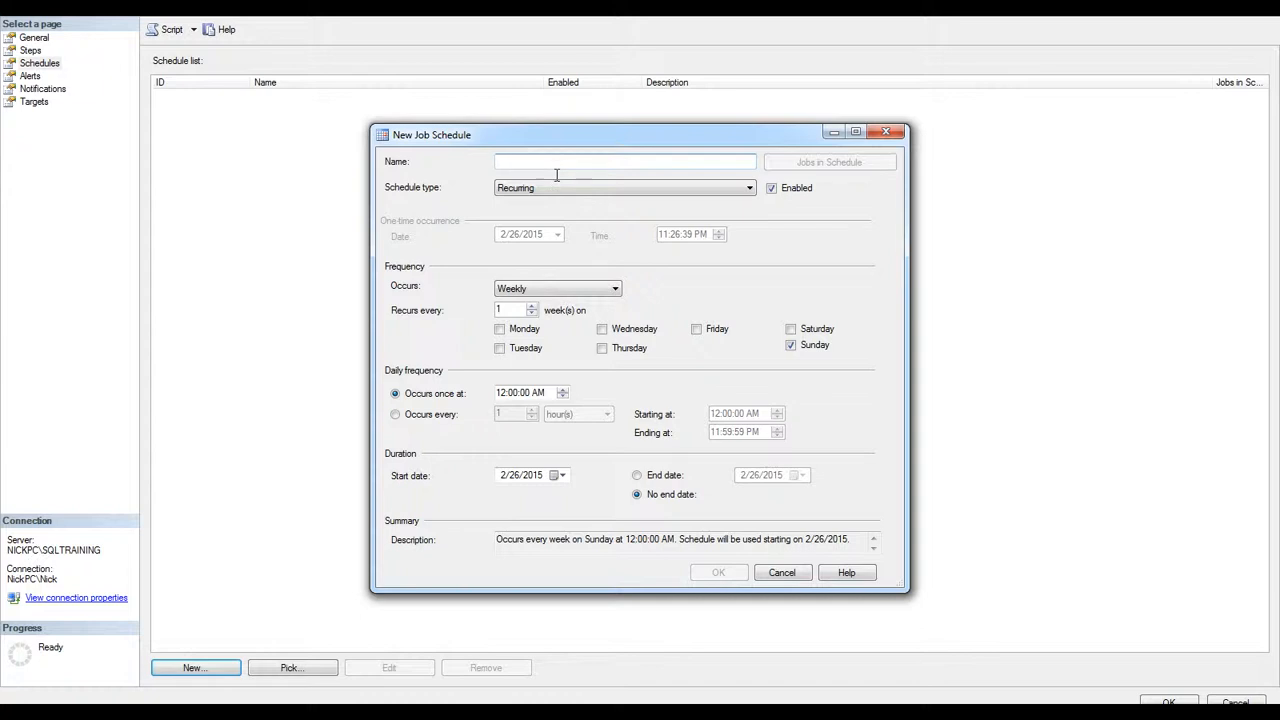
type("Daily")
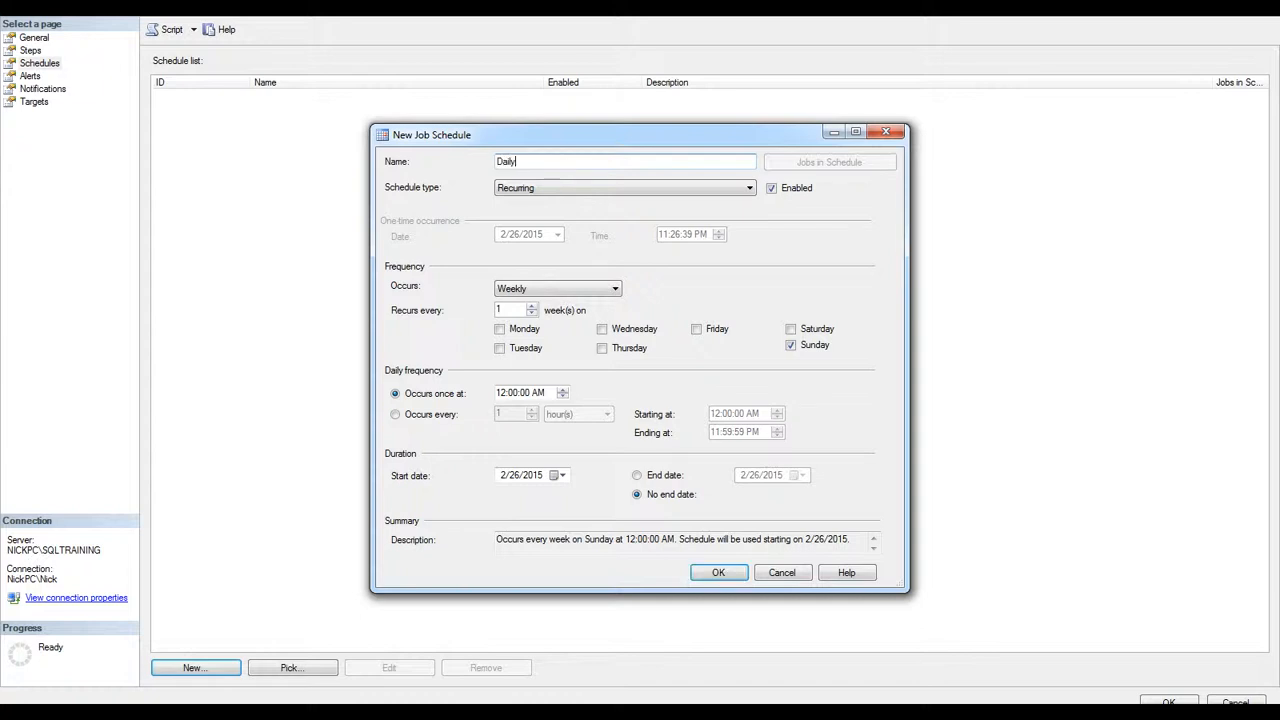
type("_master_backup")
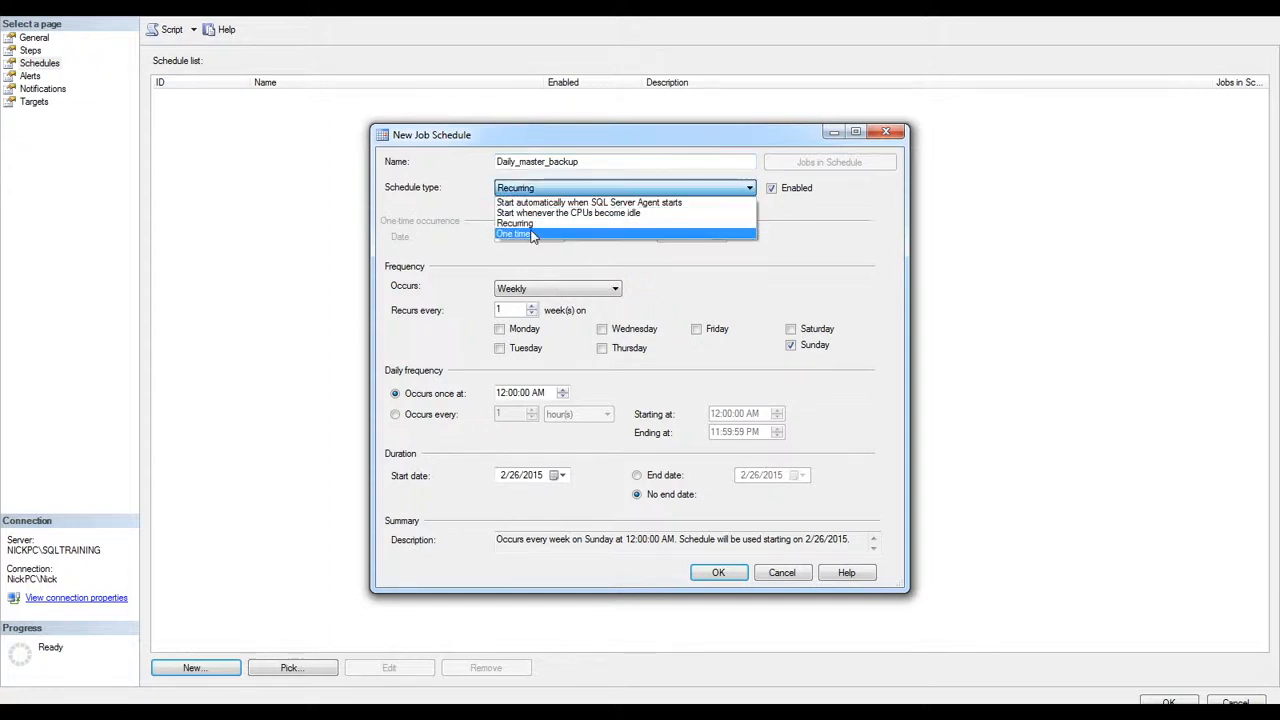
- Make the schedule recurring daily every 10 minutes with no end date, and save it
left_click(513, 234)
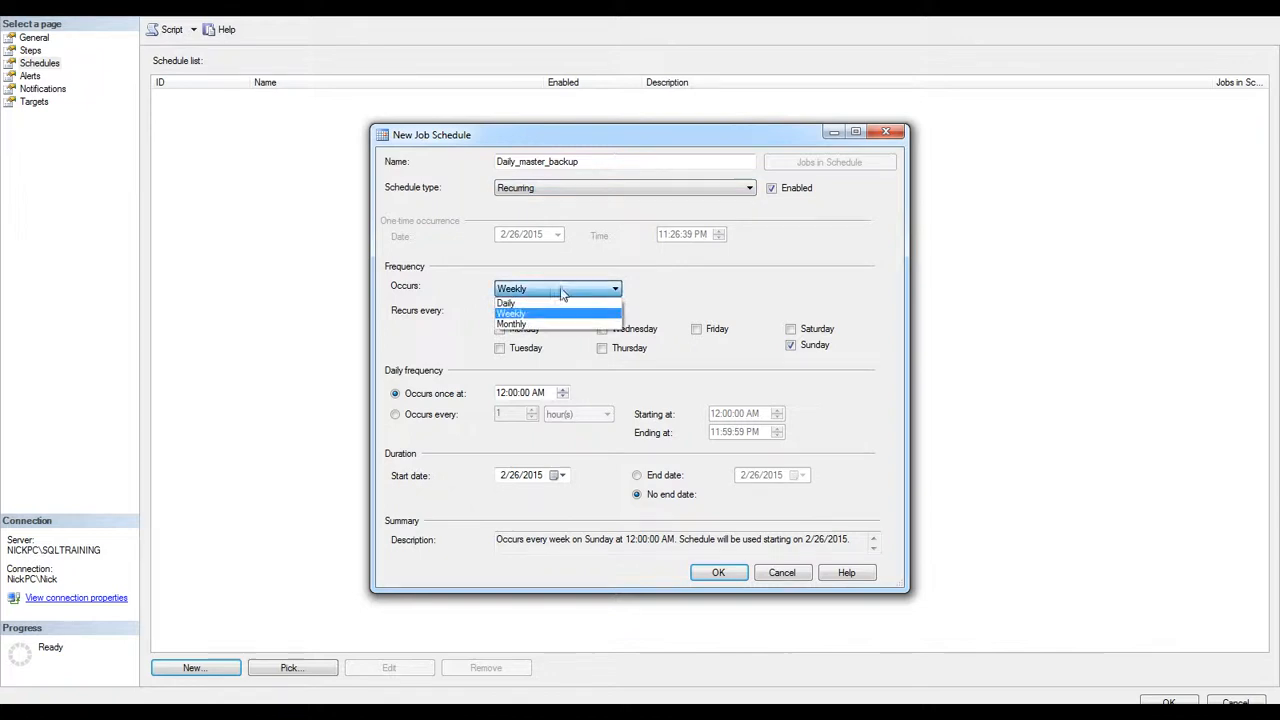
left_click(505, 303)
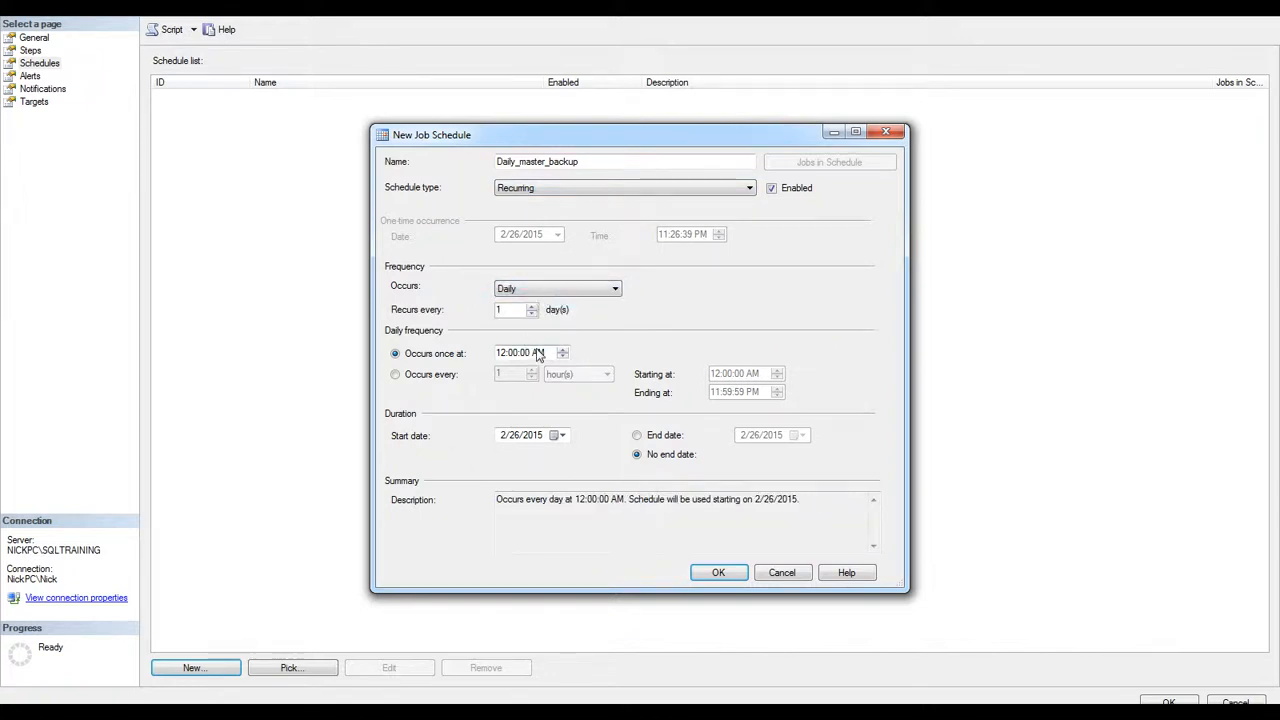
left_click(395, 373)
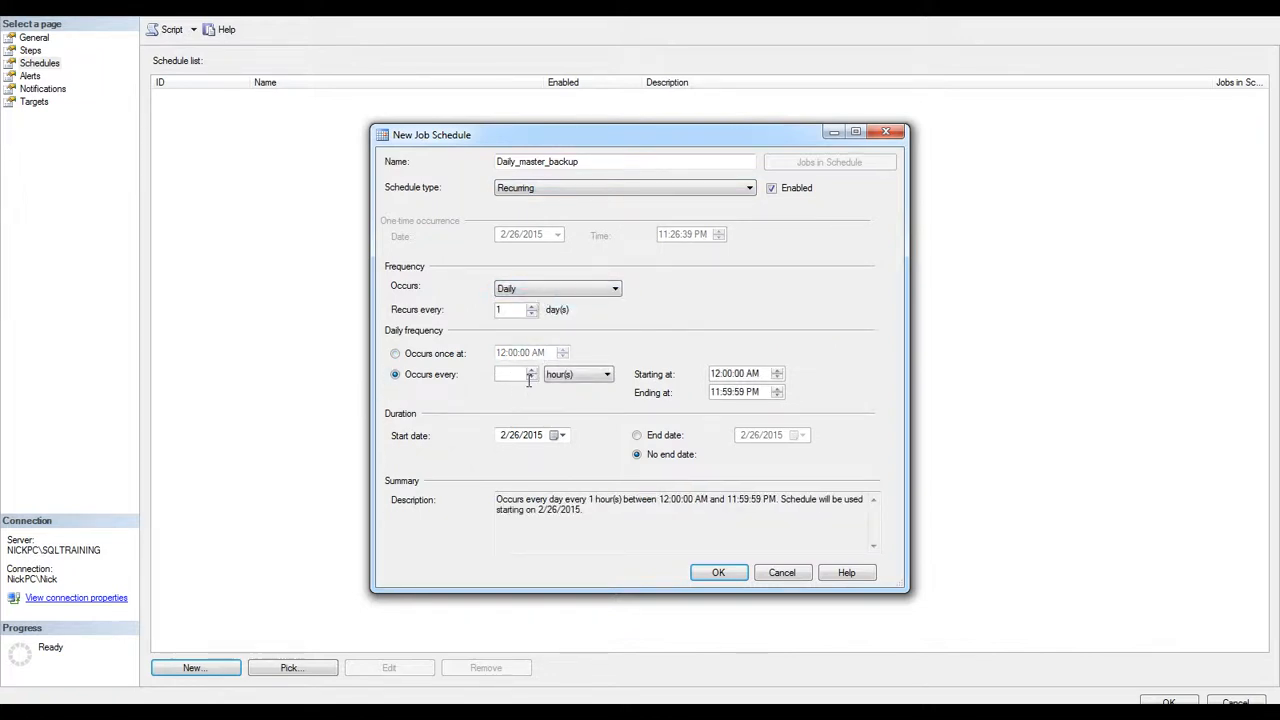
type("10")
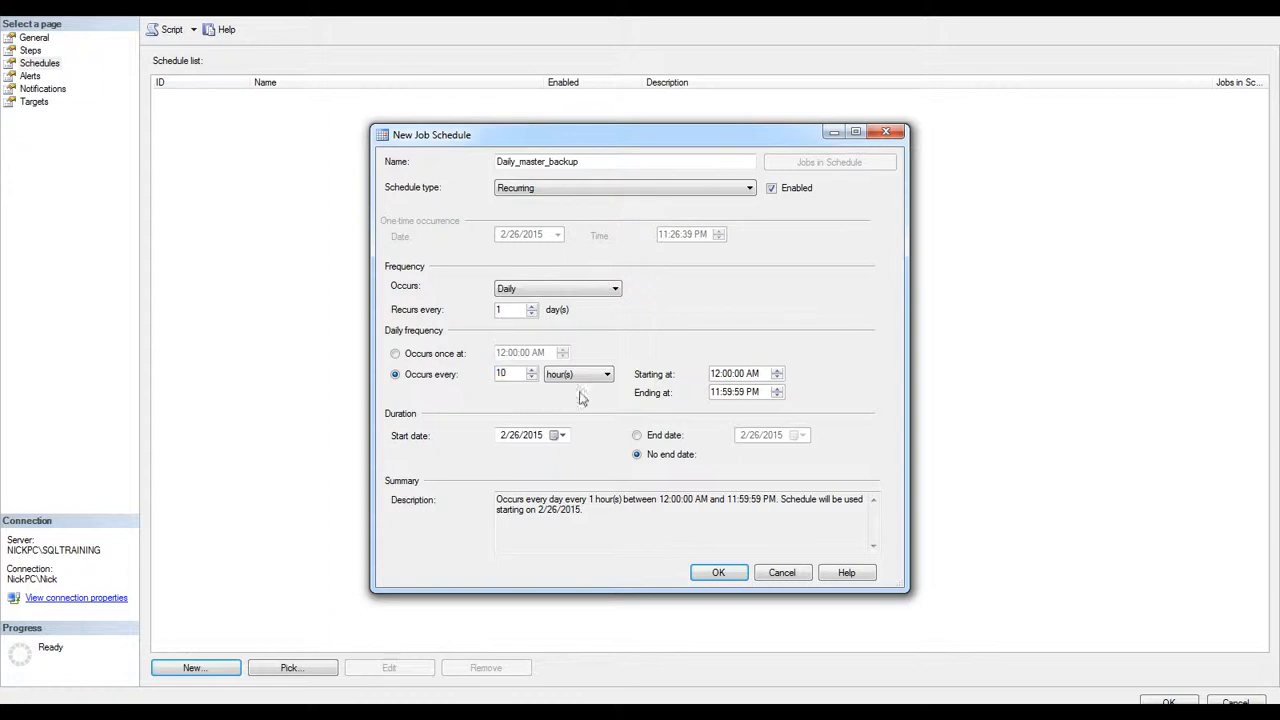
left_click(606, 373)
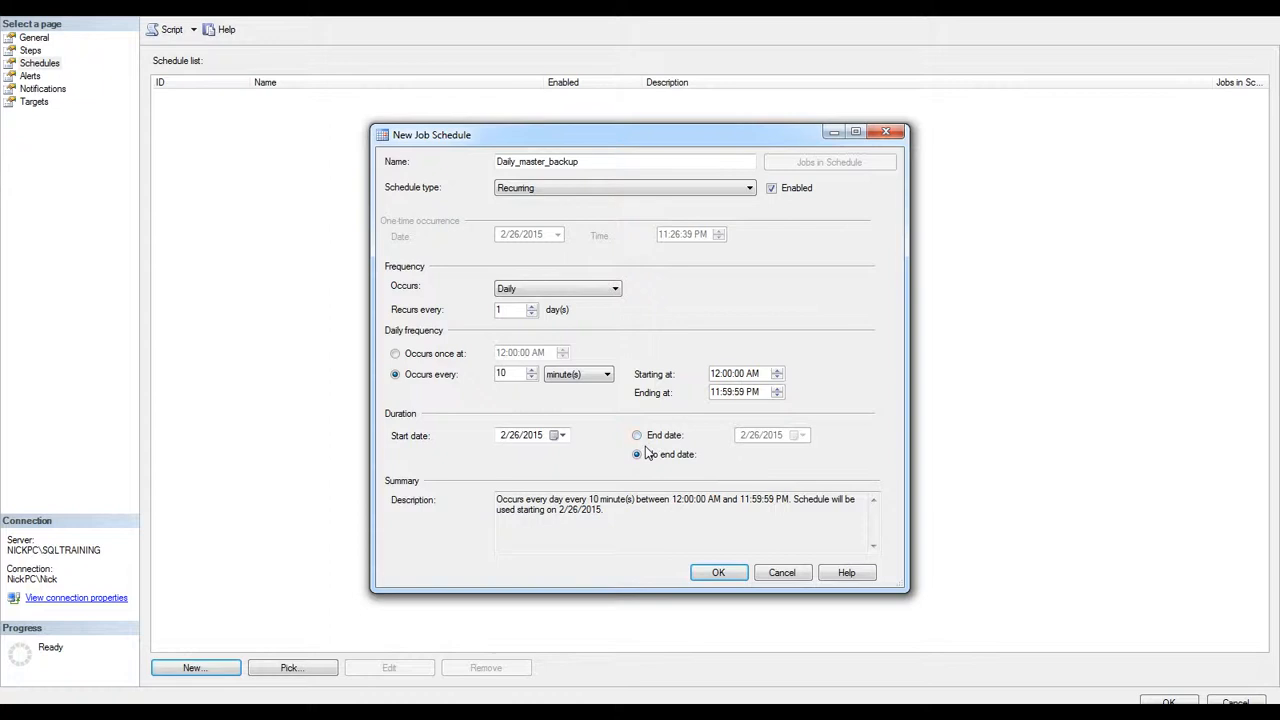
left_click(637, 435)
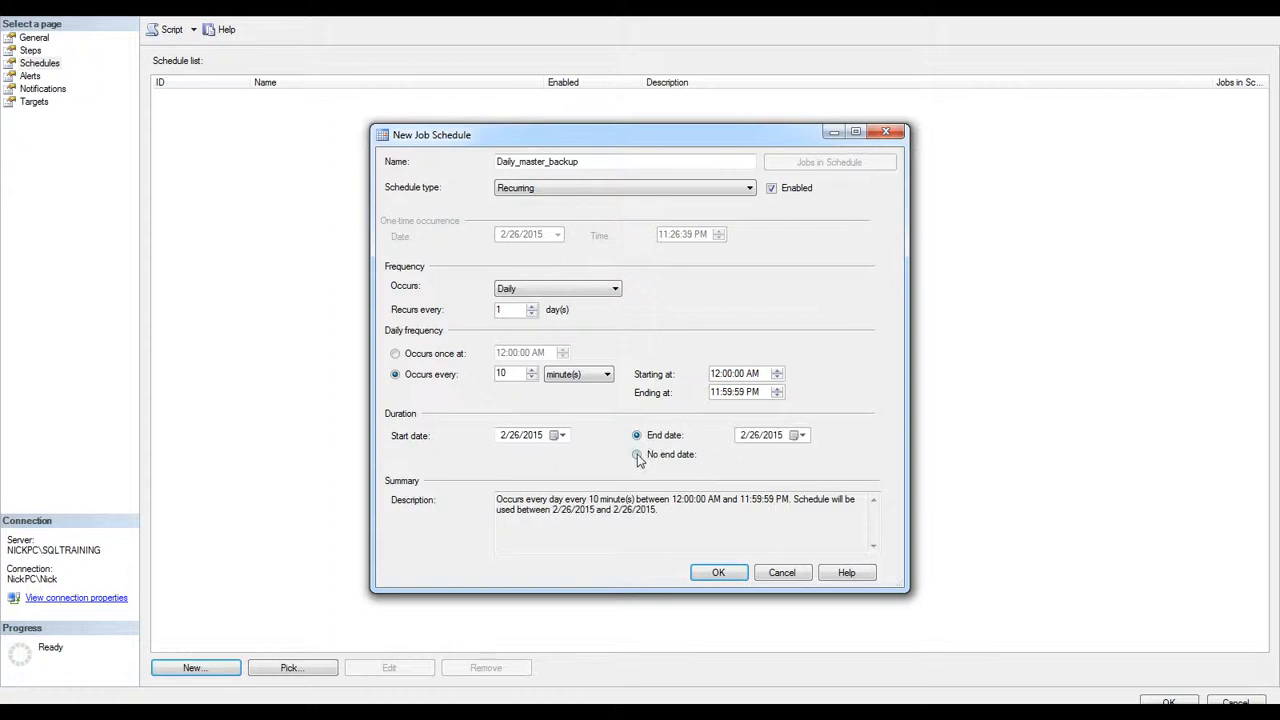
left_click(637, 454)
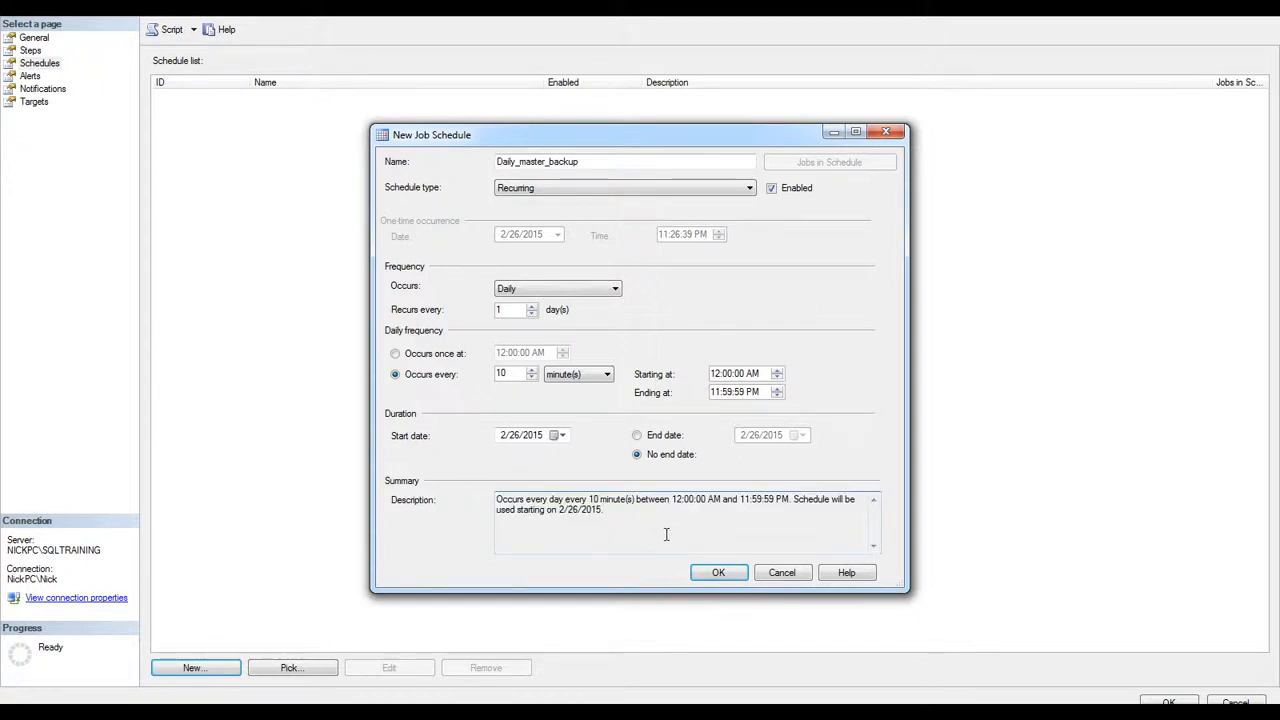
left_click(718, 572)
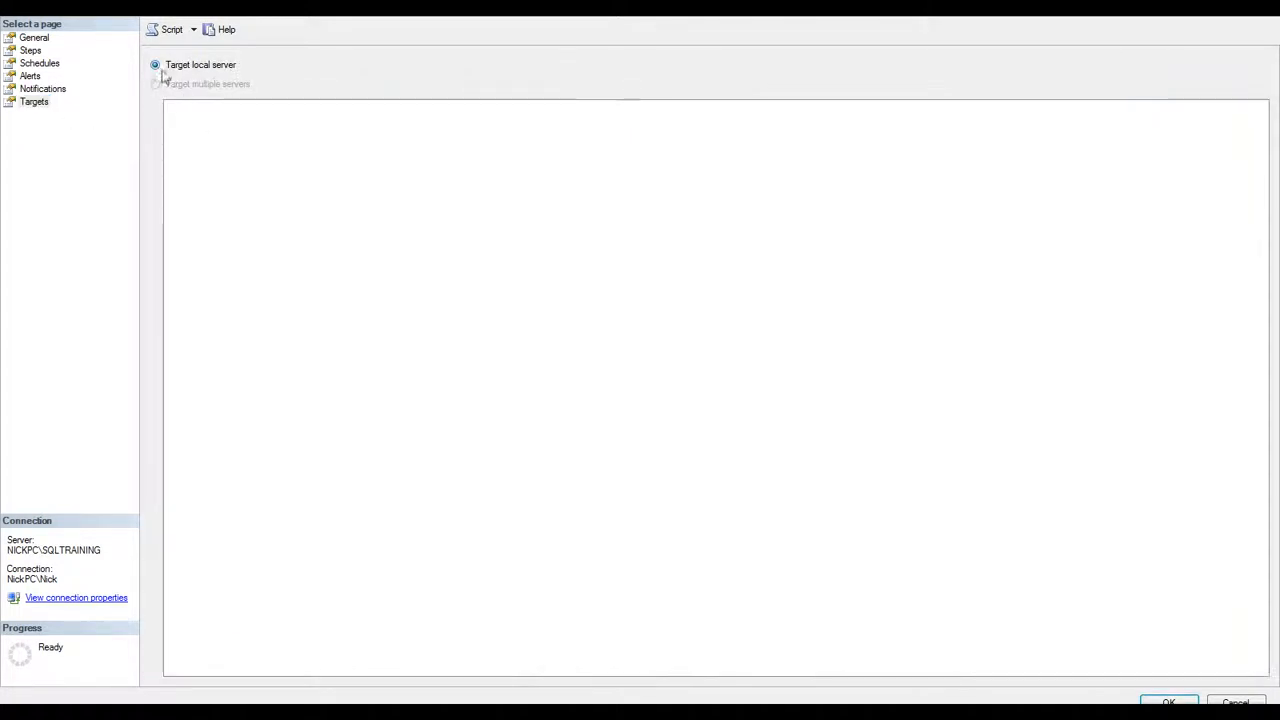
- Review the job's General and Steps pages and BackupMasterDB's Advanced options, then save the job
left_click(34, 37)
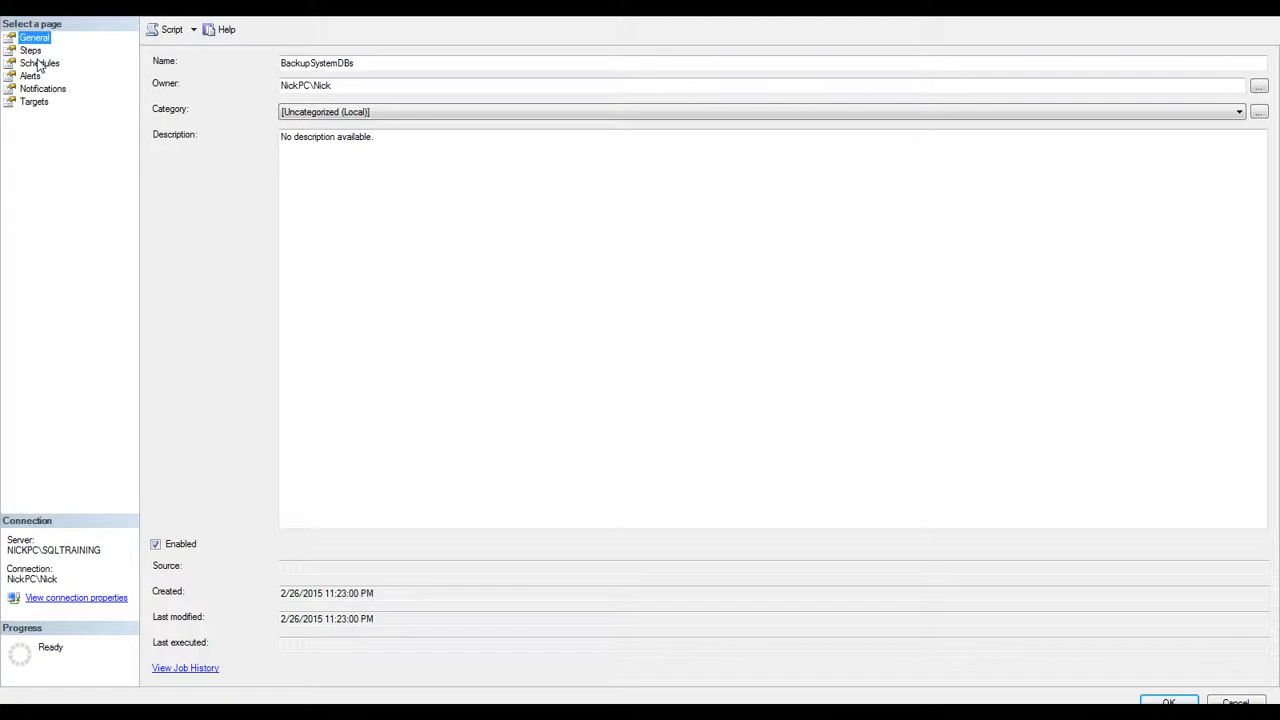
left_click(30, 50)
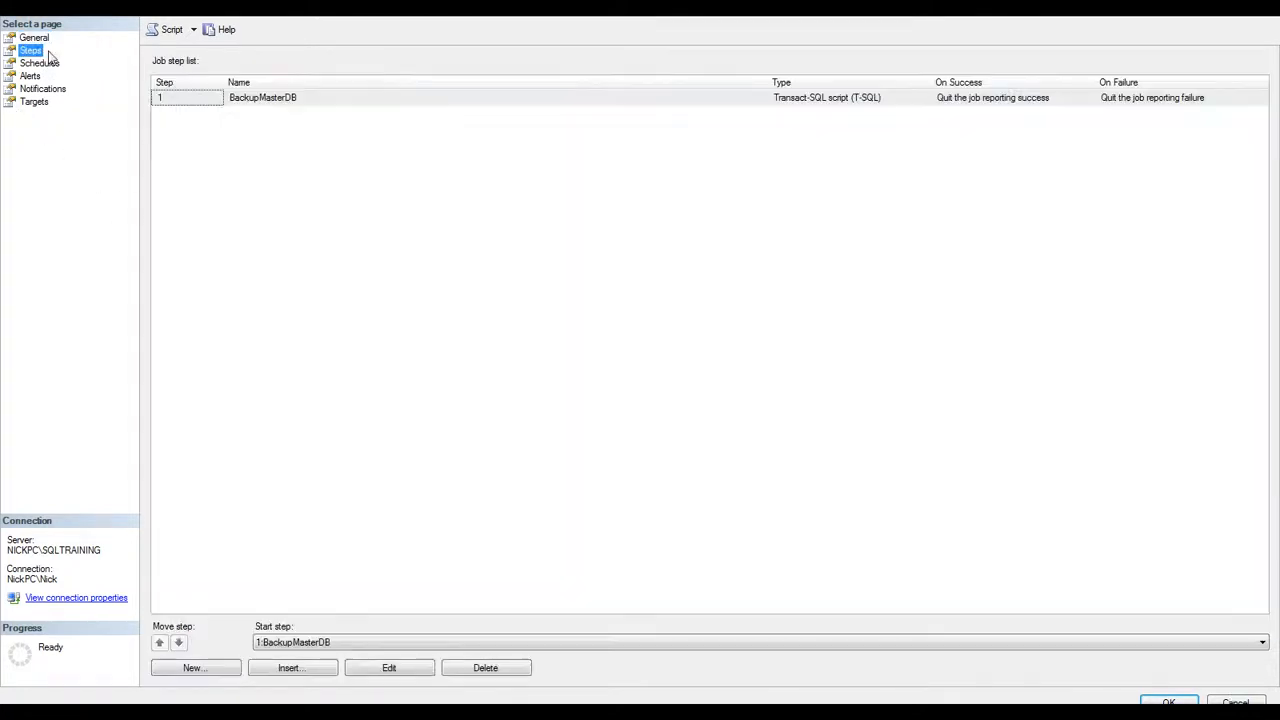
left_click(389, 668)
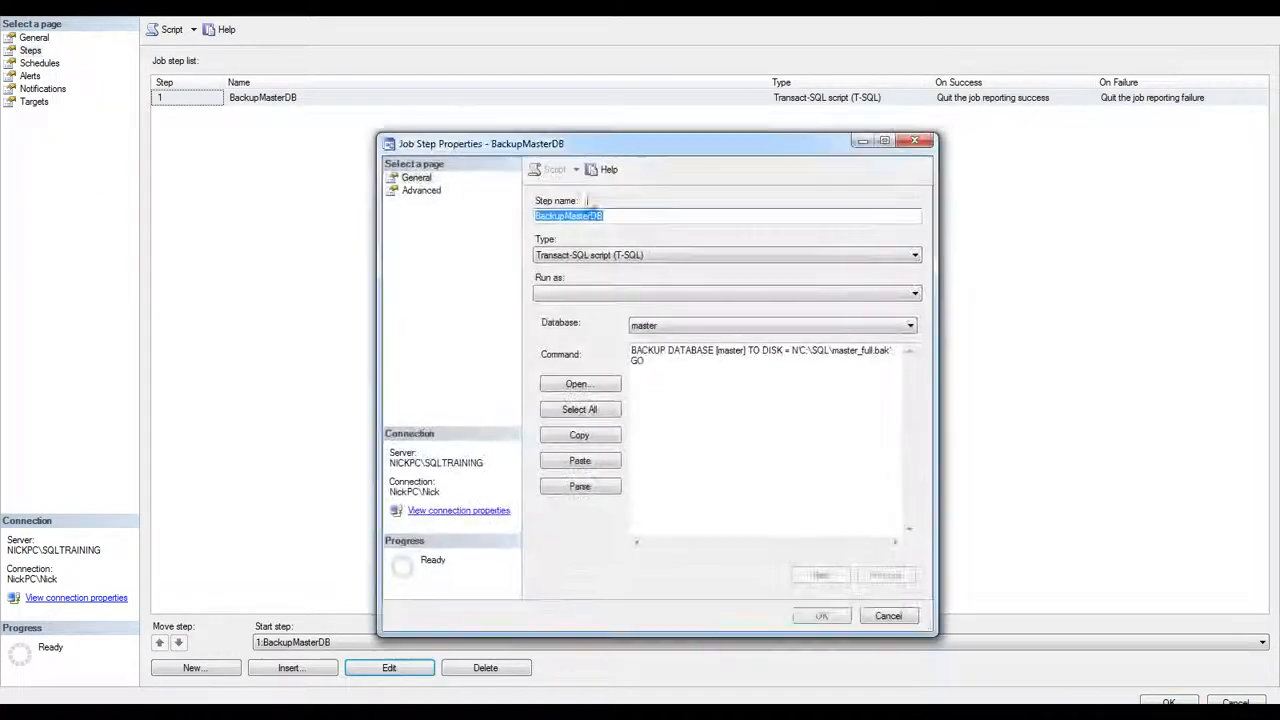
left_click(421, 190)
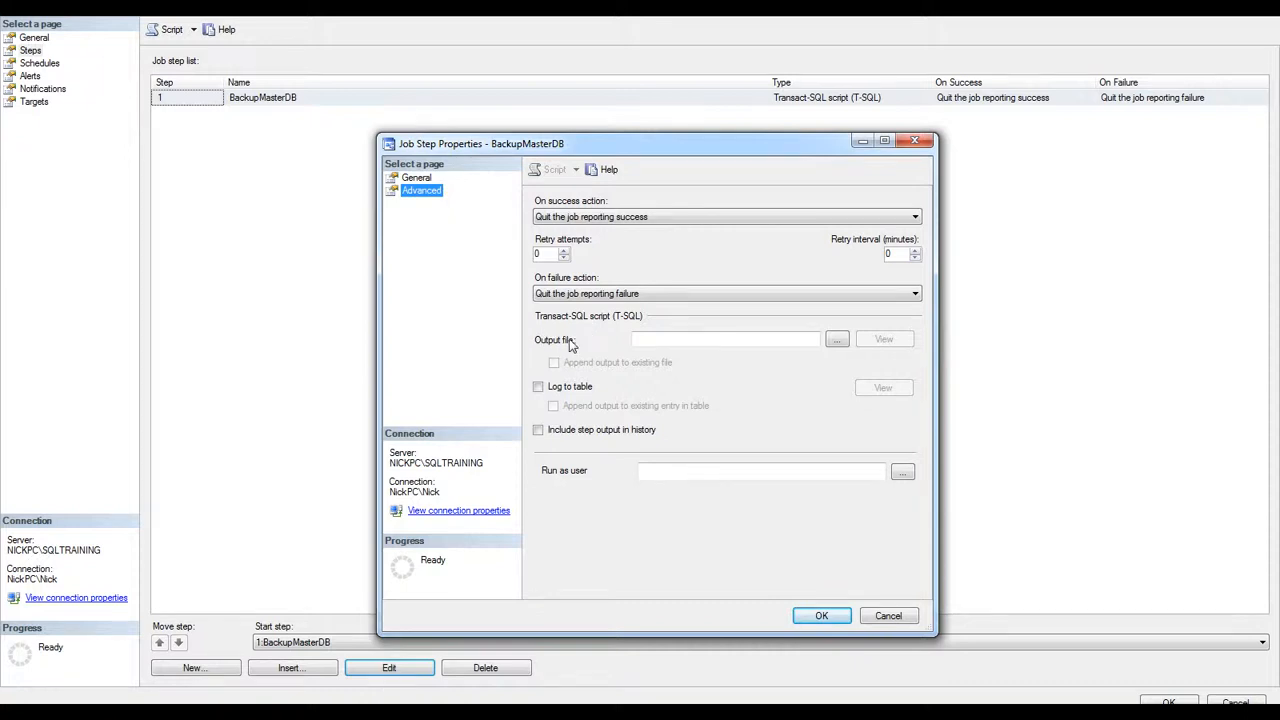
left_click(725, 339)
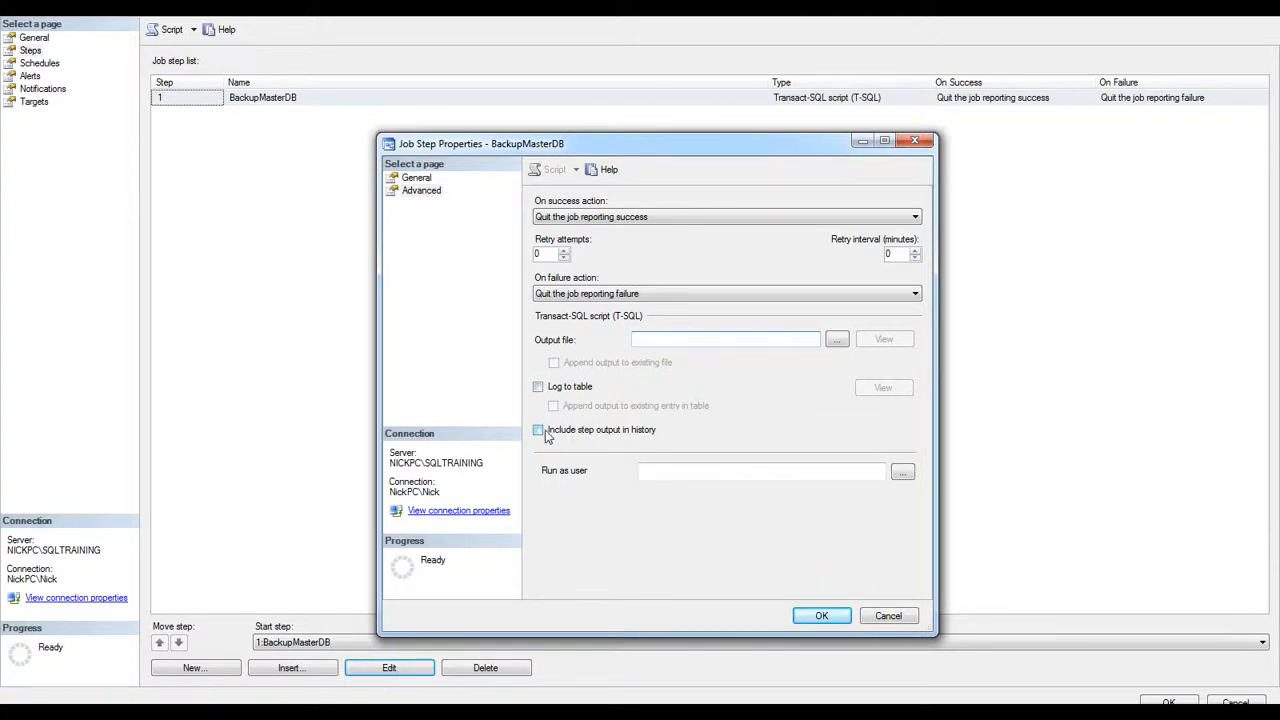
left_click(538, 430)
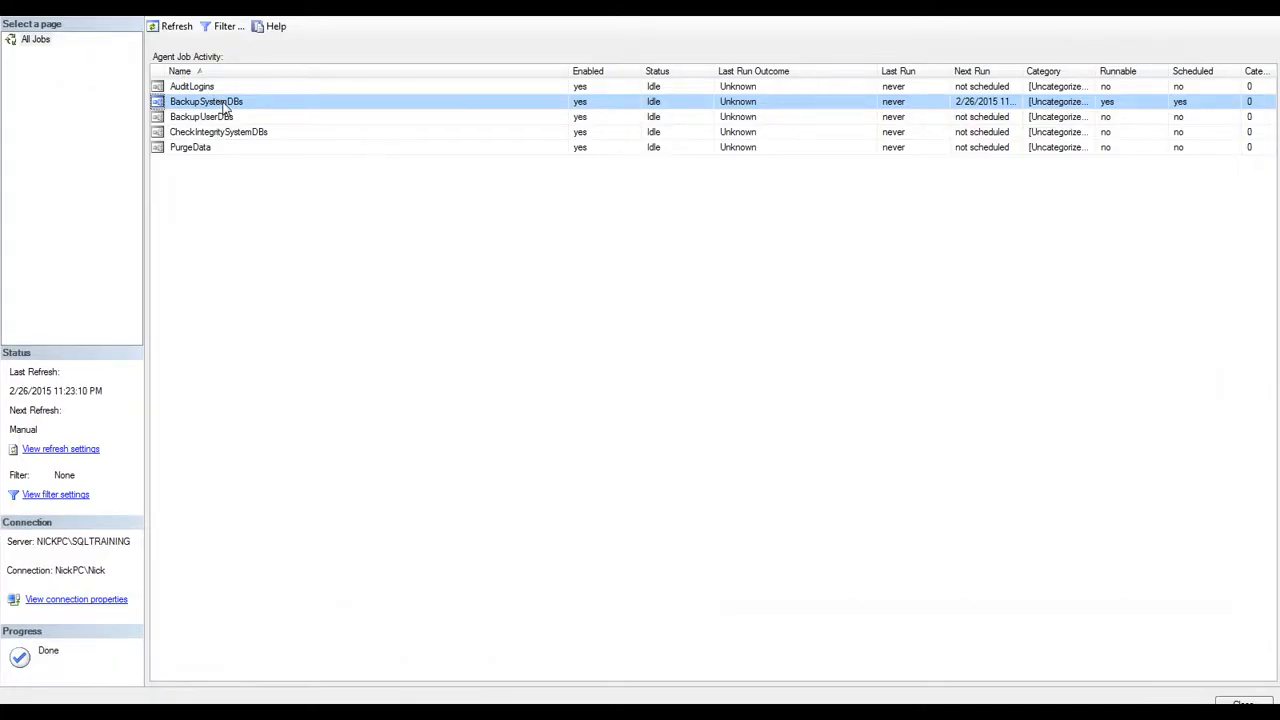
- Run BackupSystemDBs manually, then open its job history log
right_click(206, 101)
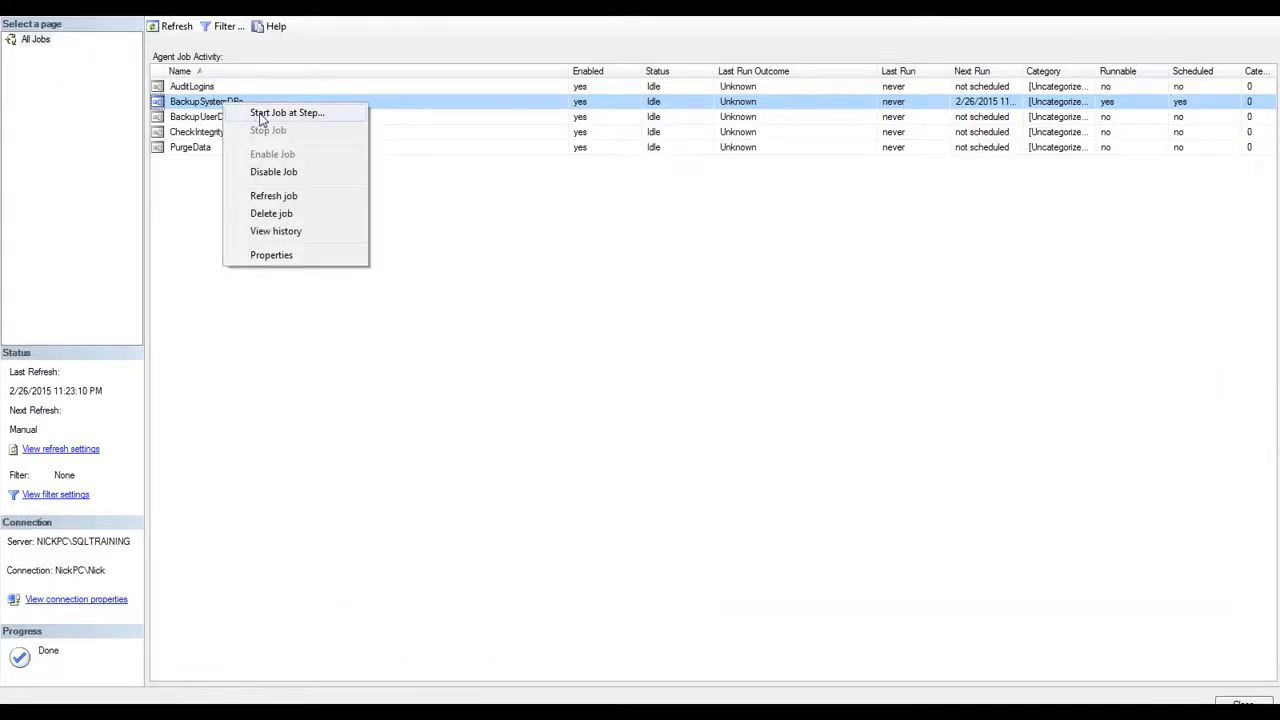
left_click(287, 112)
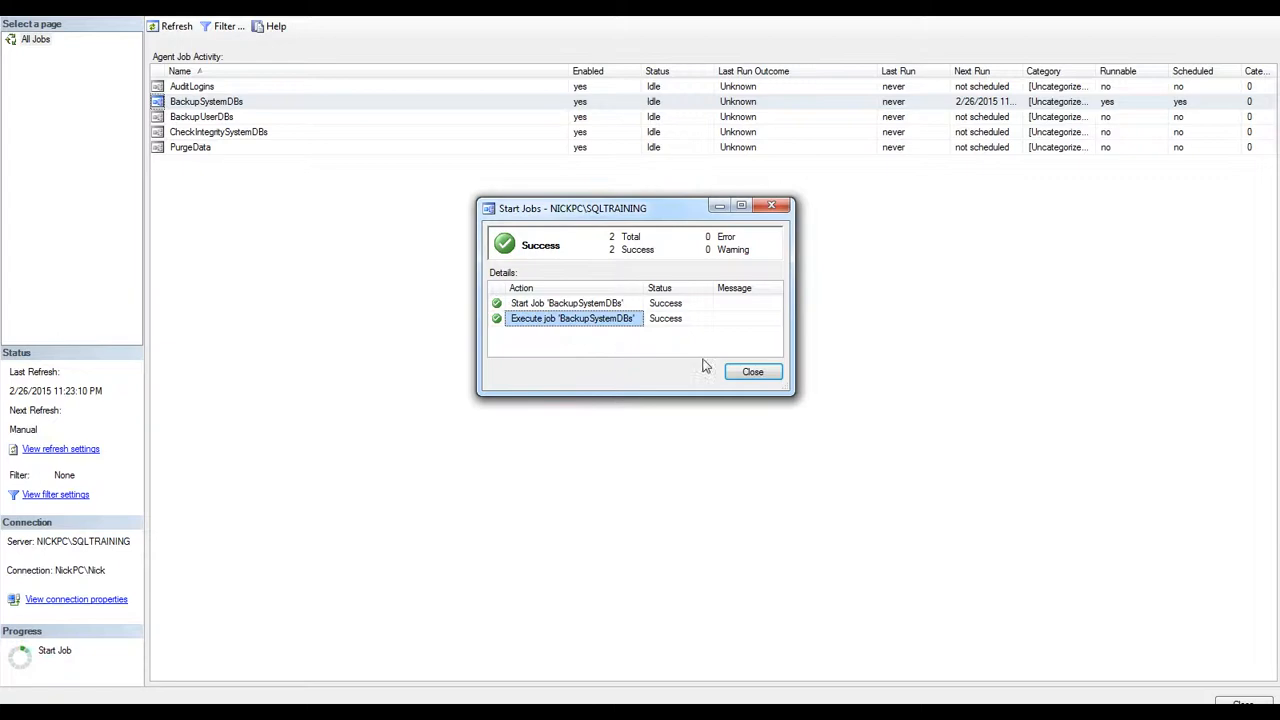
right_click(205, 101)
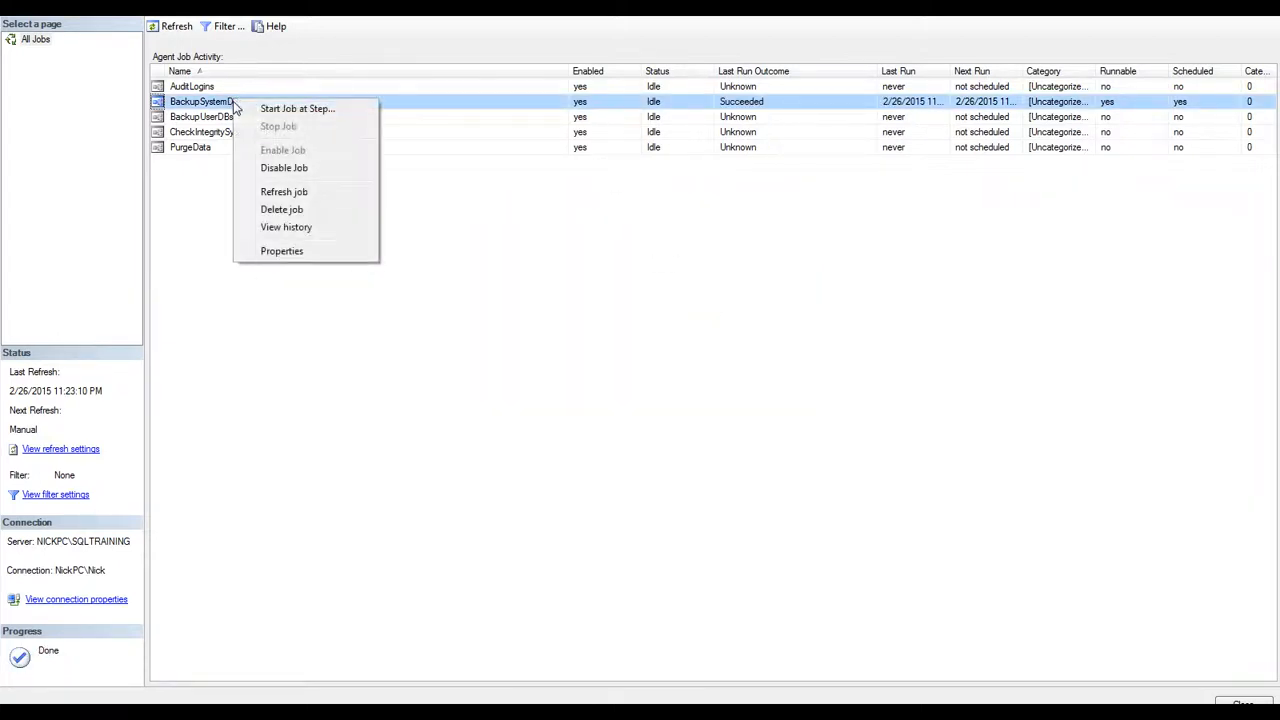
left_click(286, 227)
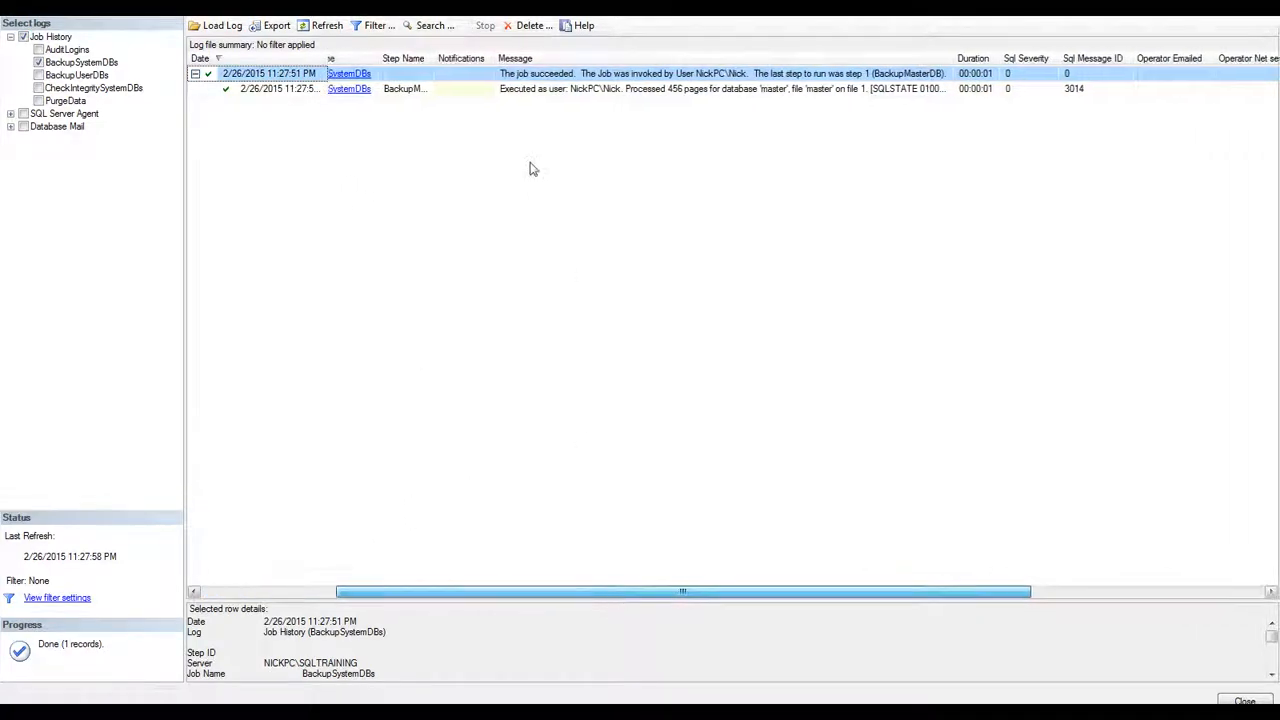
- Read the backup step's run message and the SQL Server Agent version and service-account log entries
left_click(650, 88)
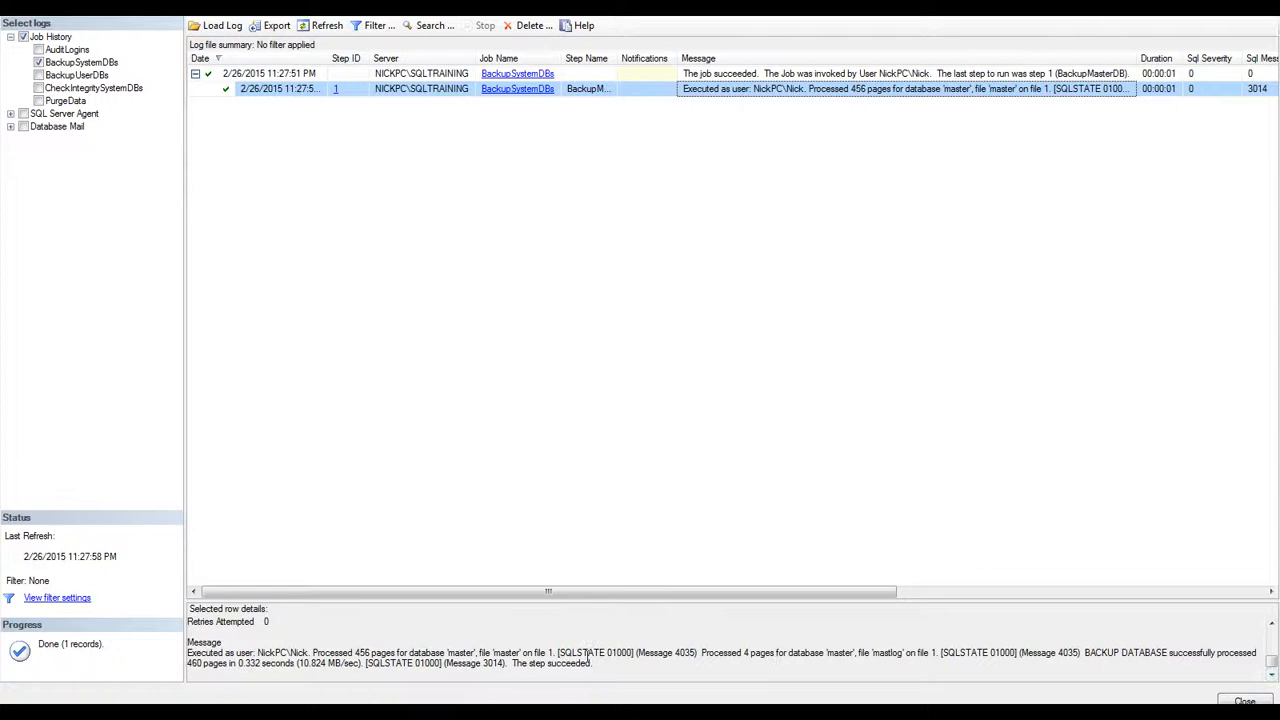
left_click_drag(522, 652, 1000, 652)
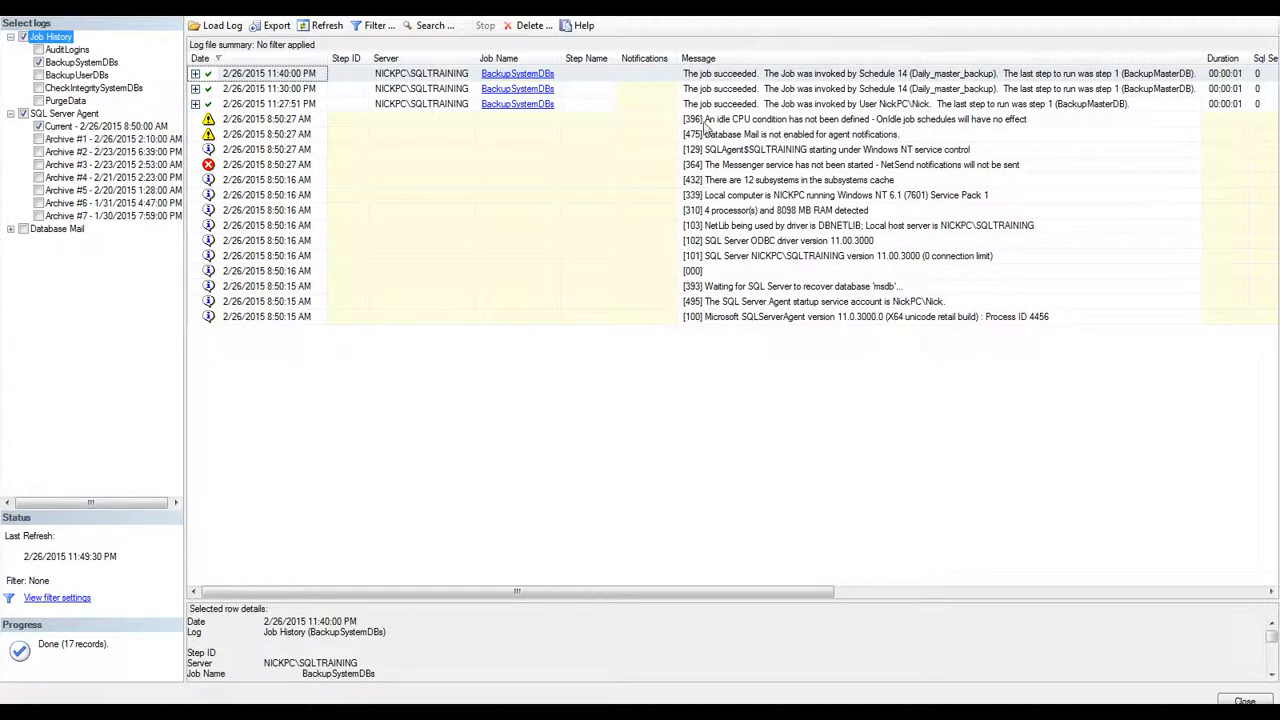
mouse_move(740, 80)
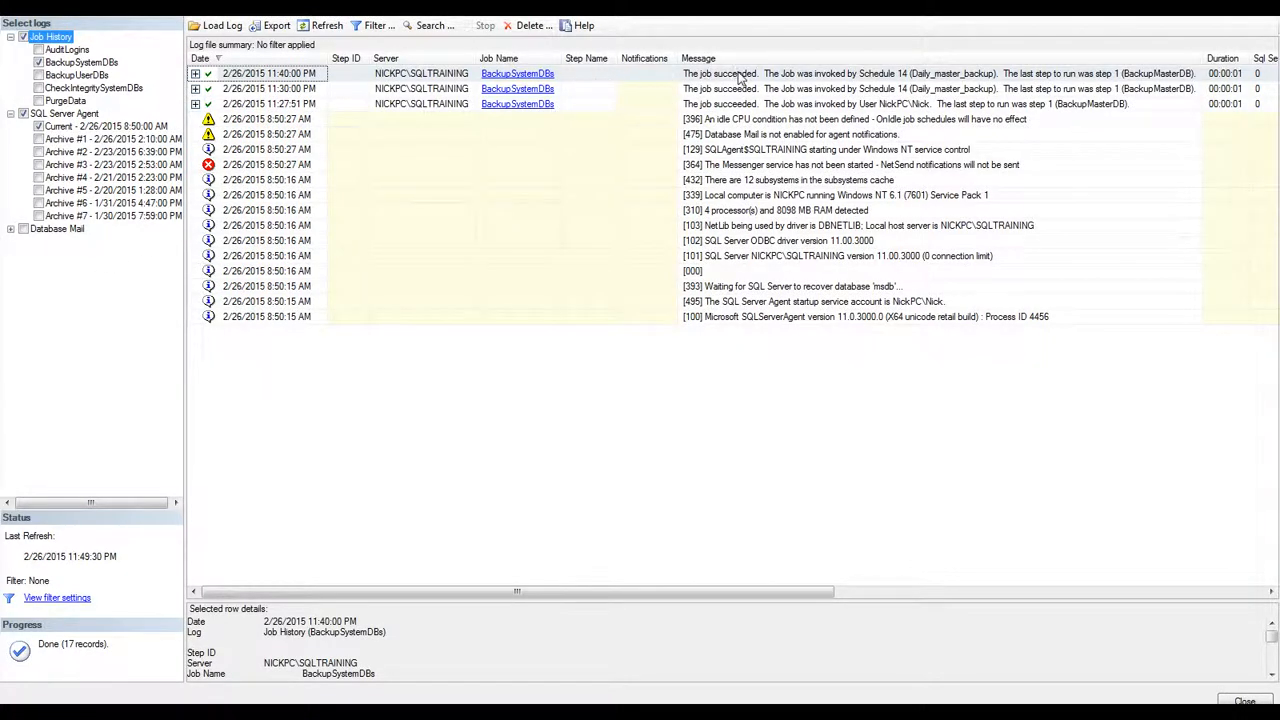
left_click(840, 256)
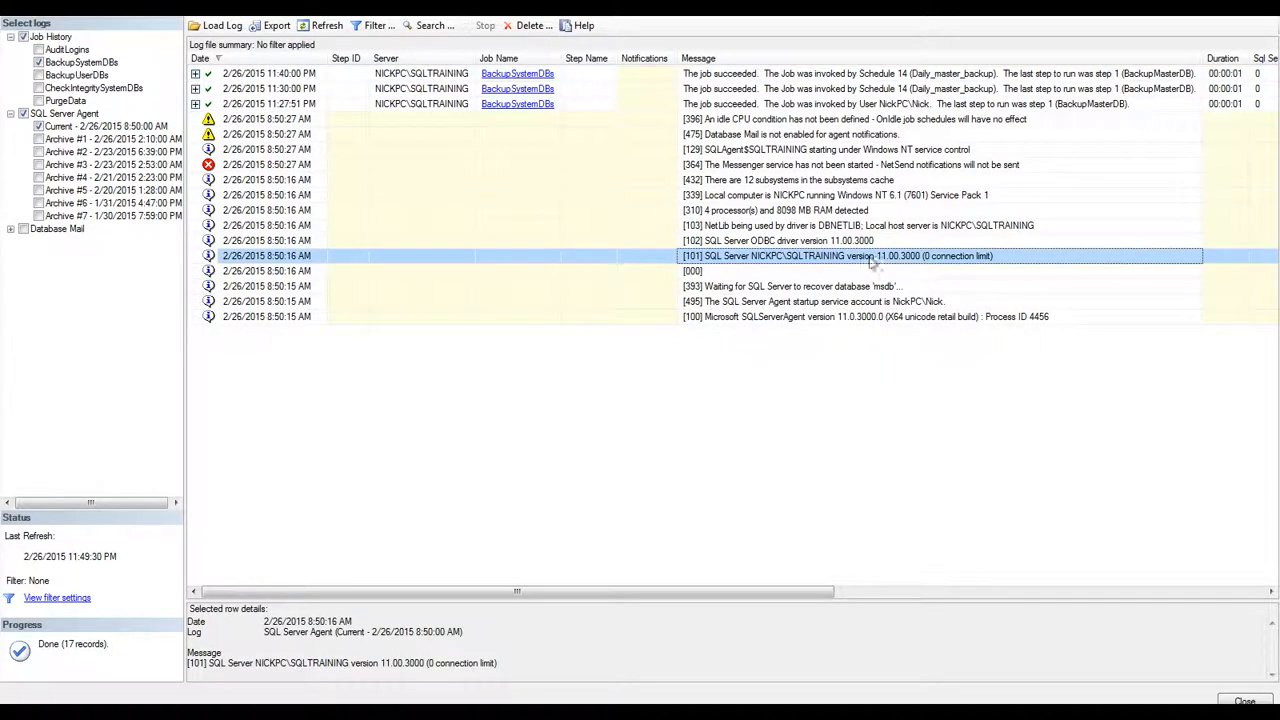
left_click(810, 301)
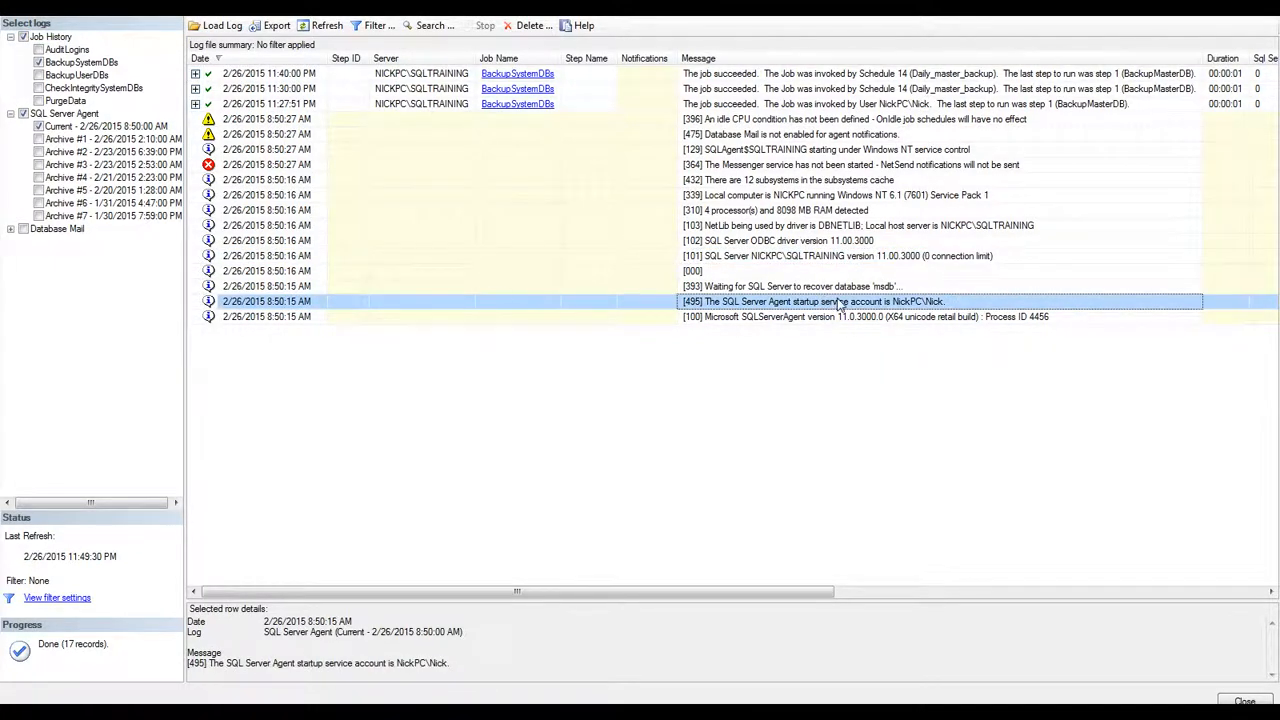
mouse_move(838, 303)
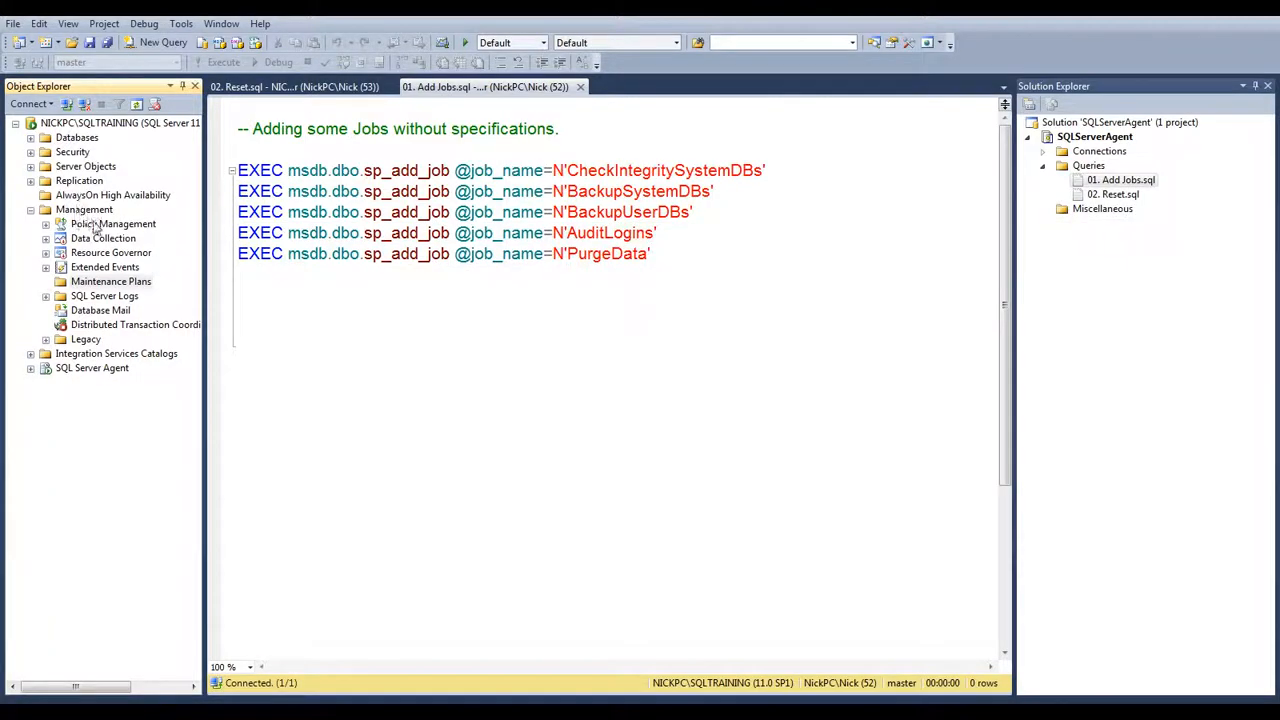
- Add a new maintenance plan under Maintenance Plans, named BackupDatabases_UserFull
right_click(111, 281)
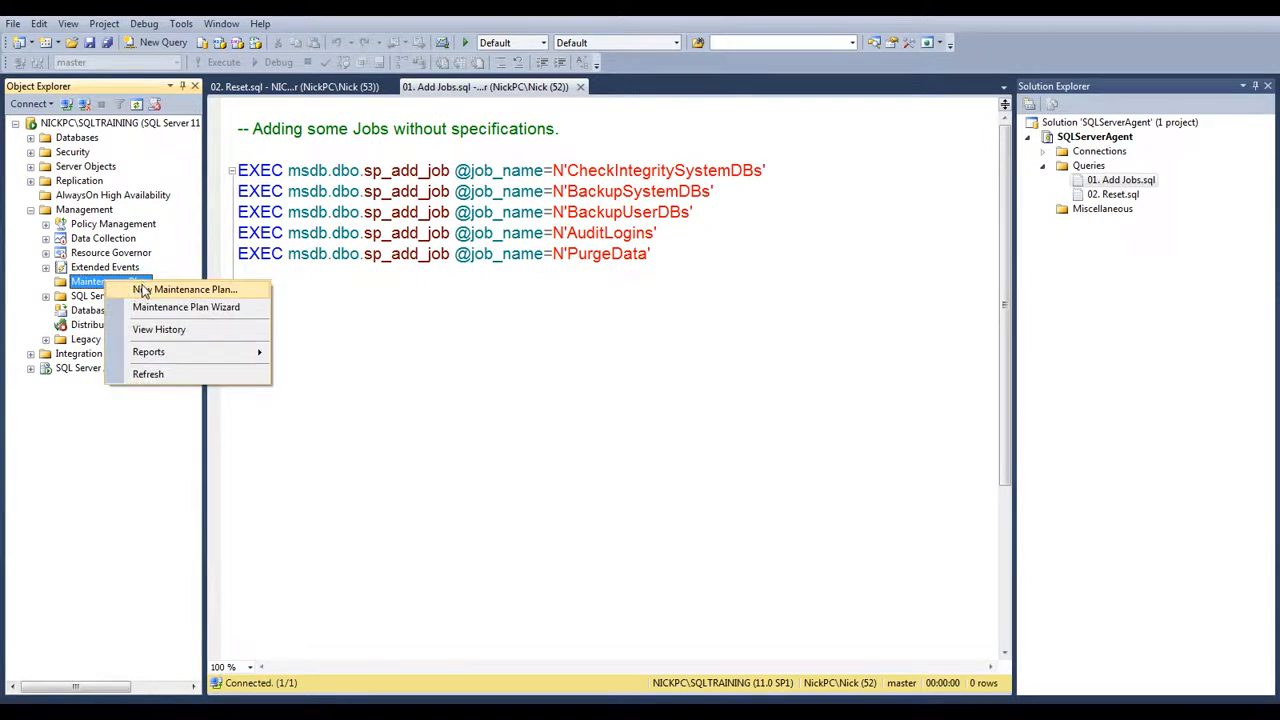
left_click(193, 289)
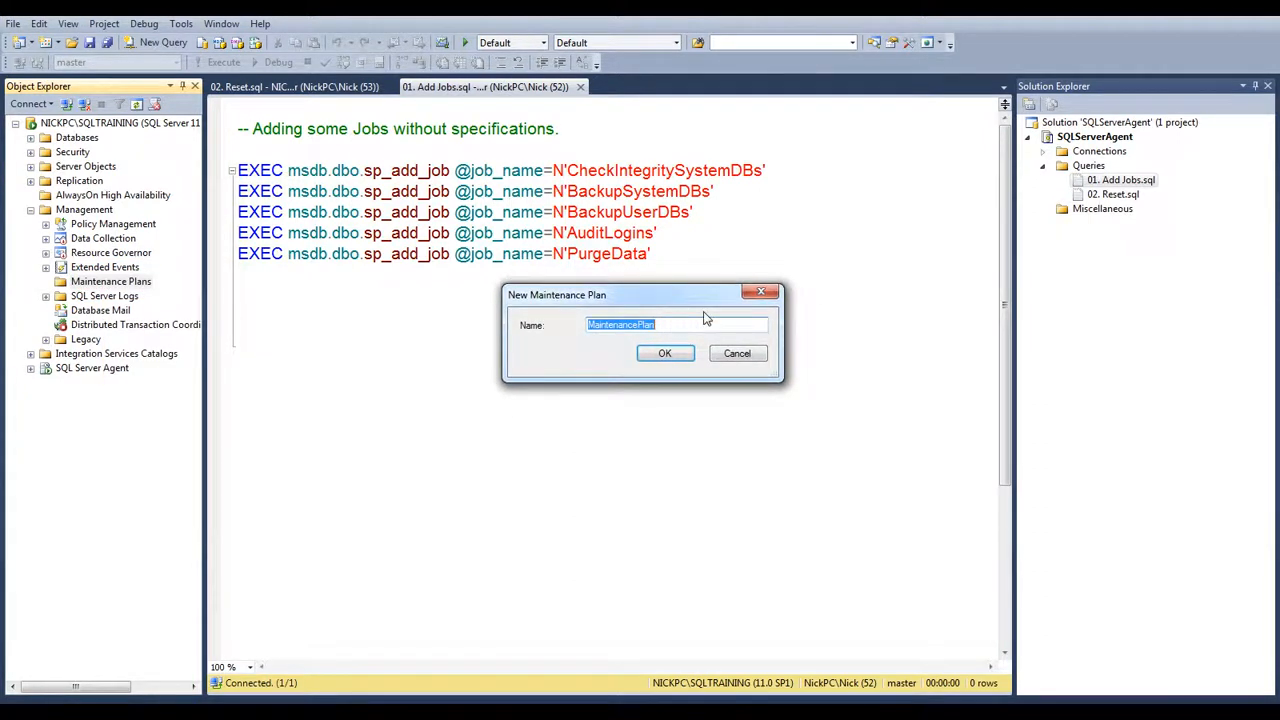
type("BackupDail")
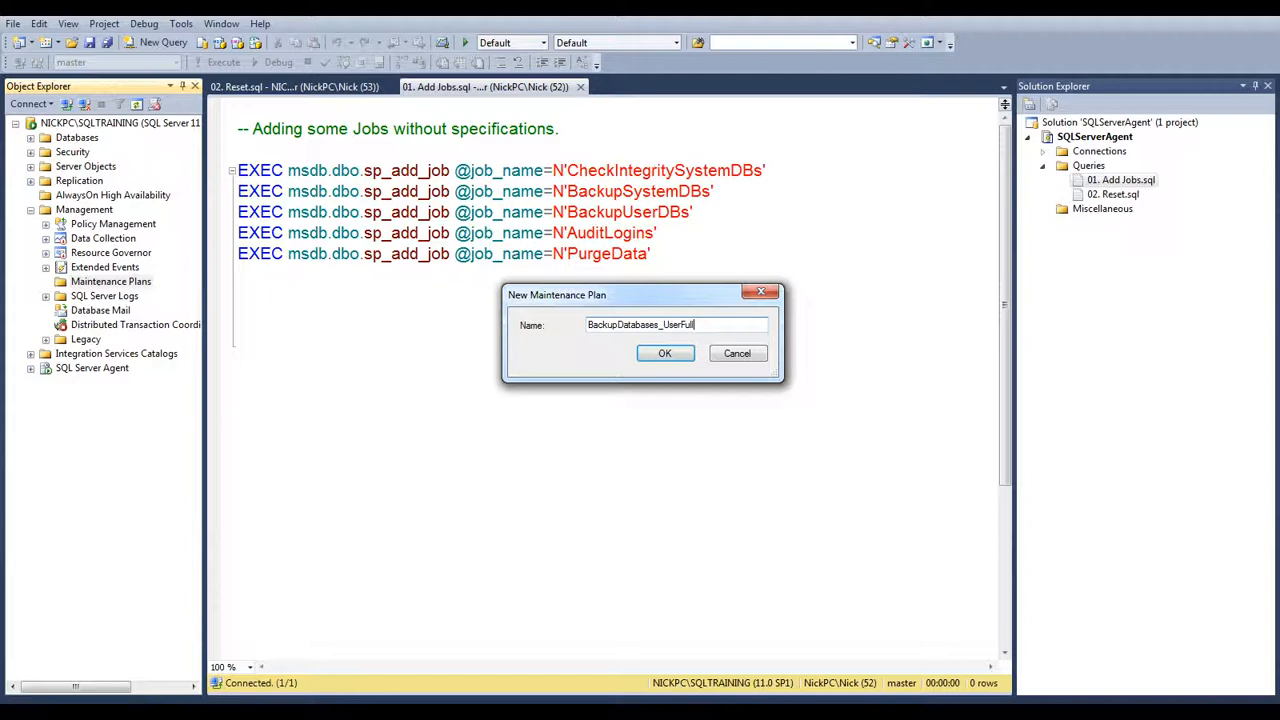
left_click(664, 353)
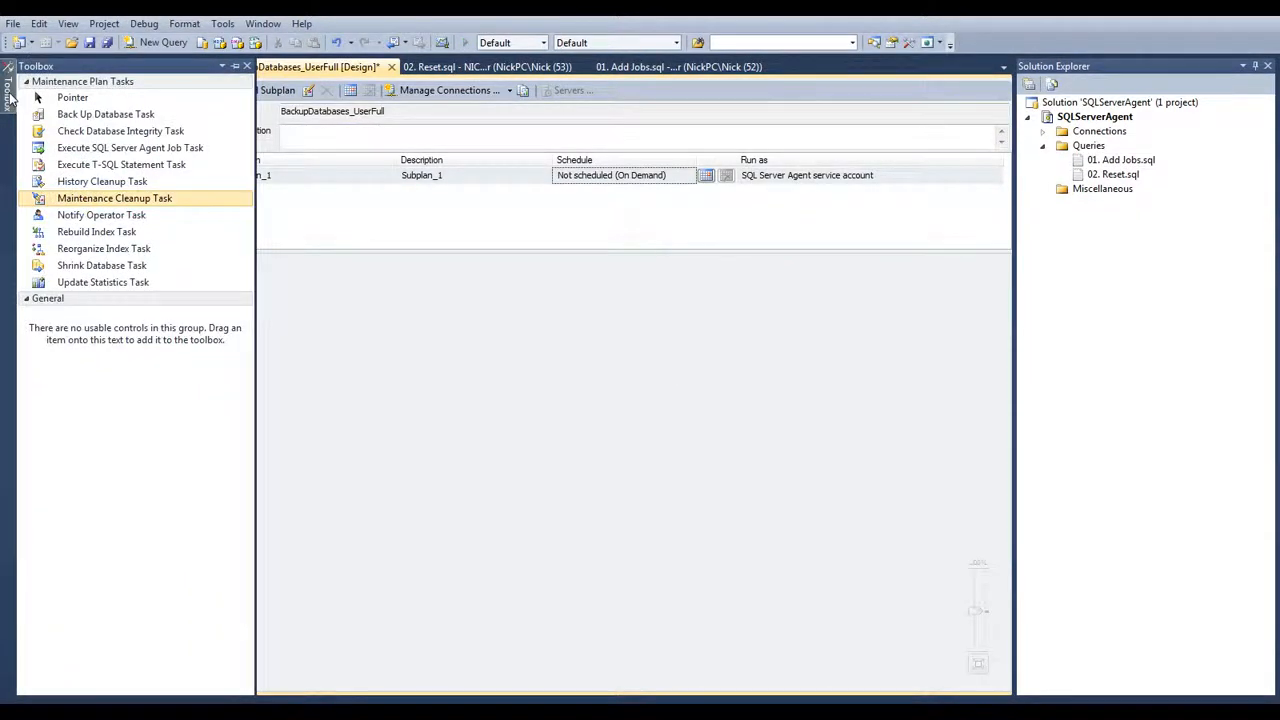
mouse_move(101, 181)
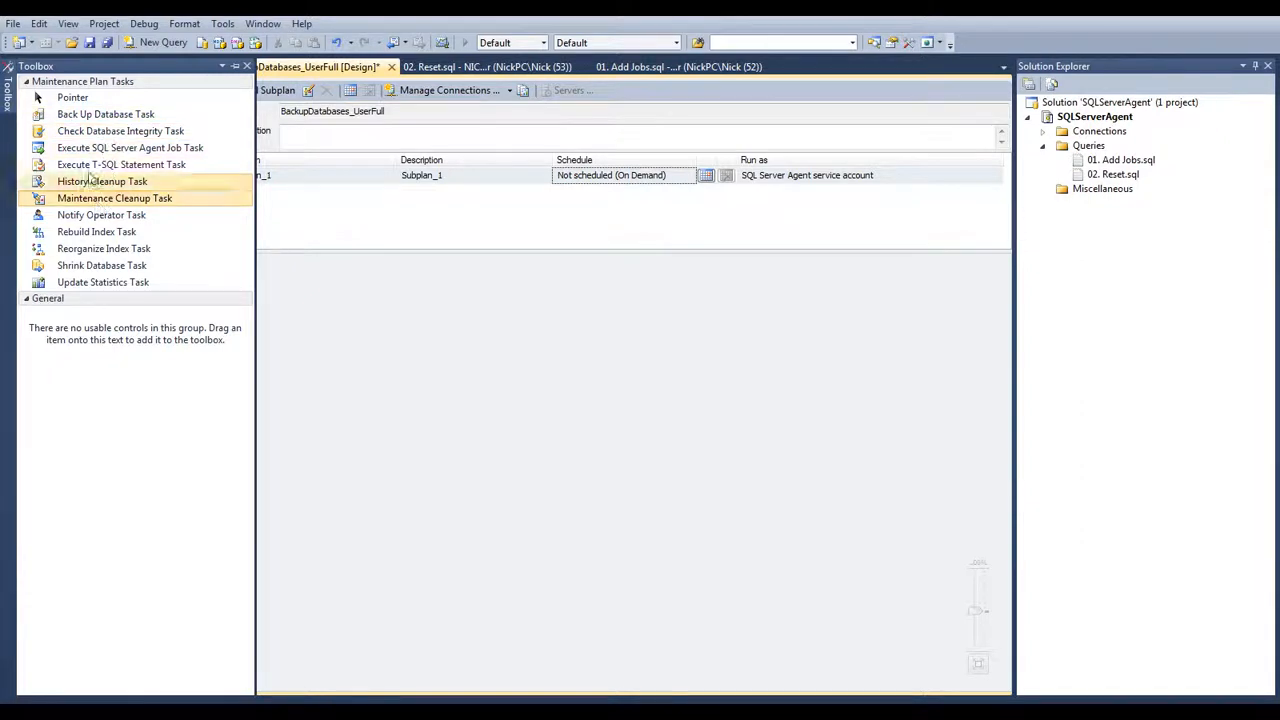
mouse_move(130, 147)
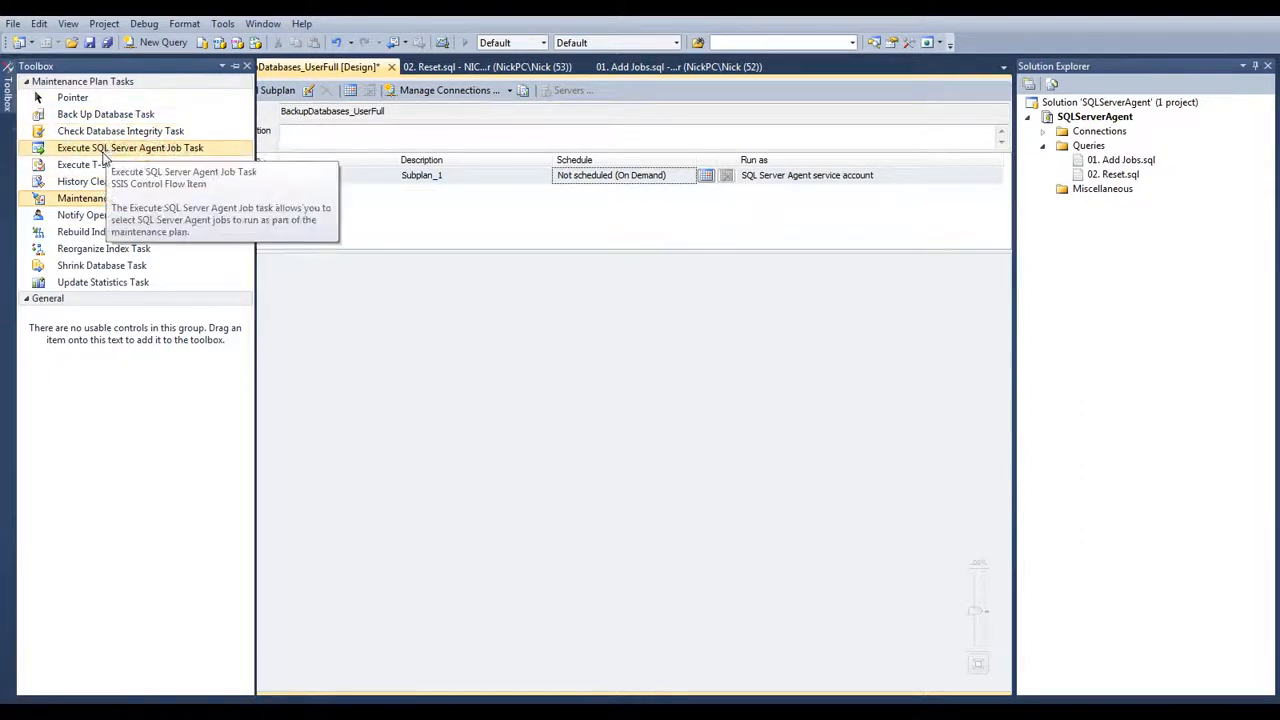
mouse_move(102, 282)
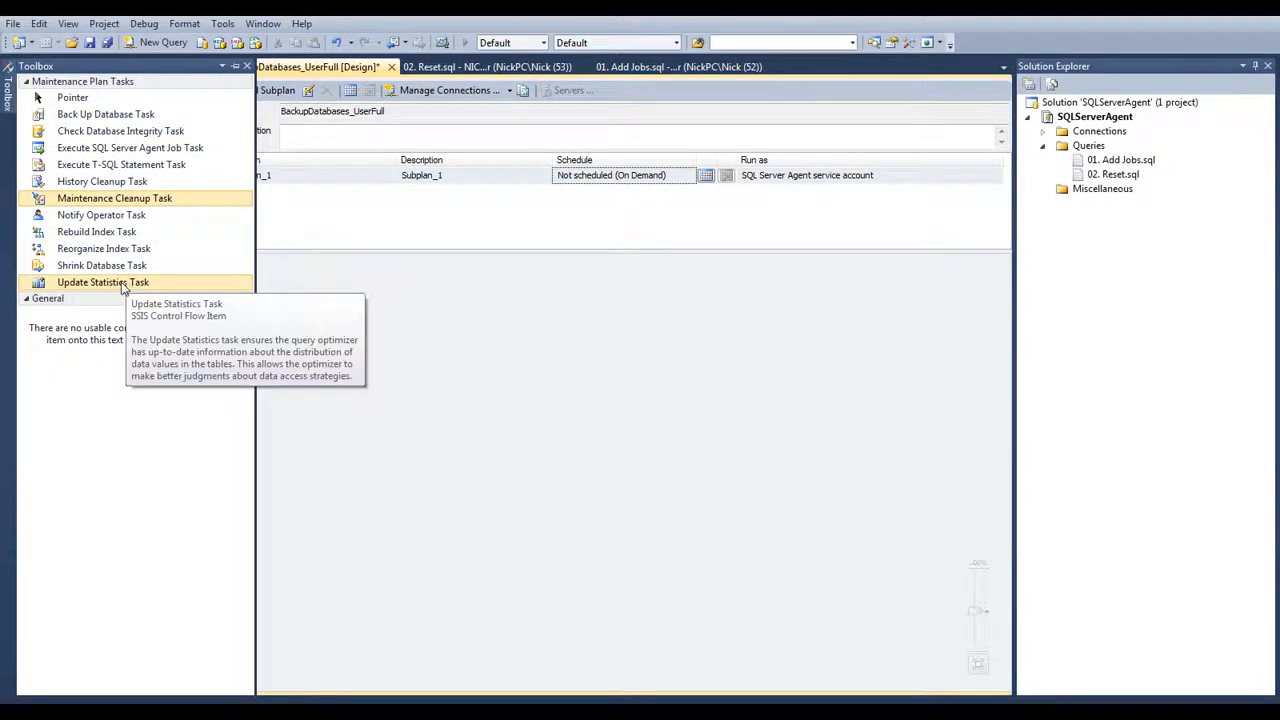
mouse_move(101, 181)
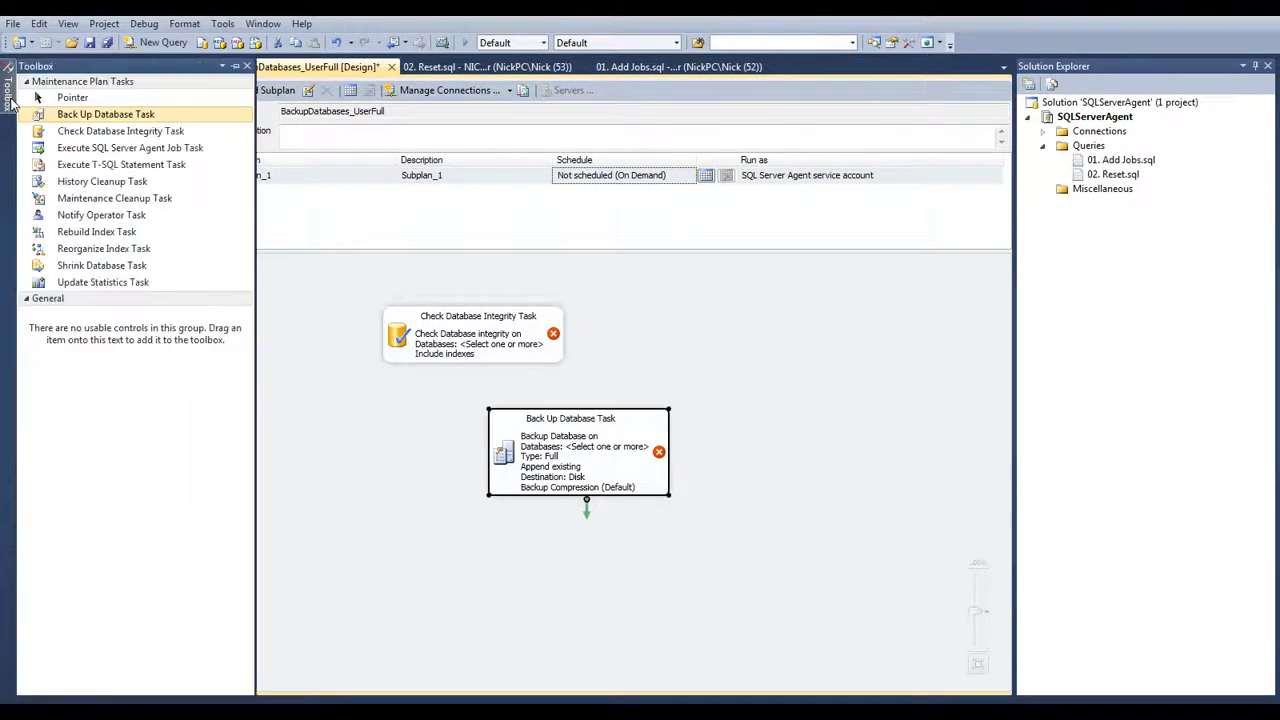
mouse_move(96, 231)
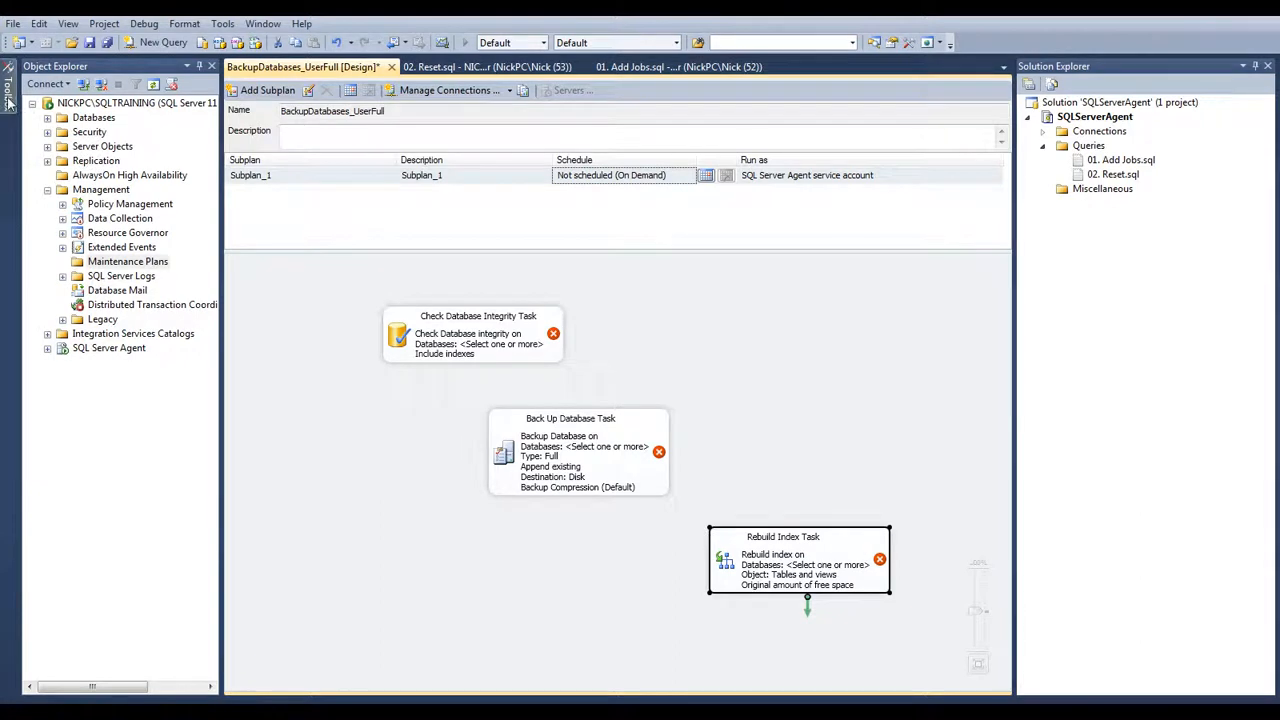
- Reopen the Toolbox list of maintenance tasks
left_click(10, 85)
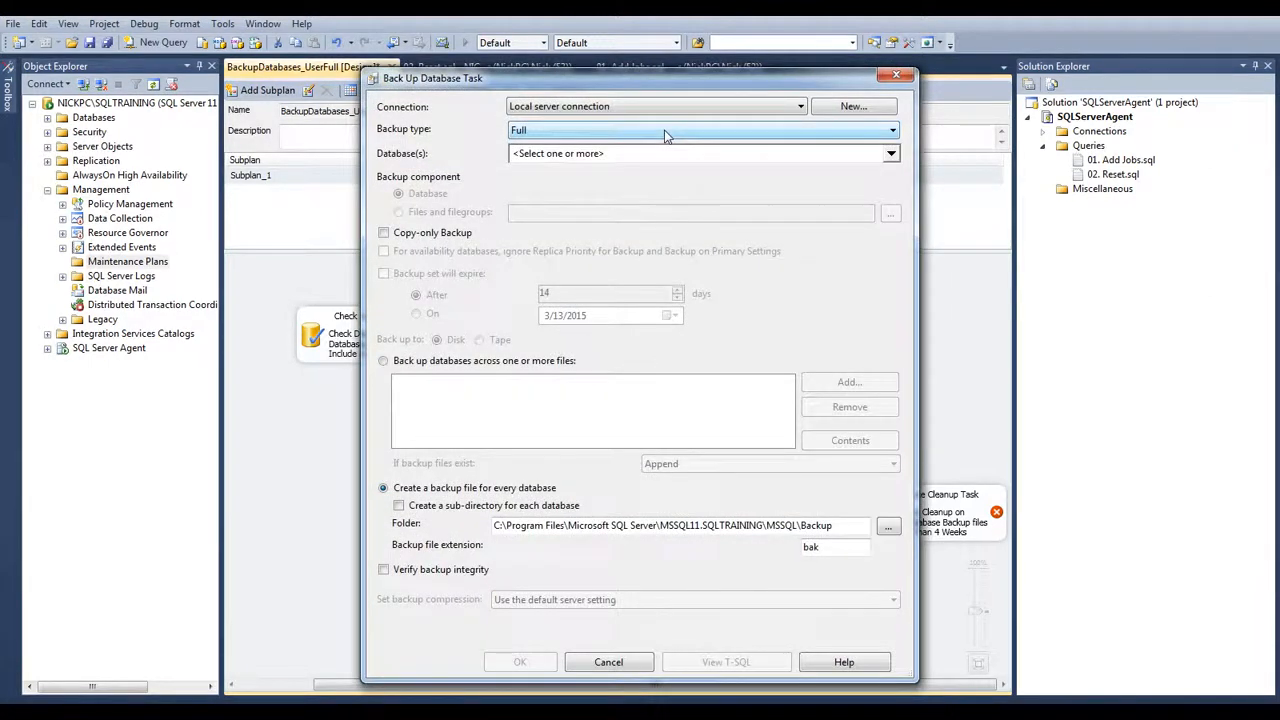
mouse_move(575, 132)
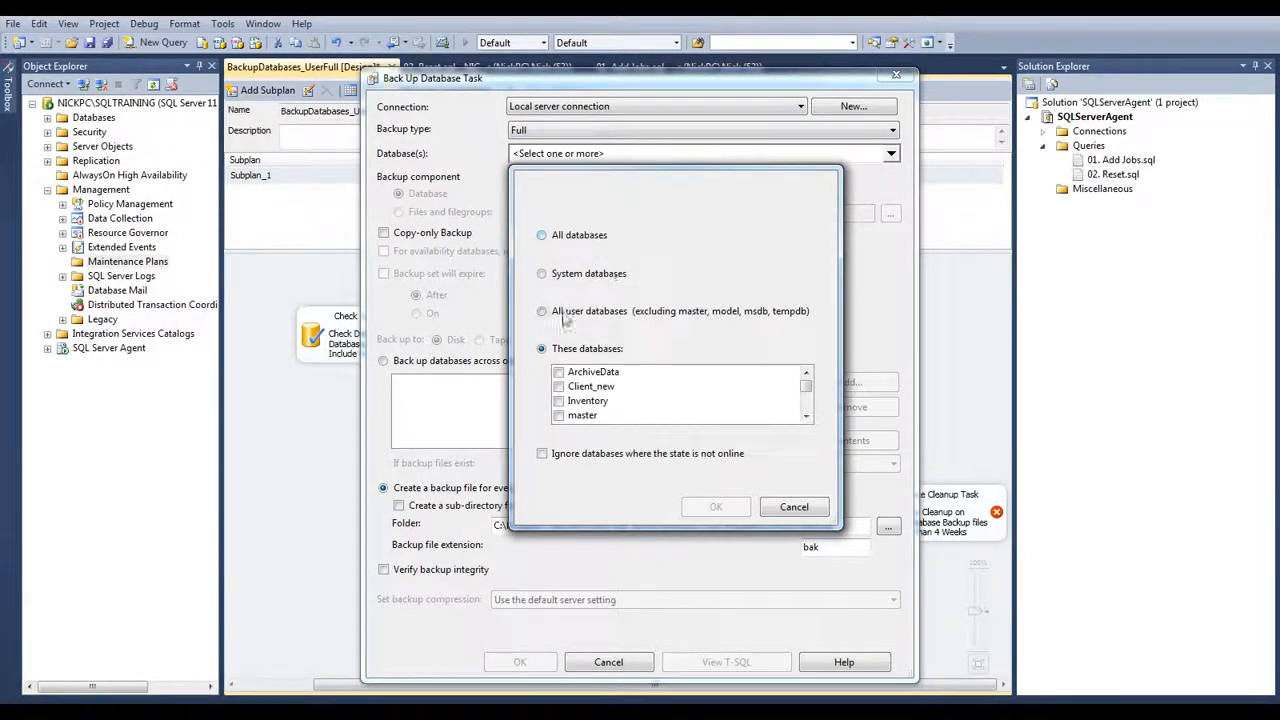
- Back up All user databases, preview the generated backup T-SQL, and confirm the task
left_click(541, 311)
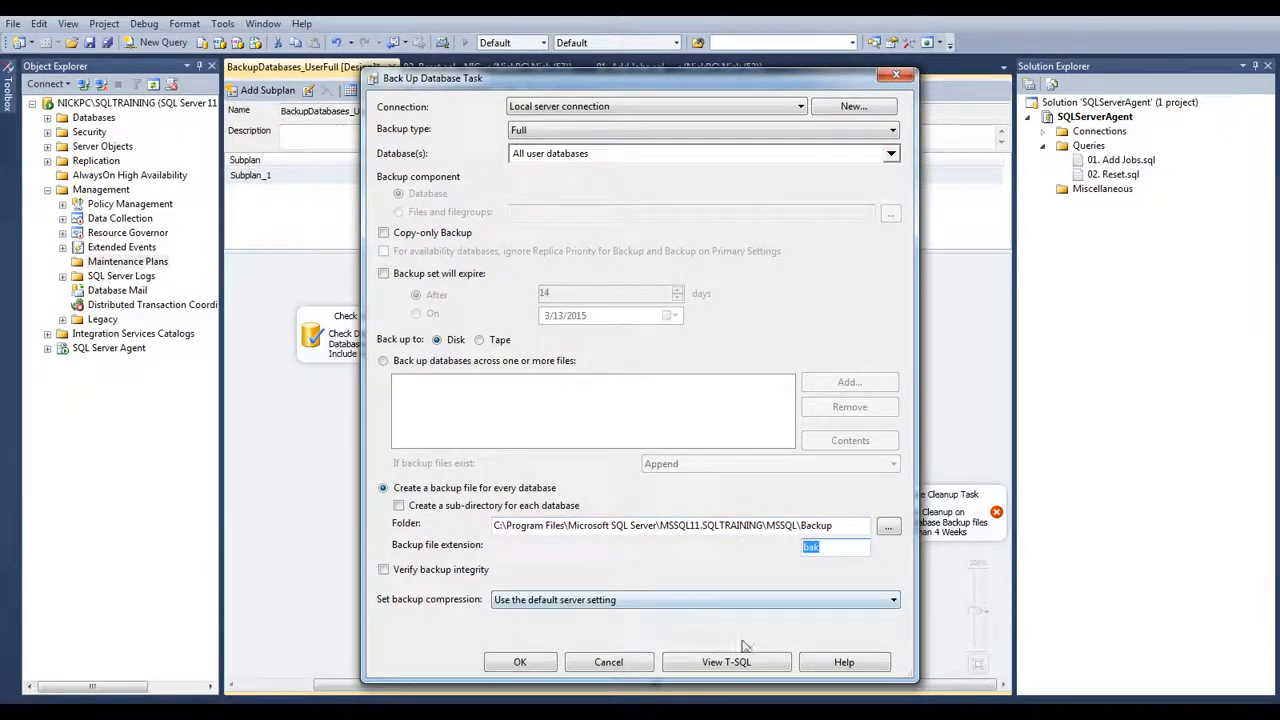
left_click(726, 661)
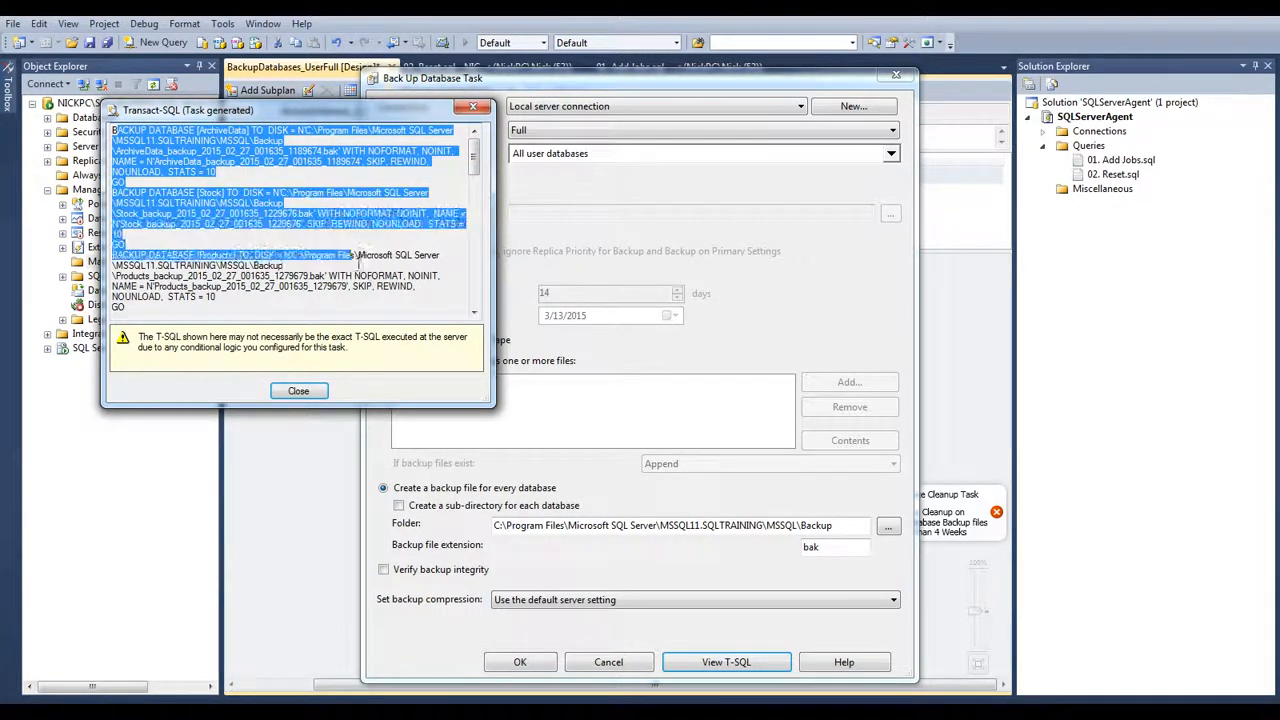
scroll("down", 3)
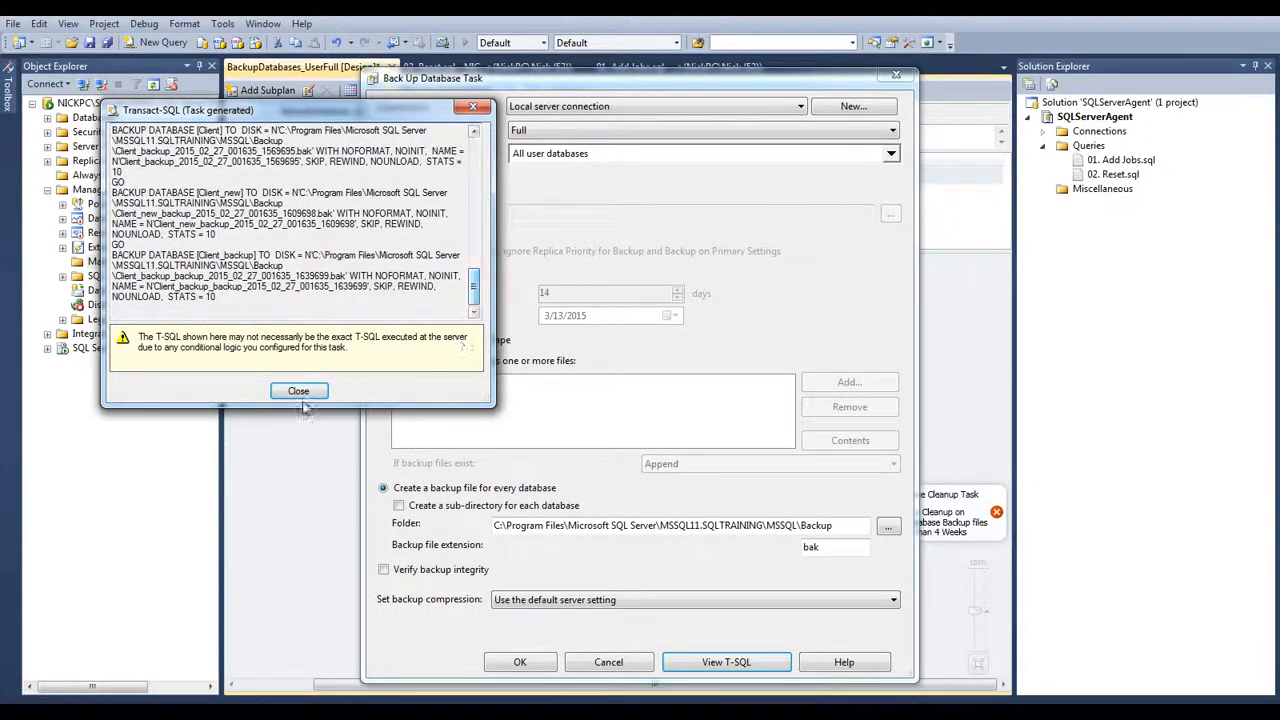
scroll("down", 3)
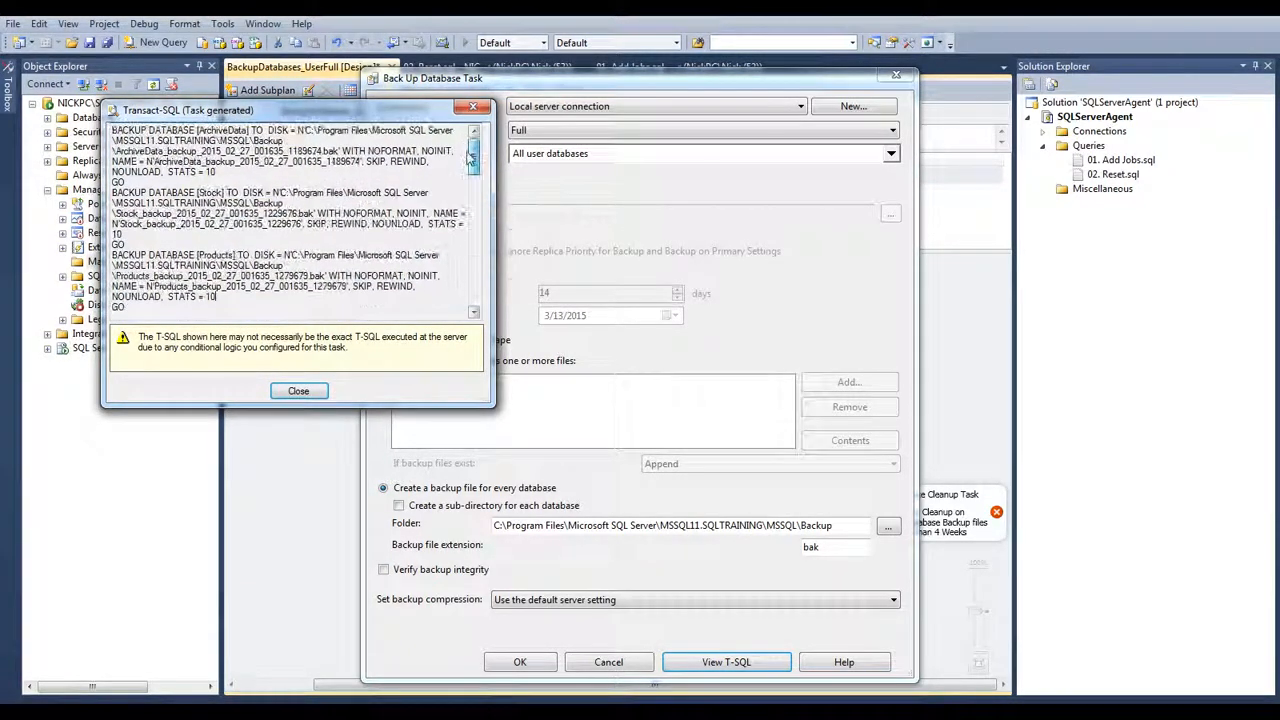
left_click(298, 390)
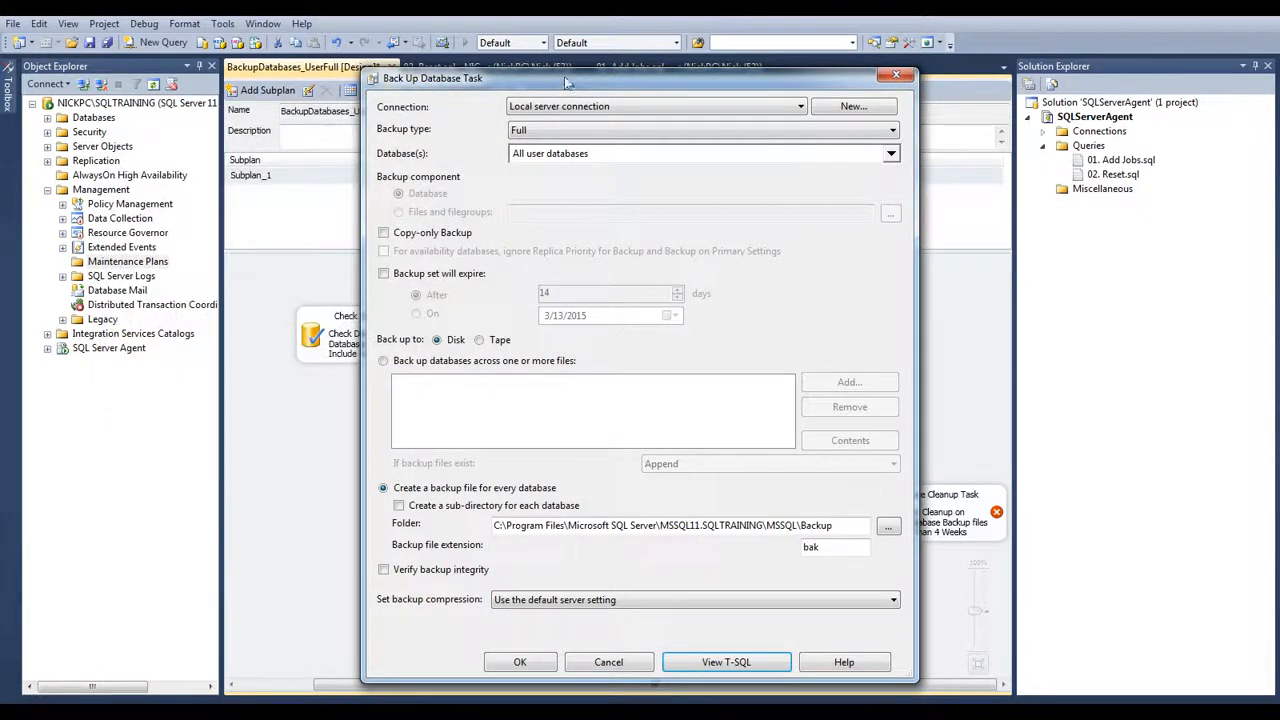
left_click(519, 662)
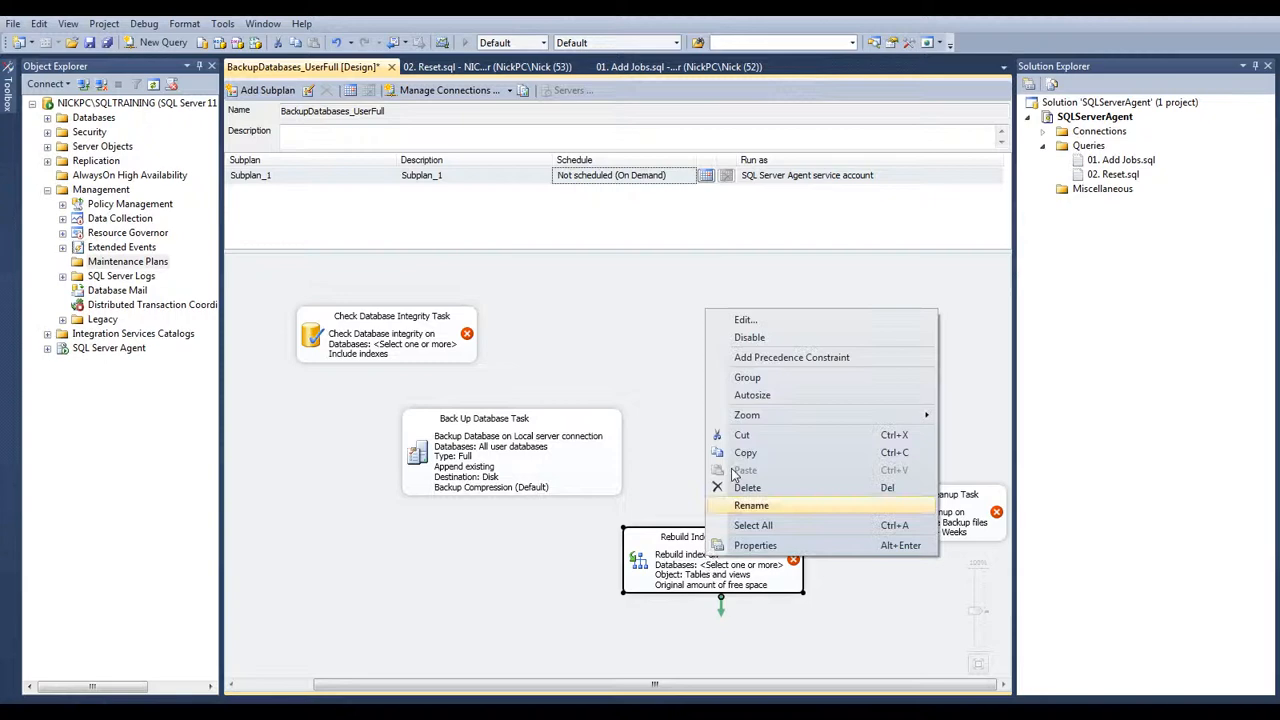
left_click(745, 319)
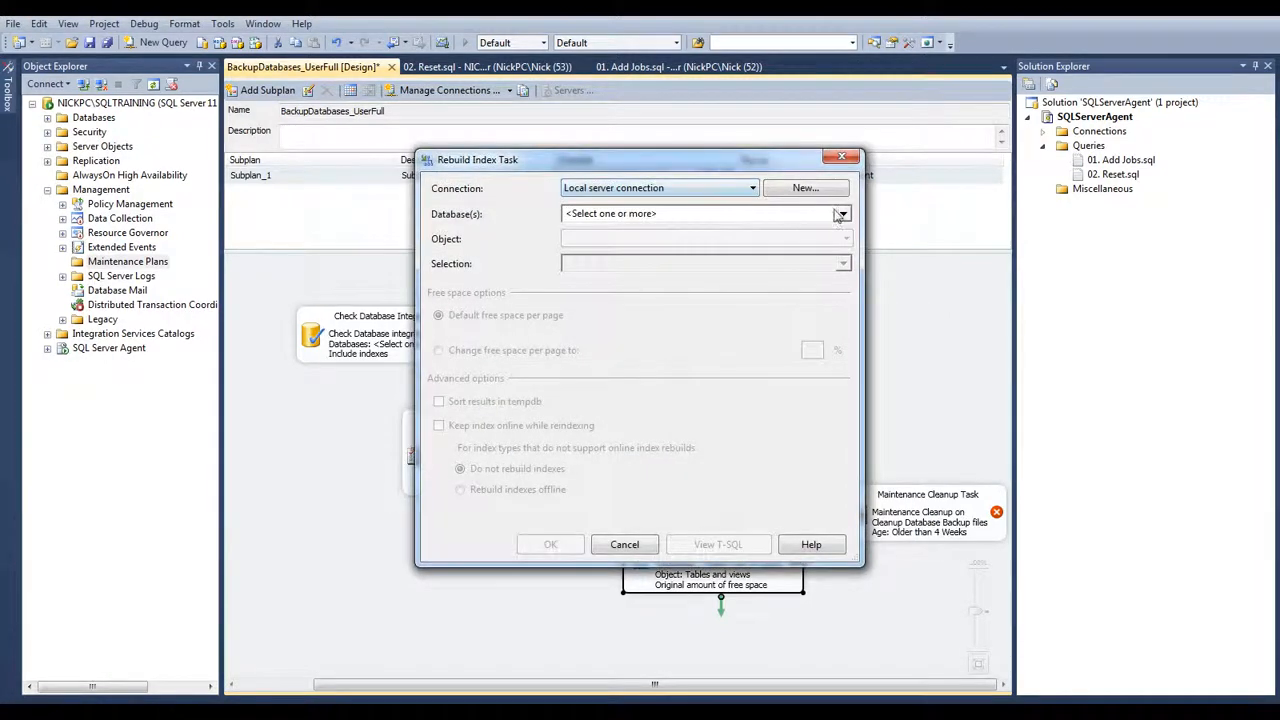
left_click(841, 213)
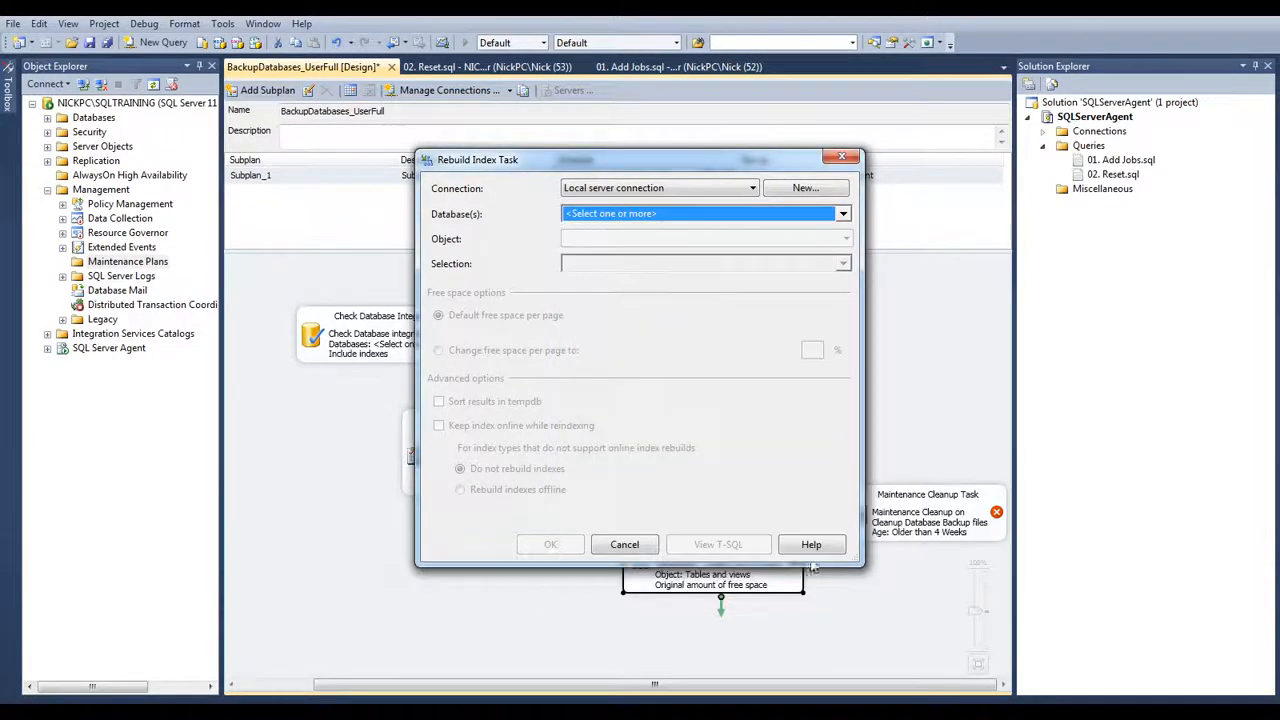
left_click(624, 544)
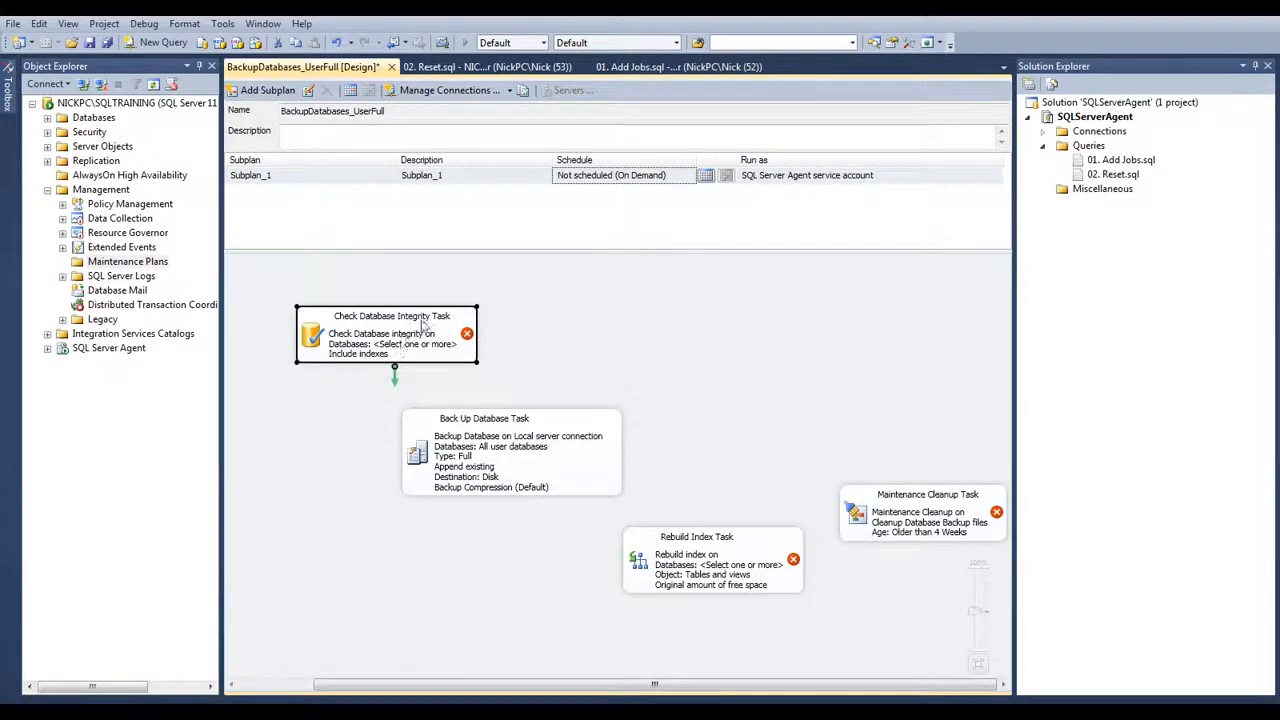
double_click(390, 335)
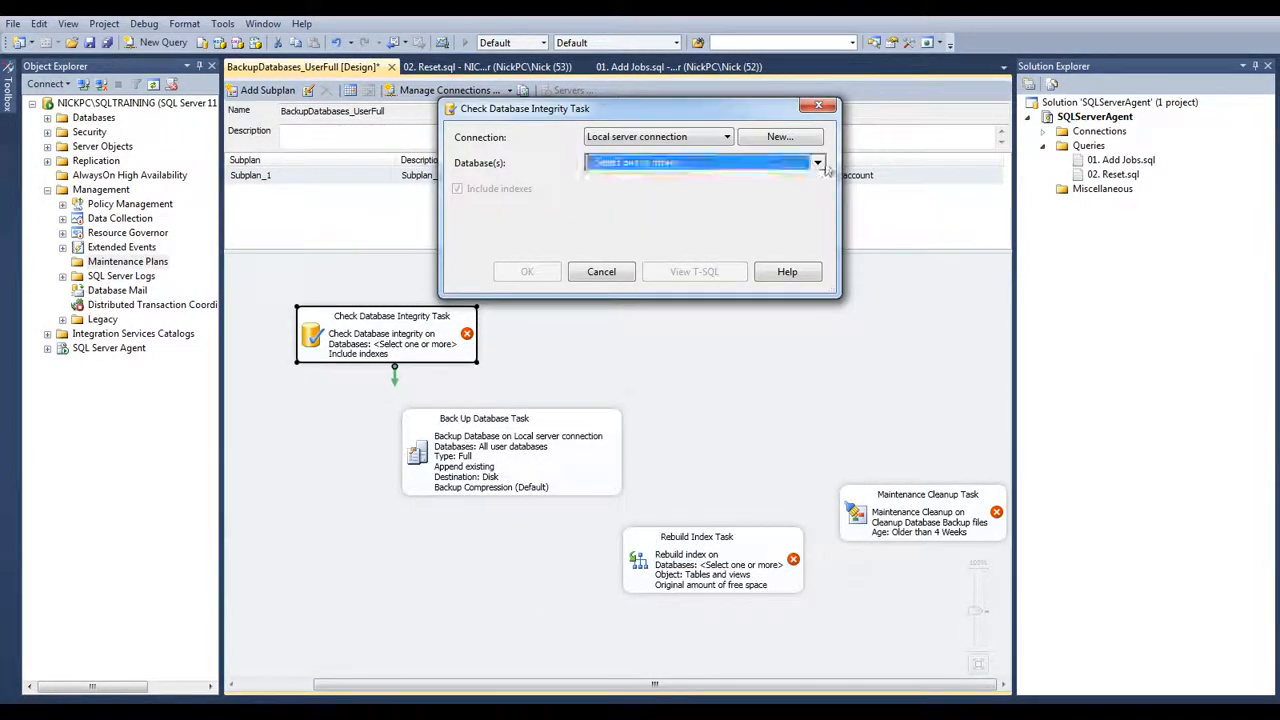
left_click(817, 162)
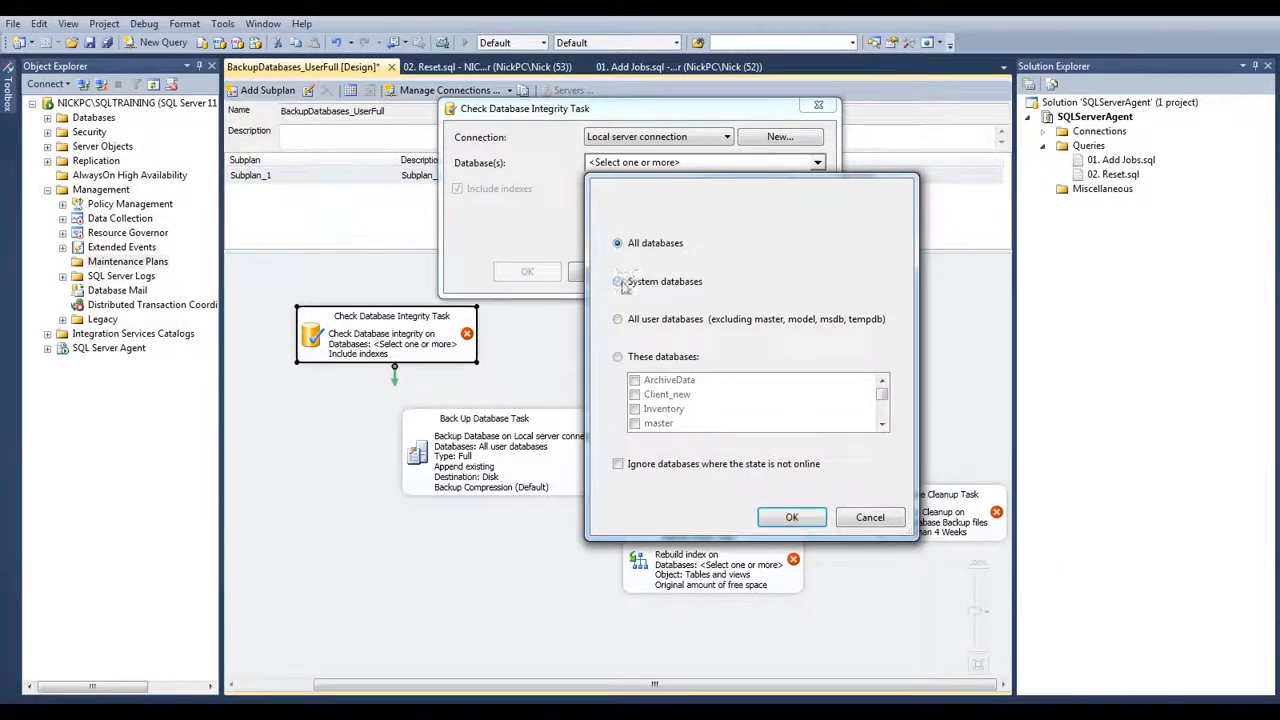
left_click(618, 318)
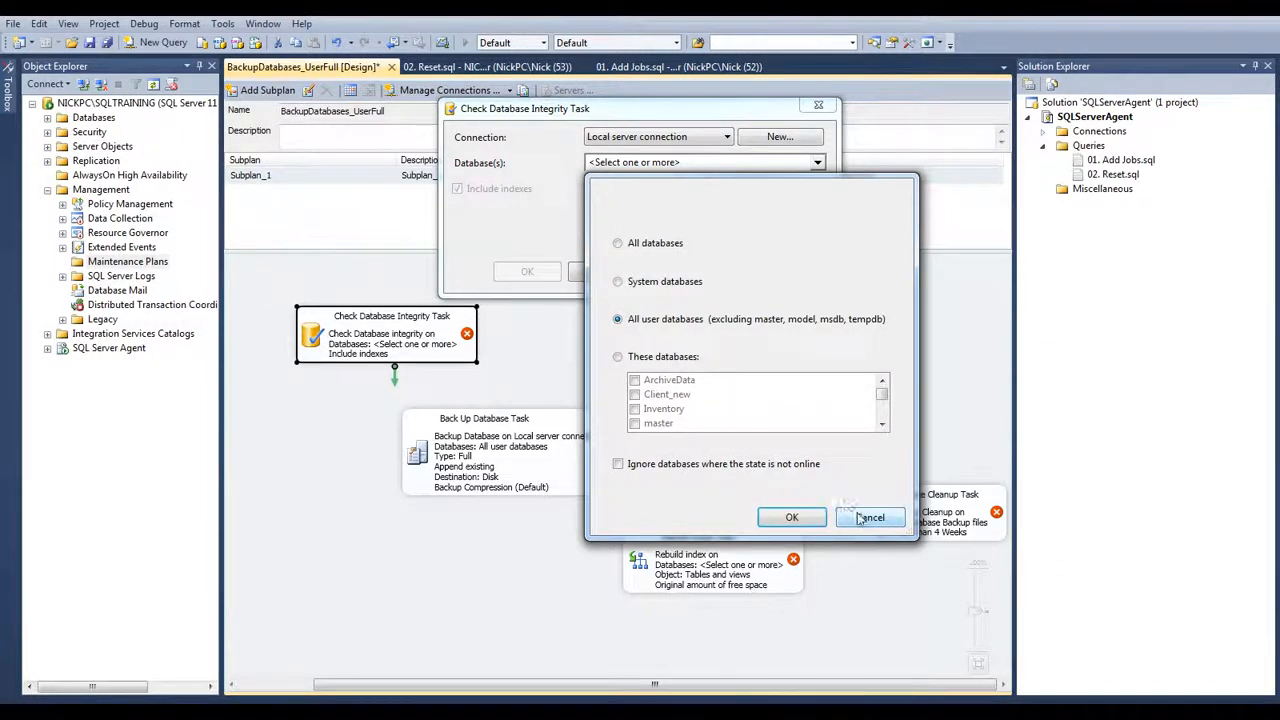
left_click(869, 517)
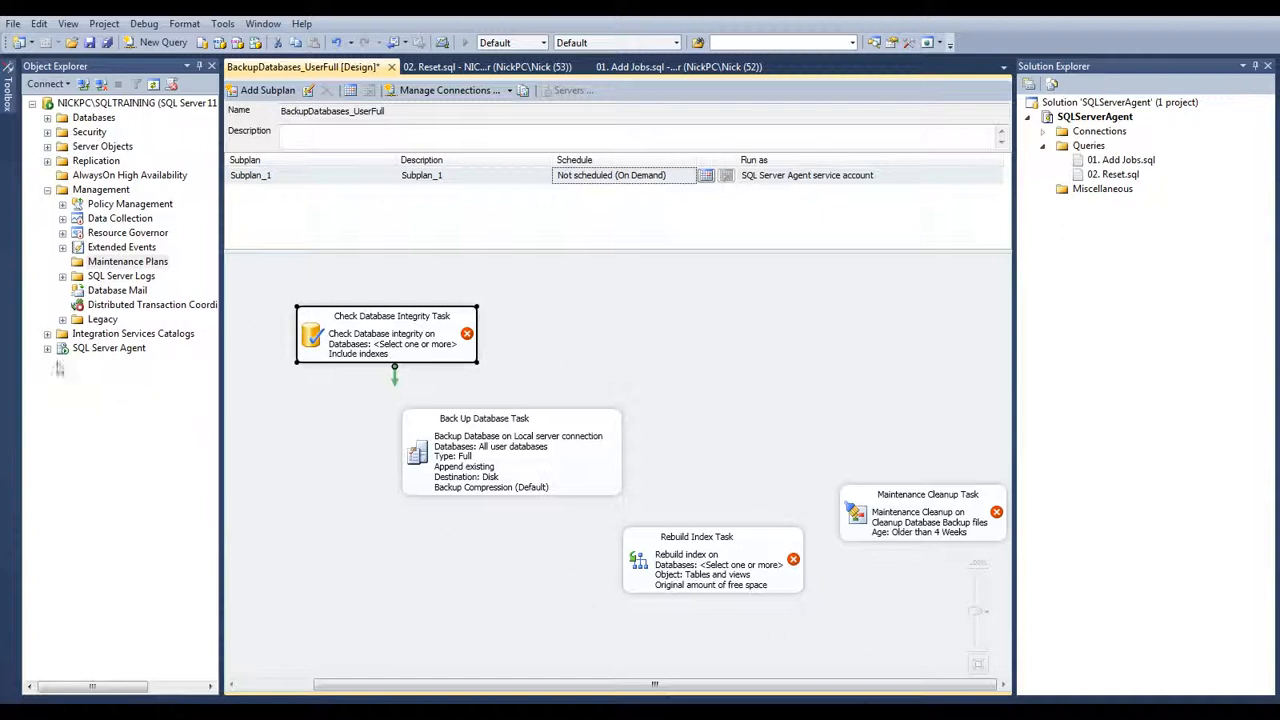
- Expand SQL Server Agent and select Jobs to list AuditLogins, BackupSystemDBs and three others
left_click(47, 347)
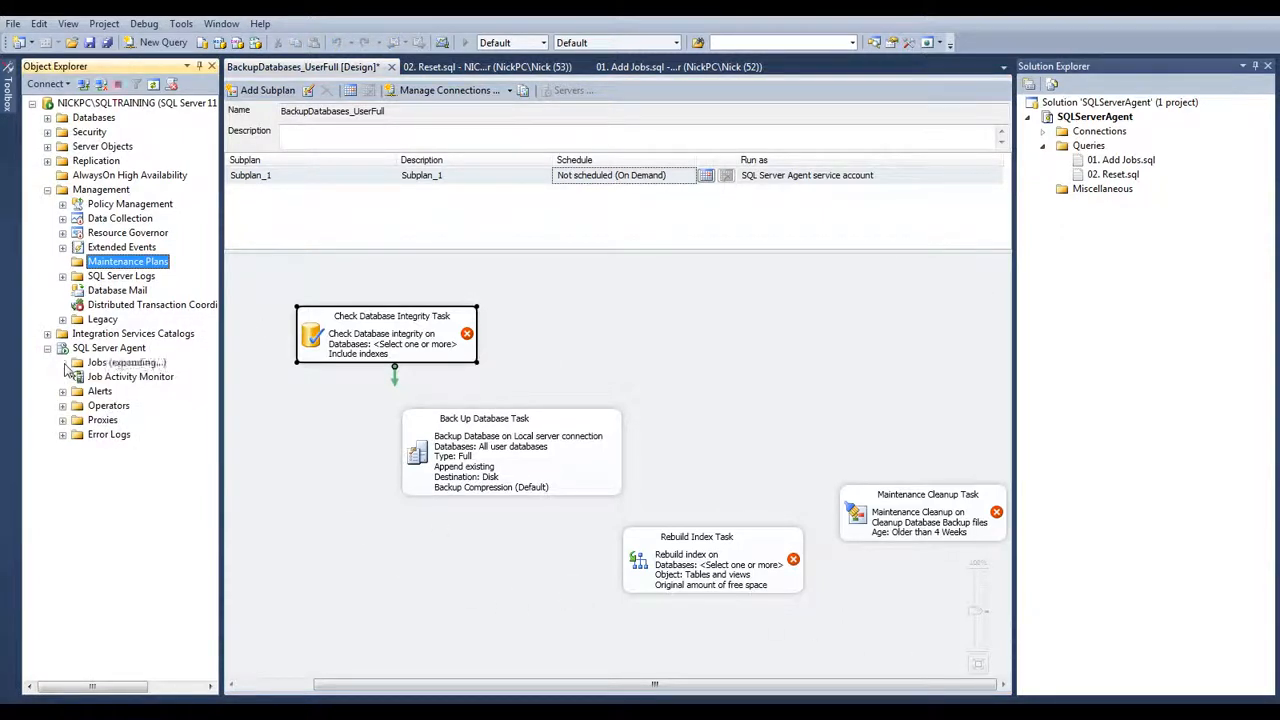
left_click(63, 362)
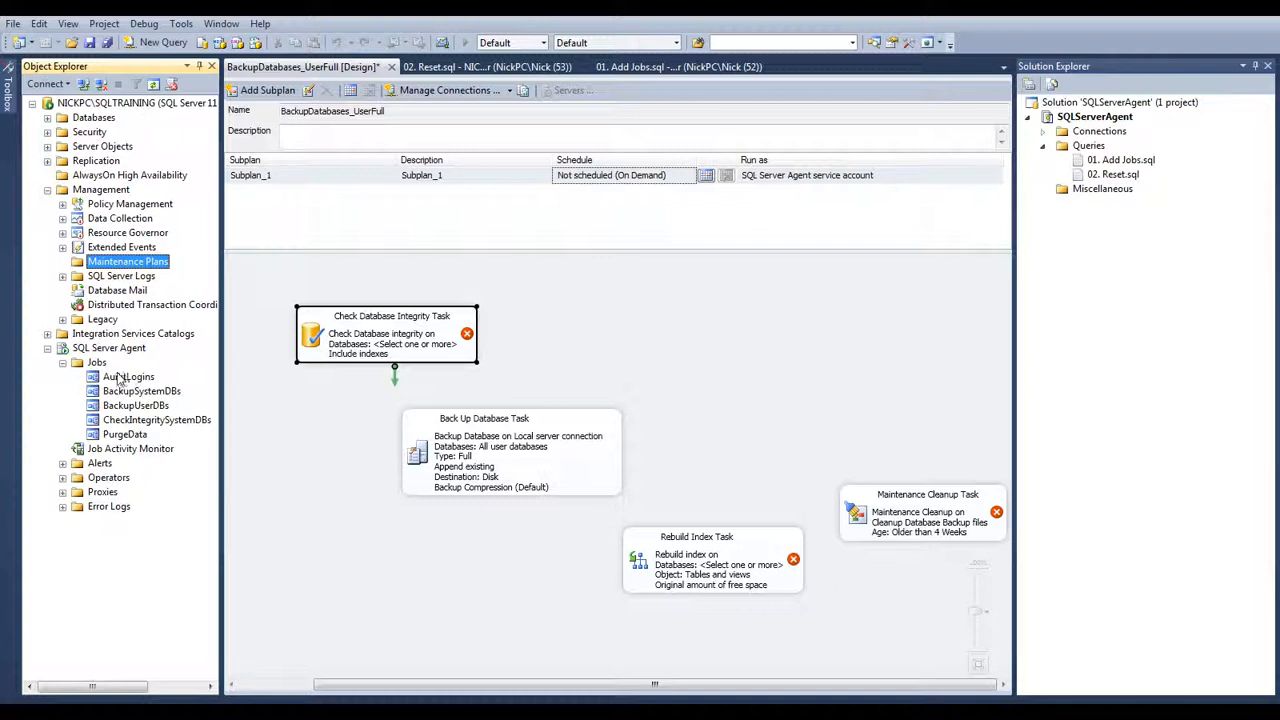
left_click(97, 361)
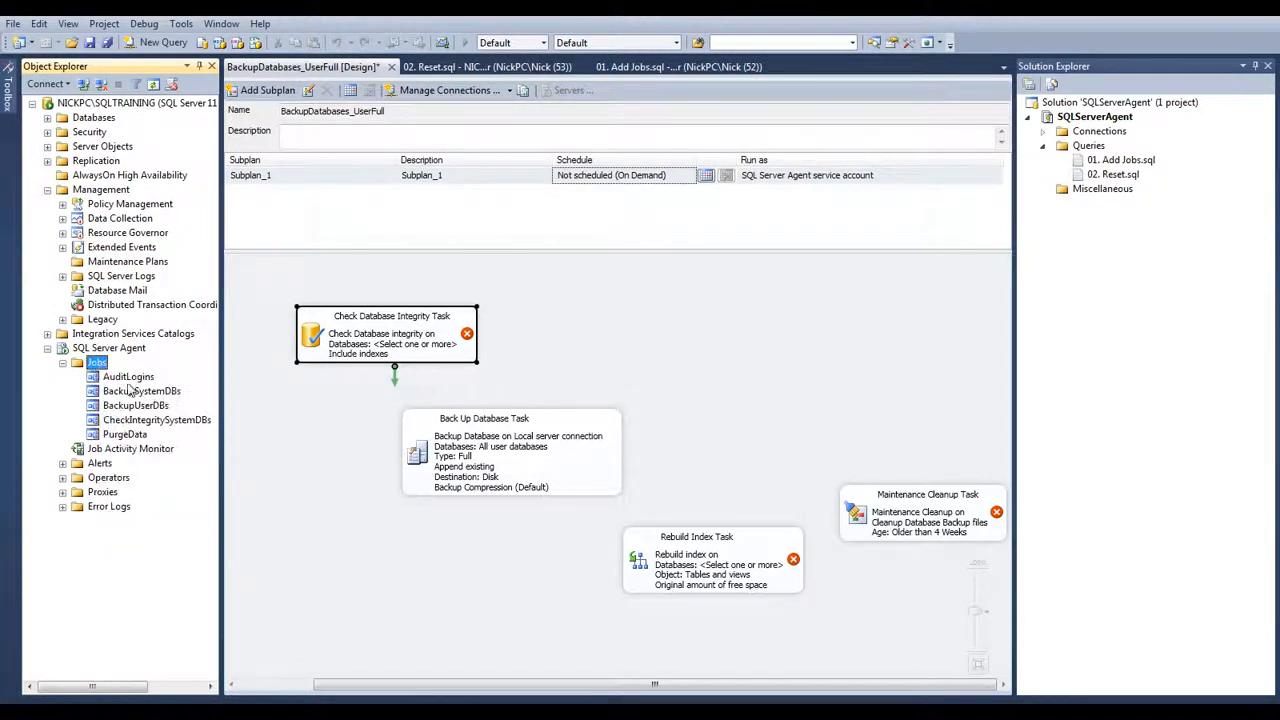
mouse_move(505, 403)
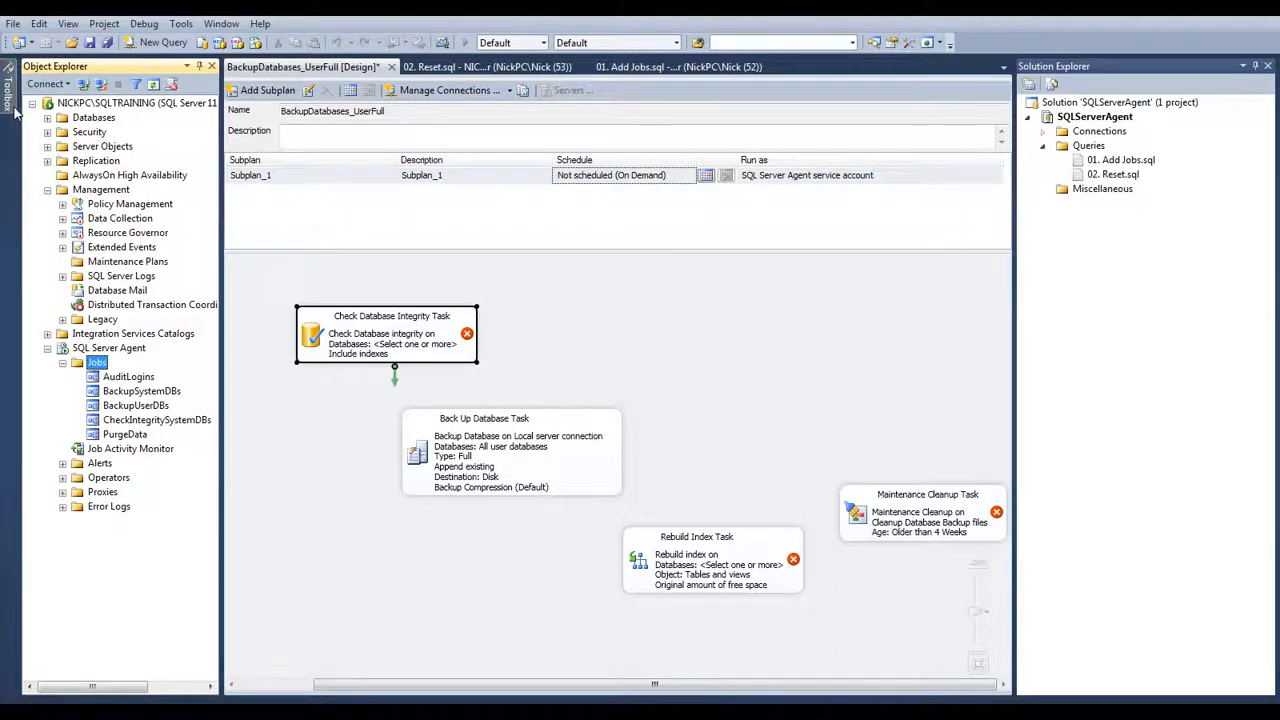
mouse_move(593, 330)
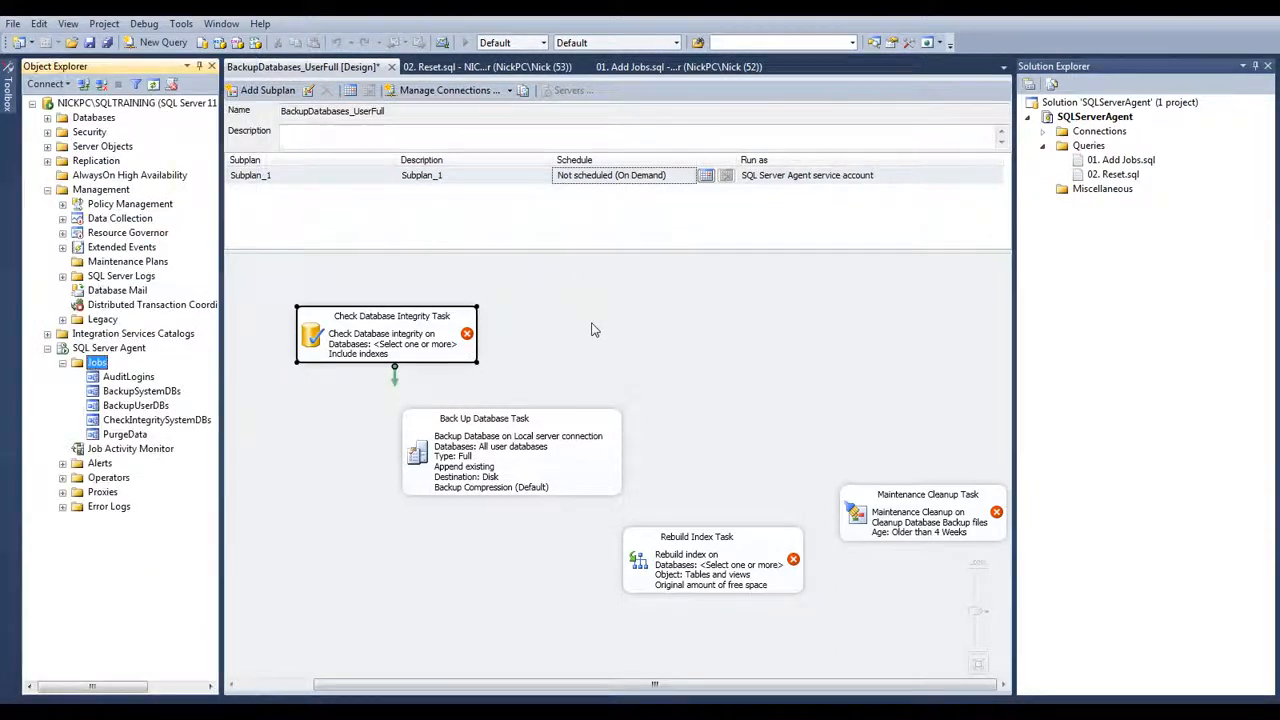